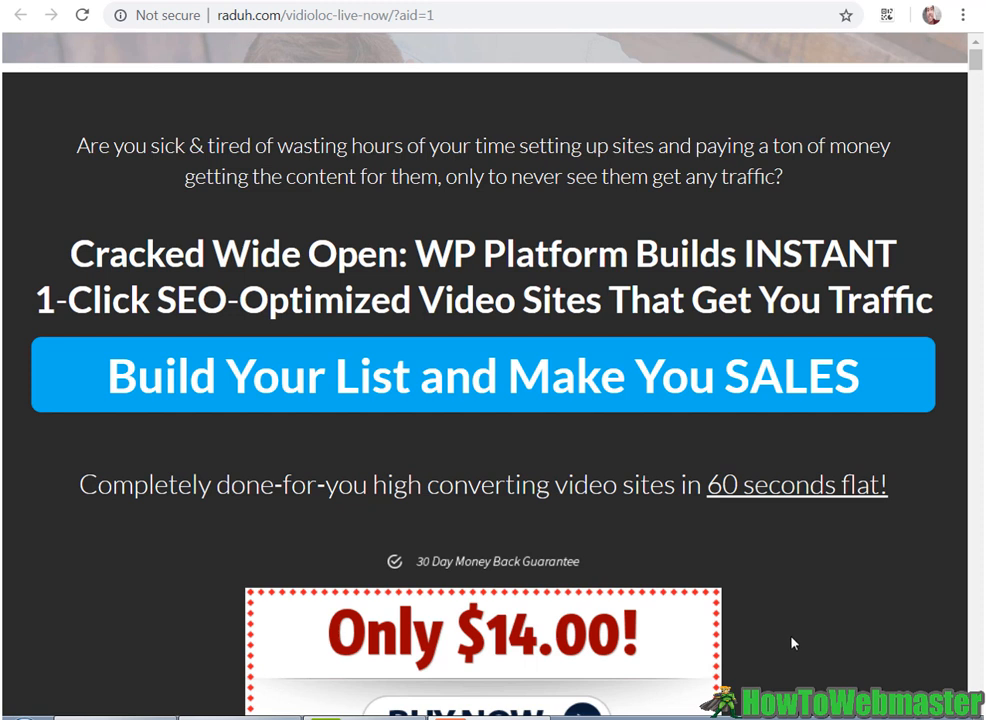
mouse_move(724, 656)
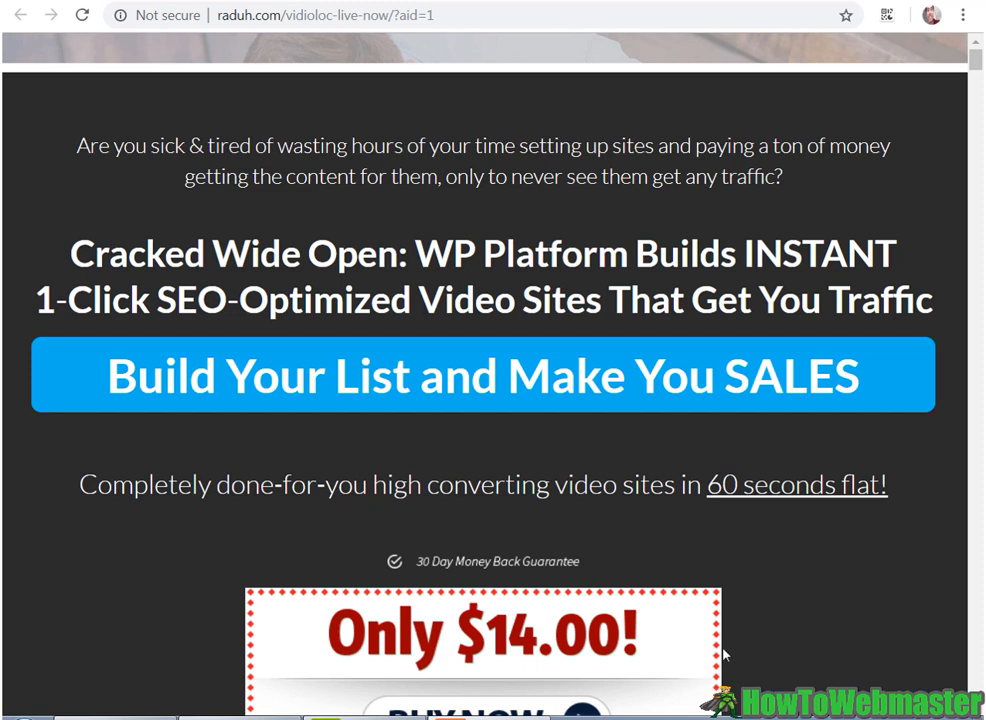
mouse_move(558, 320)
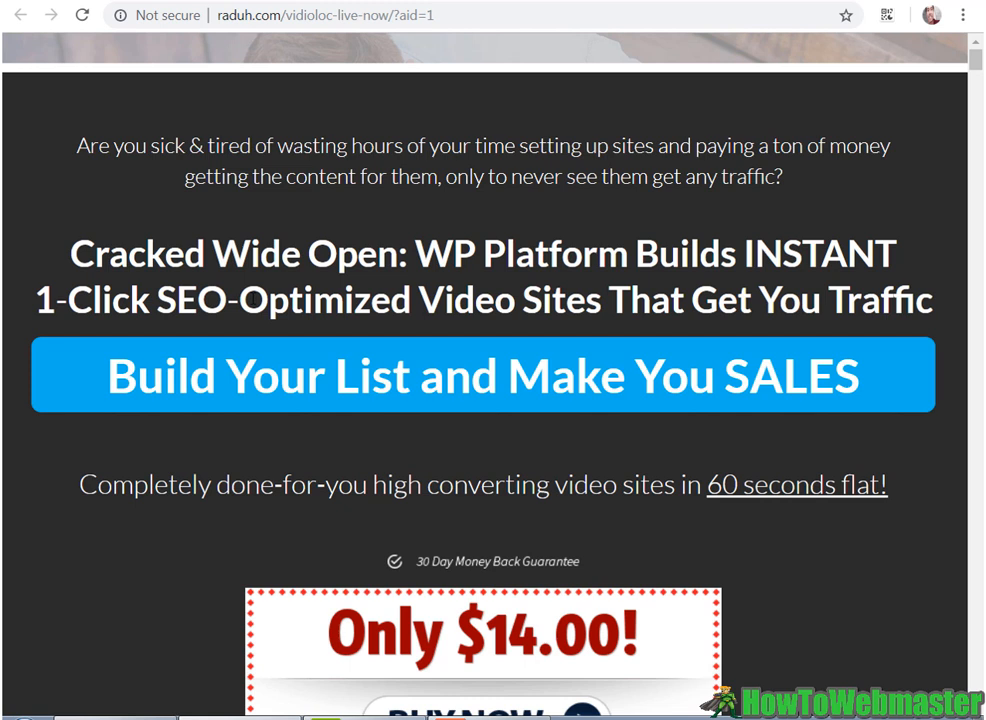
Highlight 'SEO-Optimized Video Sites' in the headline, then review the autoresponder API settings boxes
drag(180, 300, 584, 300)
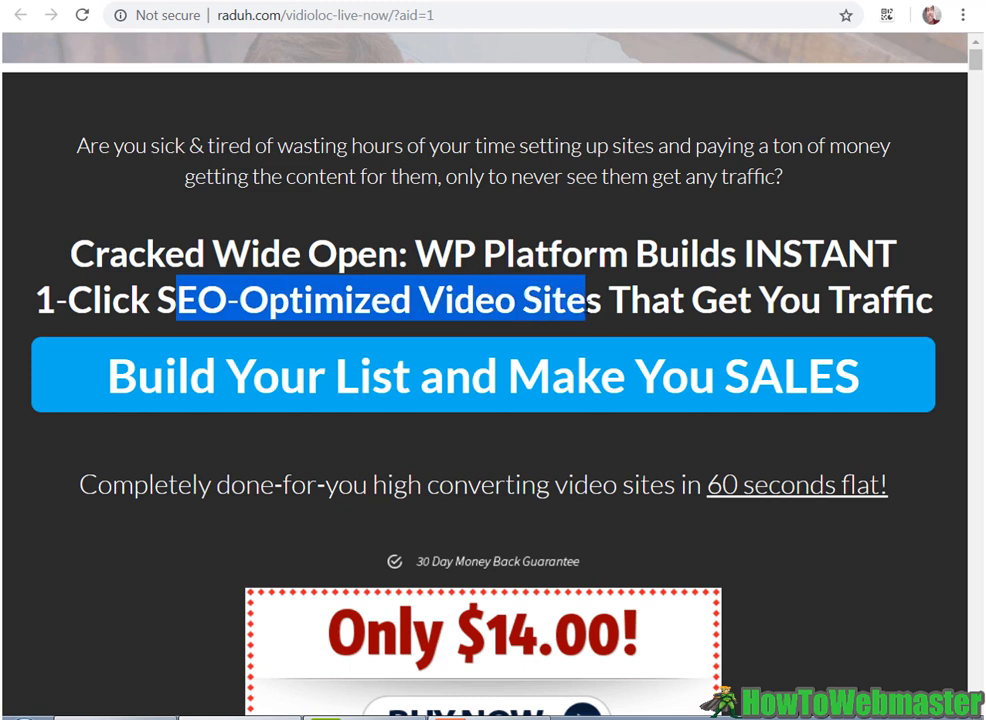
mouse_move(316, 344)
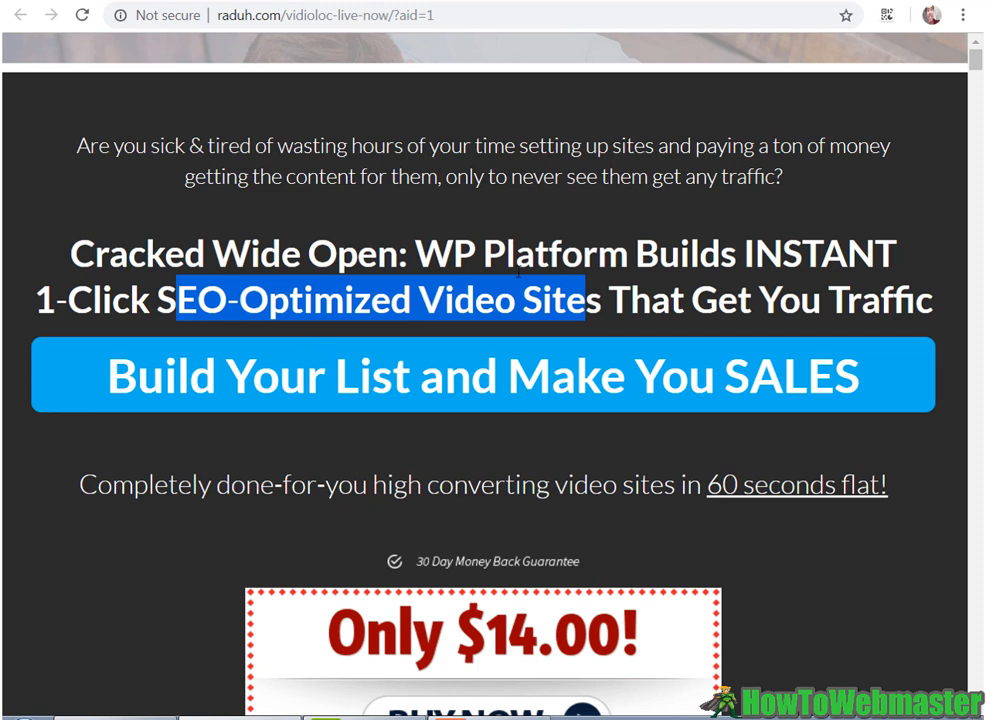
mouse_move(306, 448)
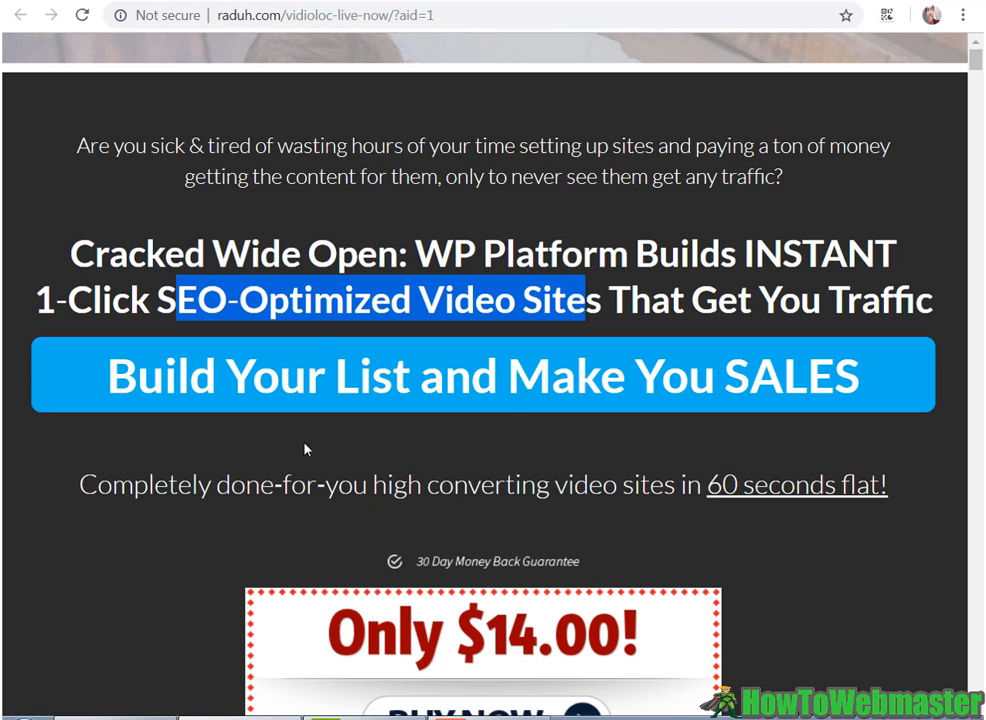
mouse_move(310, 442)
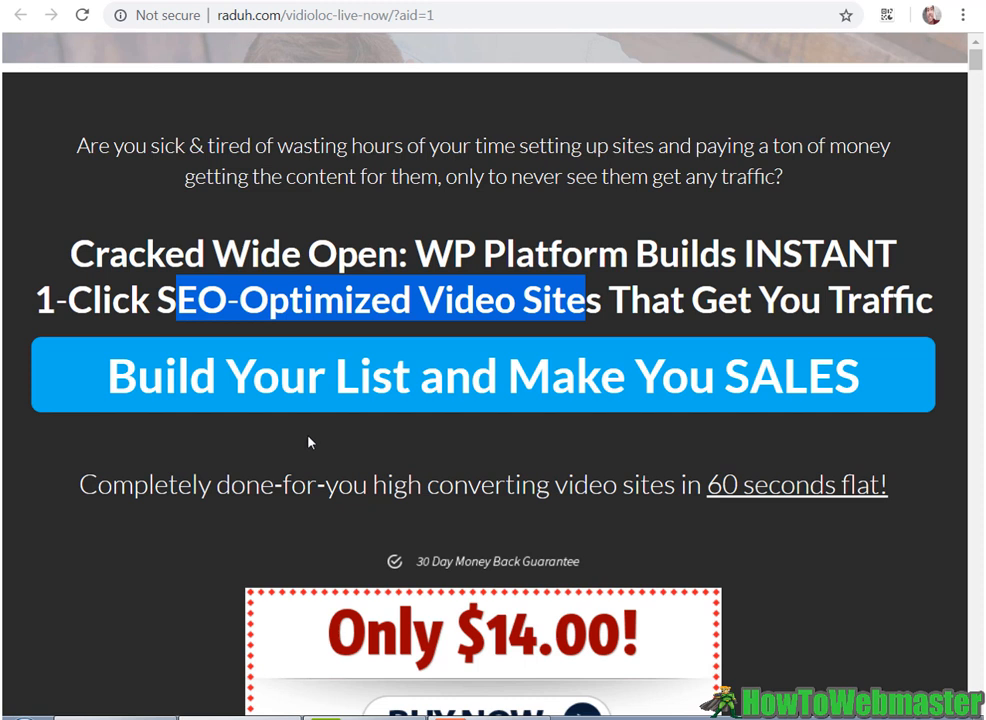
mouse_move(308, 432)
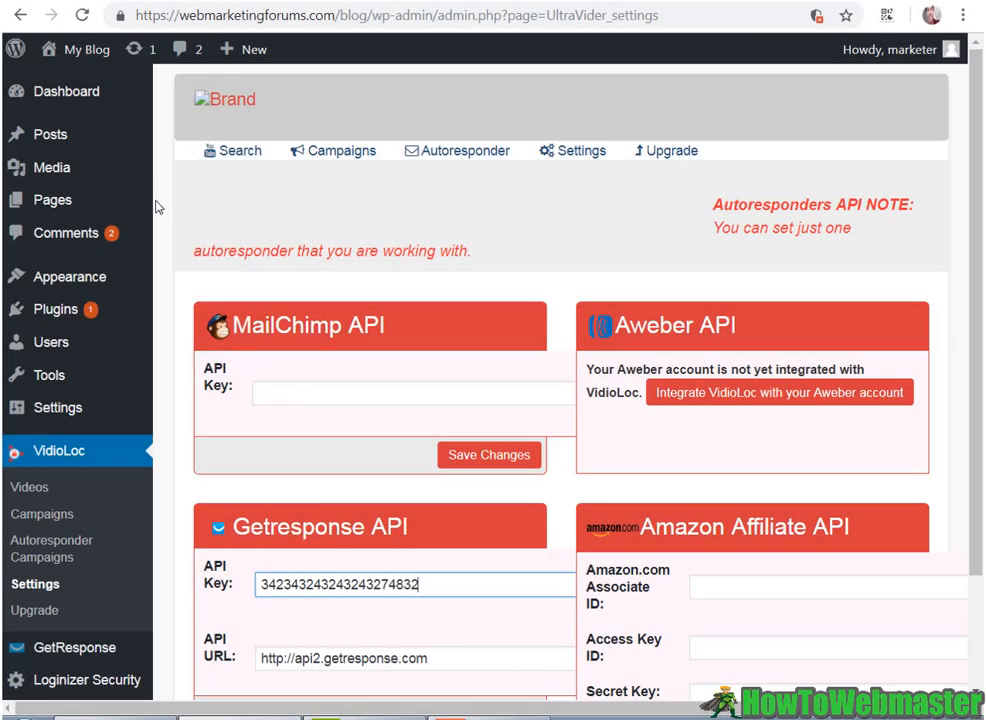
mouse_move(184, 180)
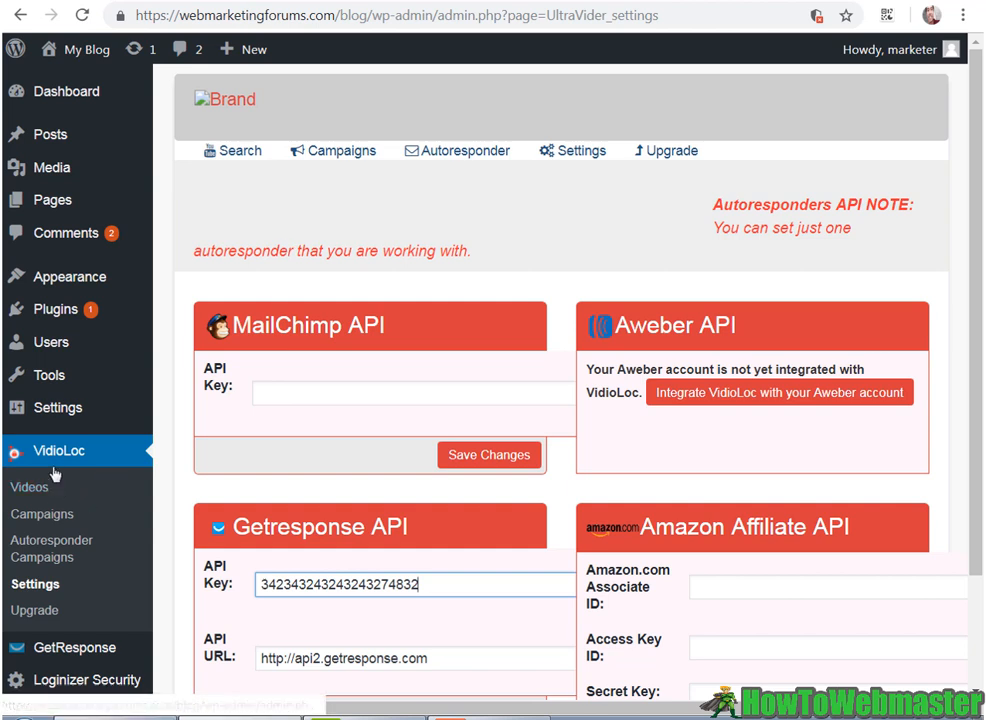
mouse_move(130, 524)
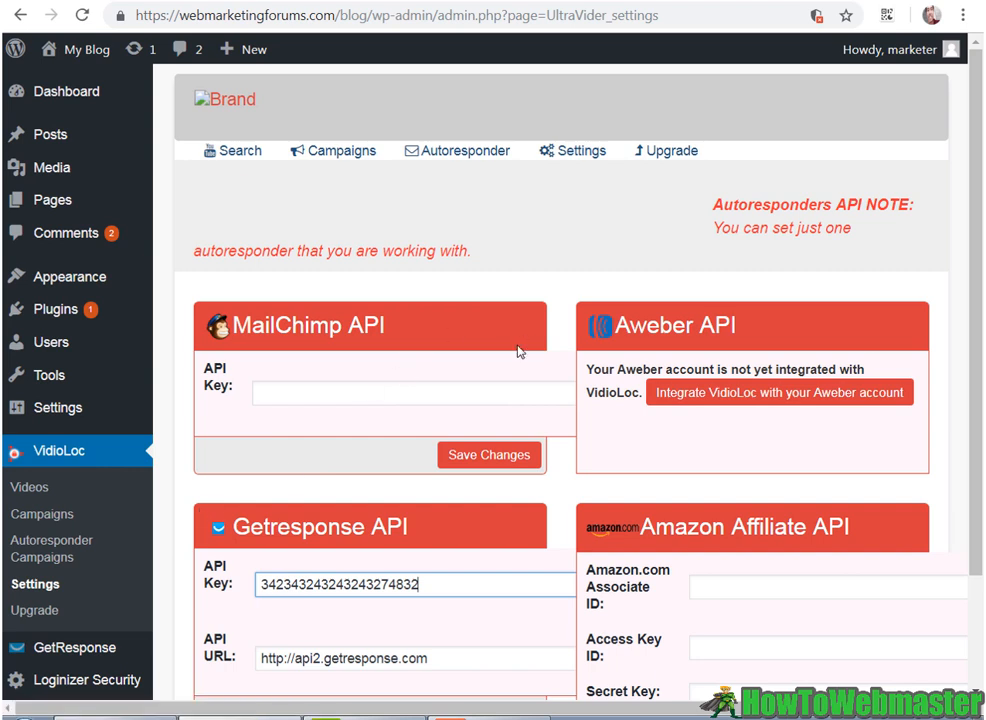
mouse_move(228, 340)
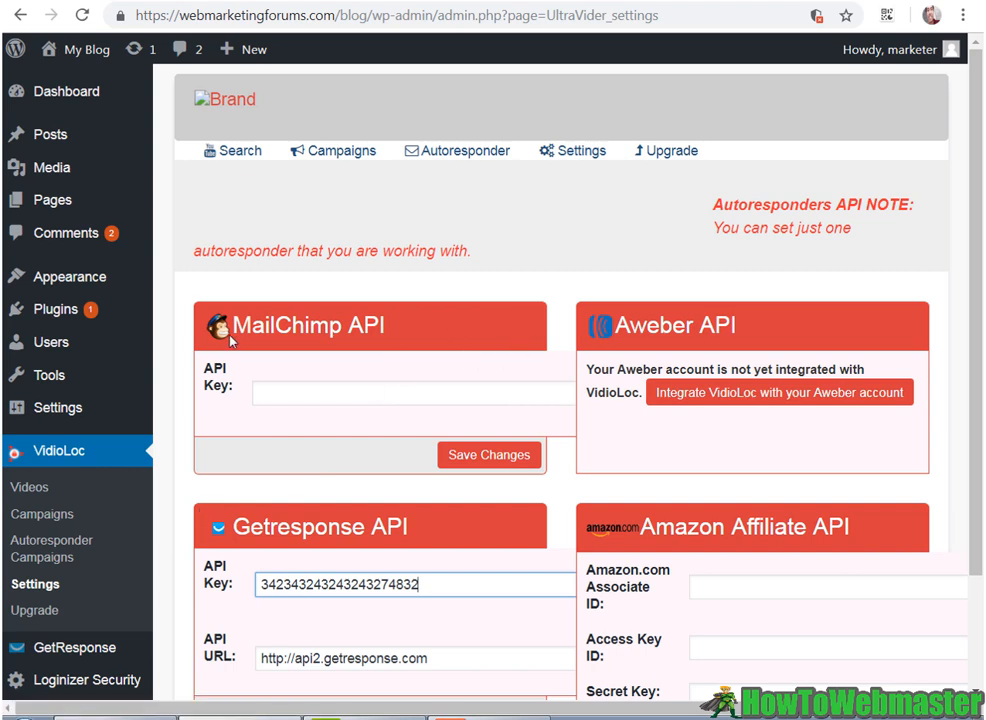
mouse_move(314, 552)
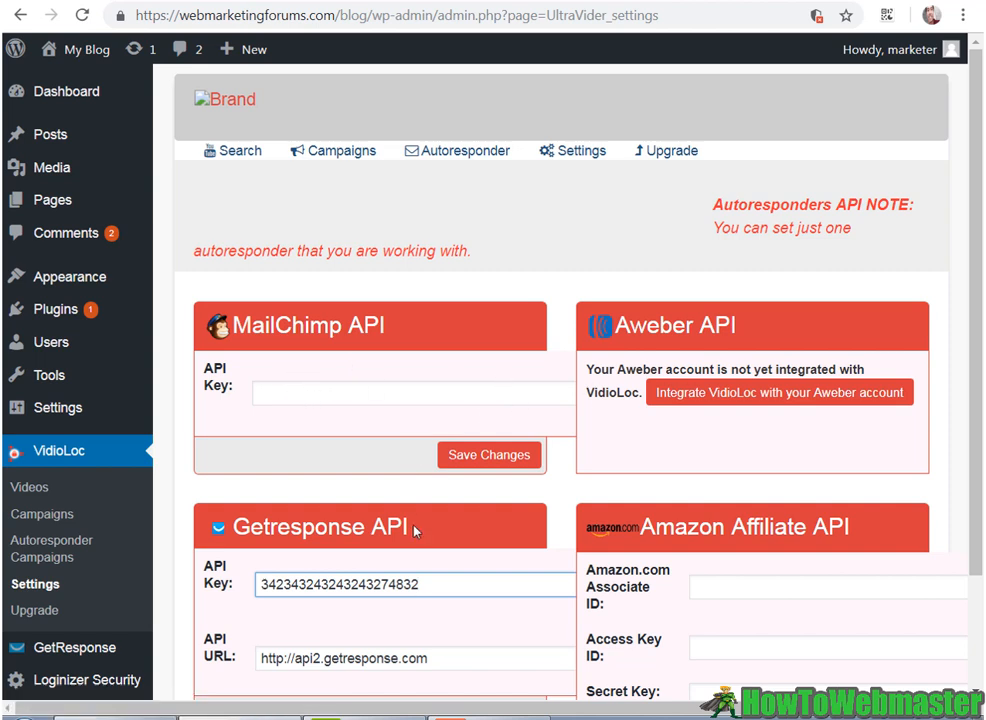
mouse_move(598, 556)
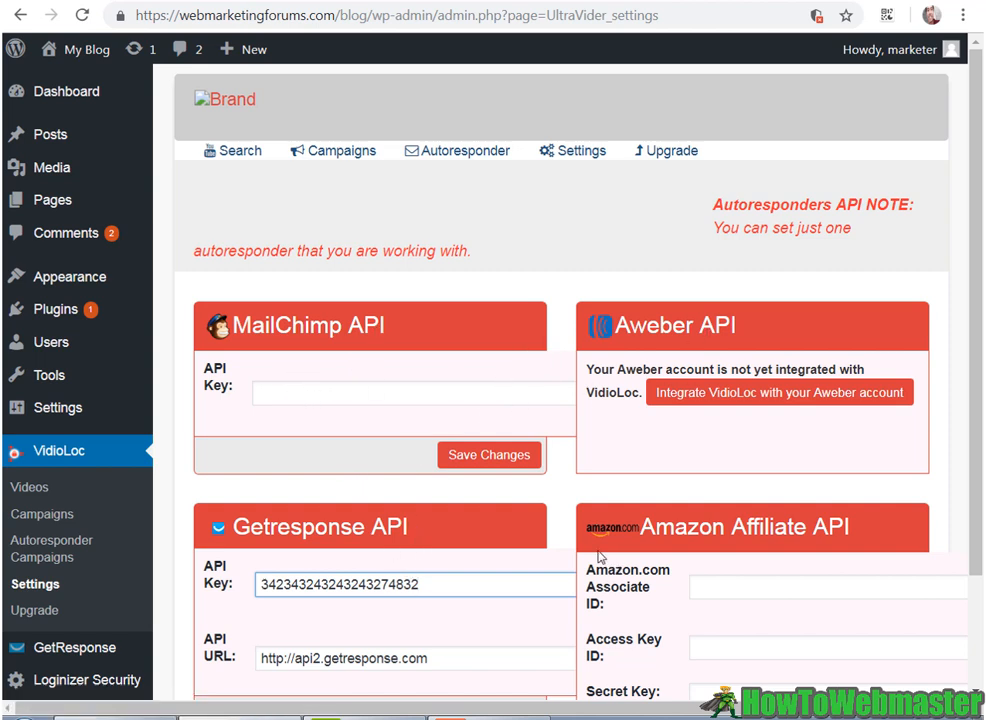
mouse_move(480, 302)
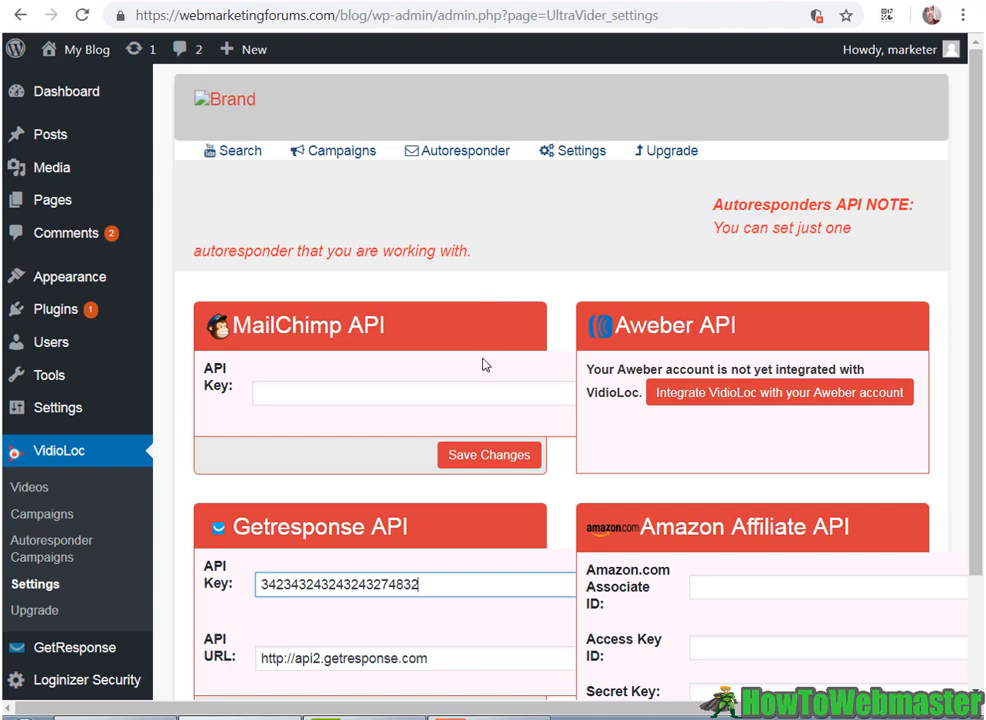
mouse_move(768, 552)
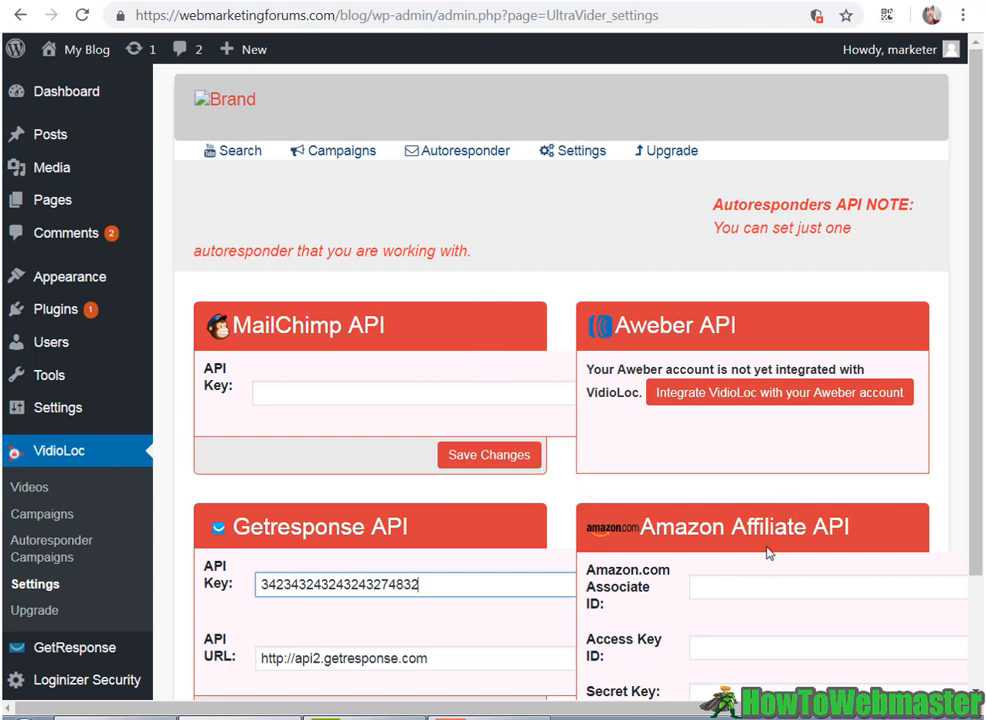
mouse_move(858, 508)
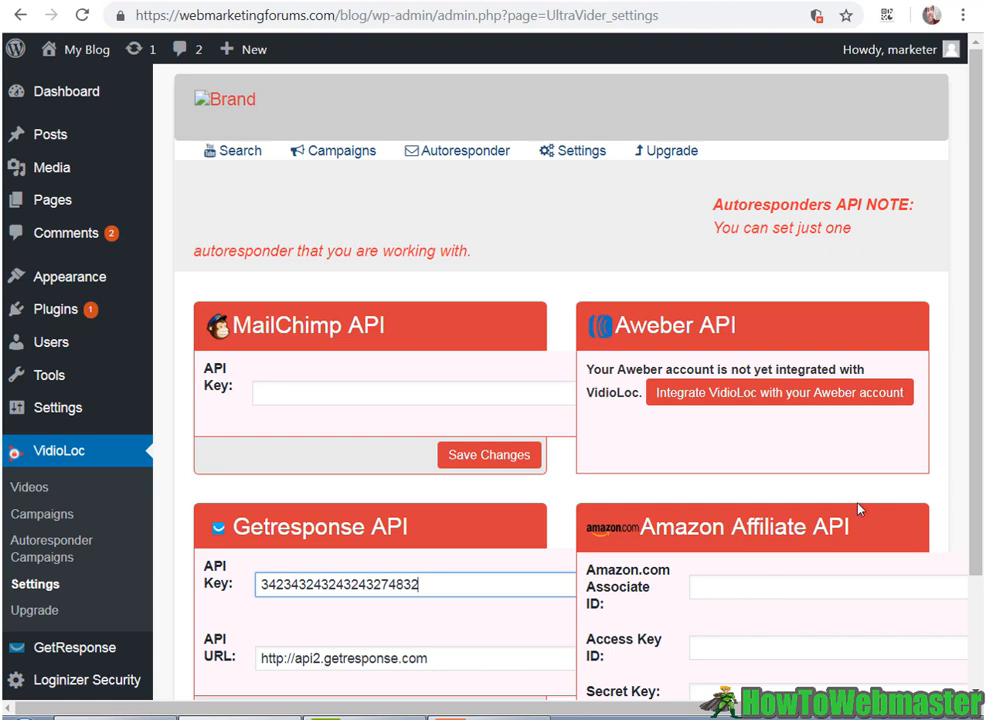
scroll(down, 3)
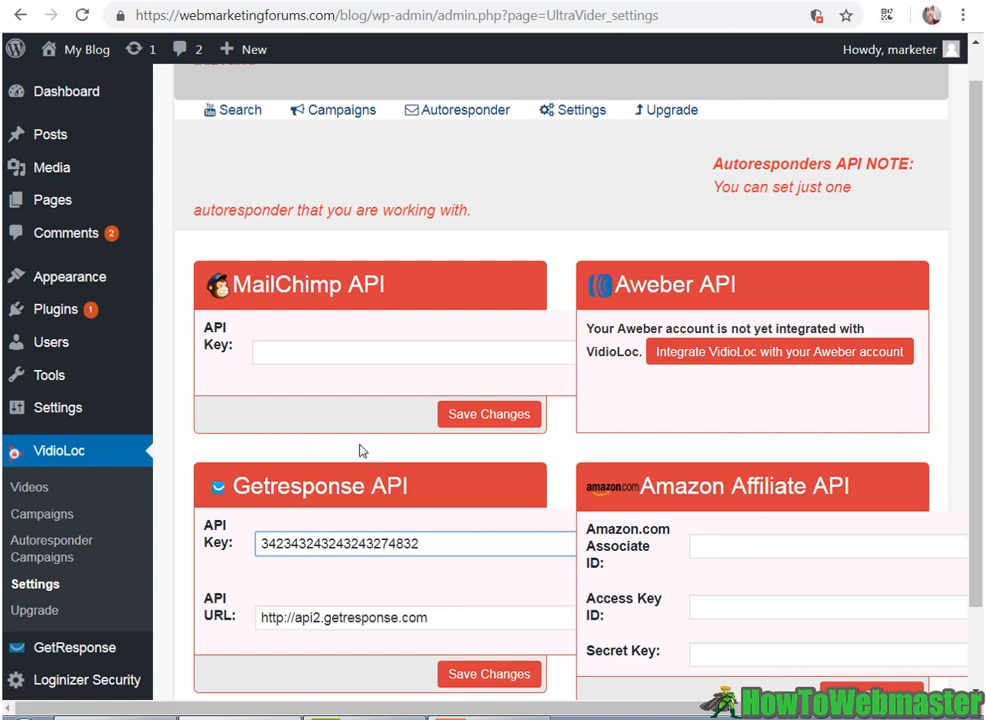
mouse_move(684, 472)
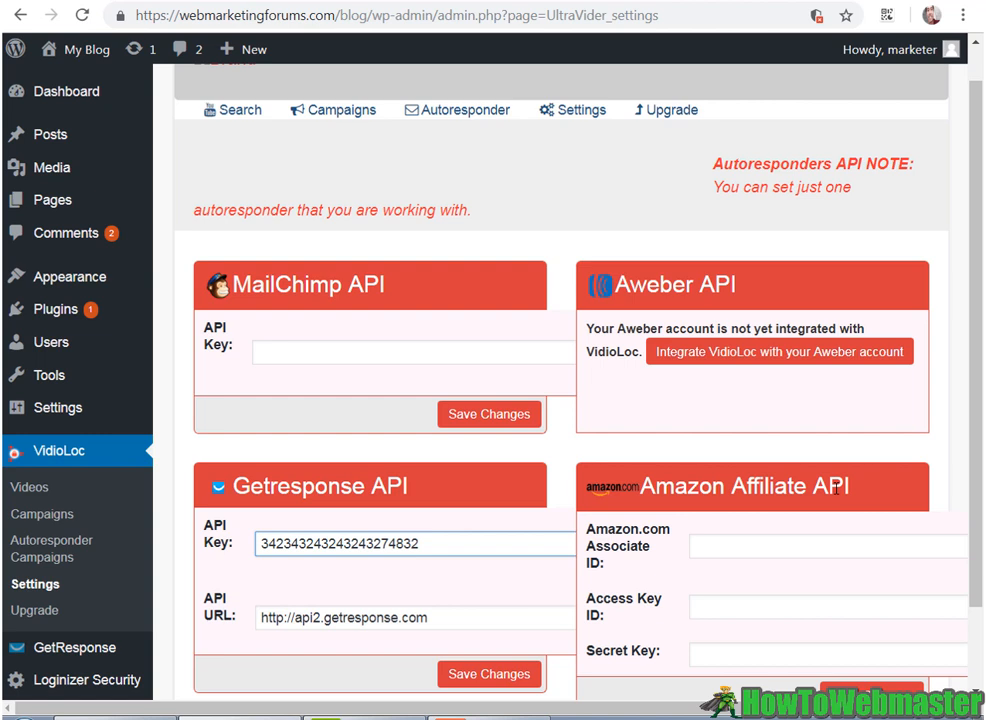
mouse_move(600, 488)
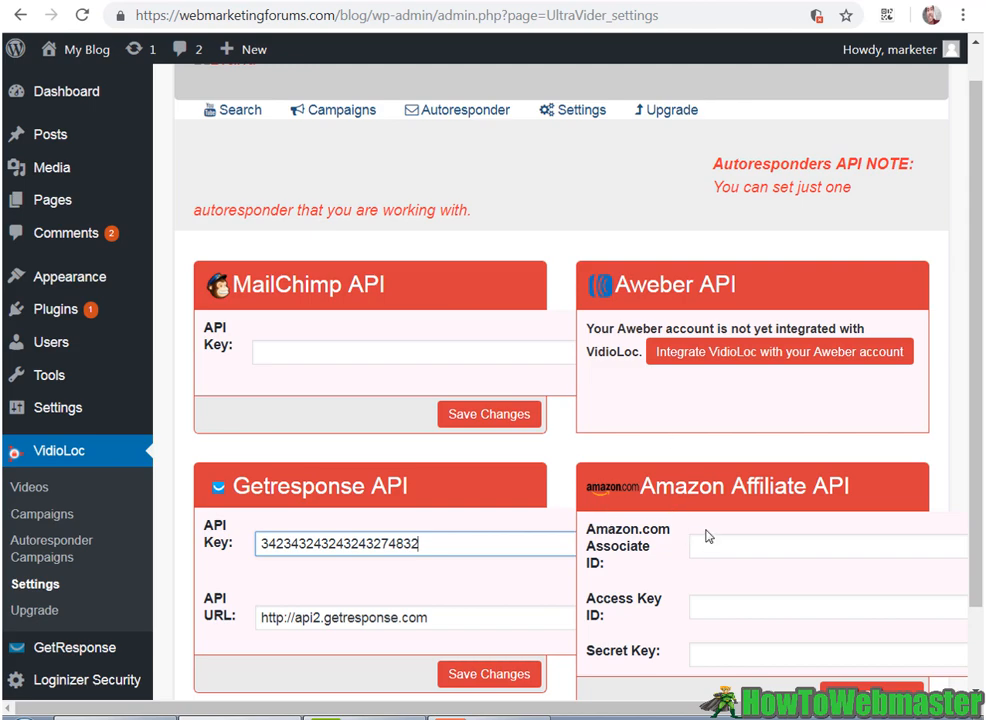
Add and save a new GetResponse autoresponder campaign, listed as 'pennyperclick test'
click(56, 548)
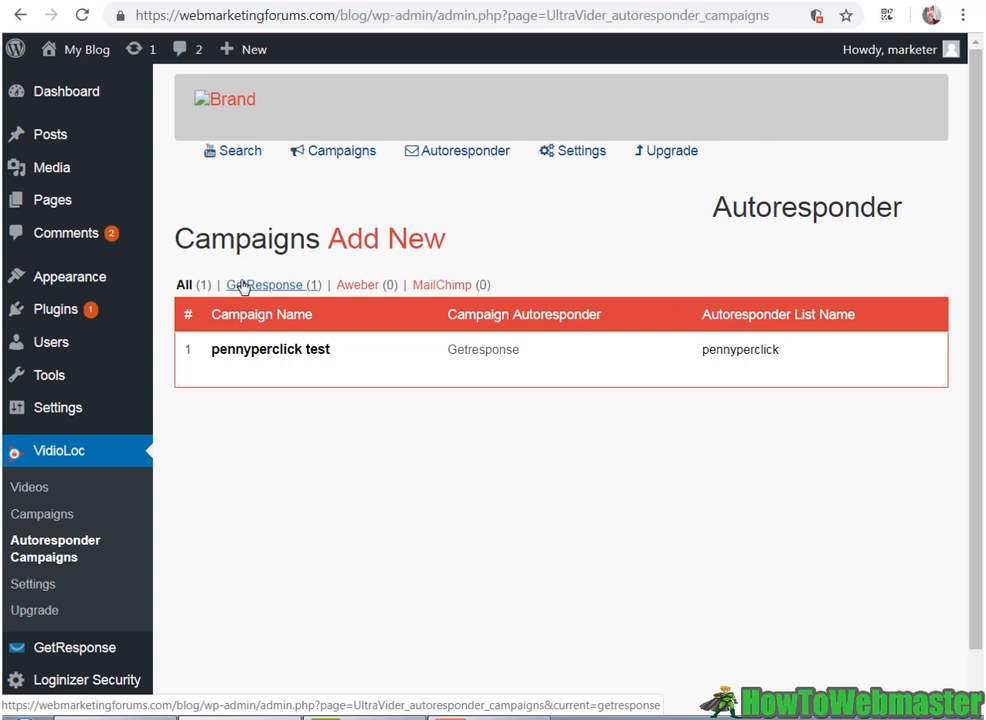
click(386, 238)
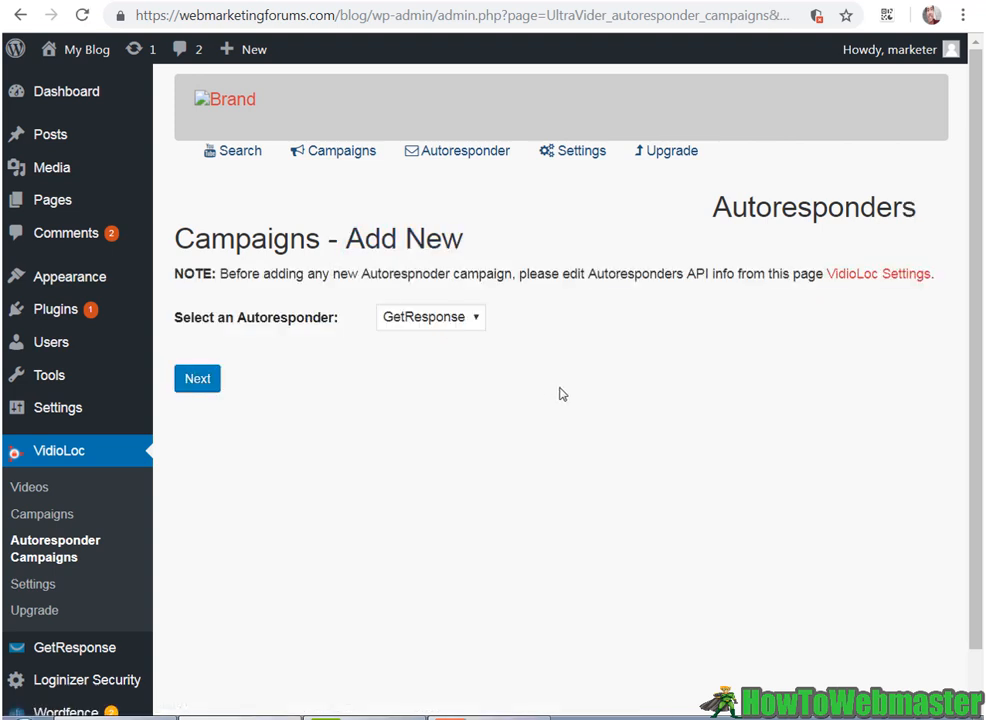
mouse_move(256, 356)
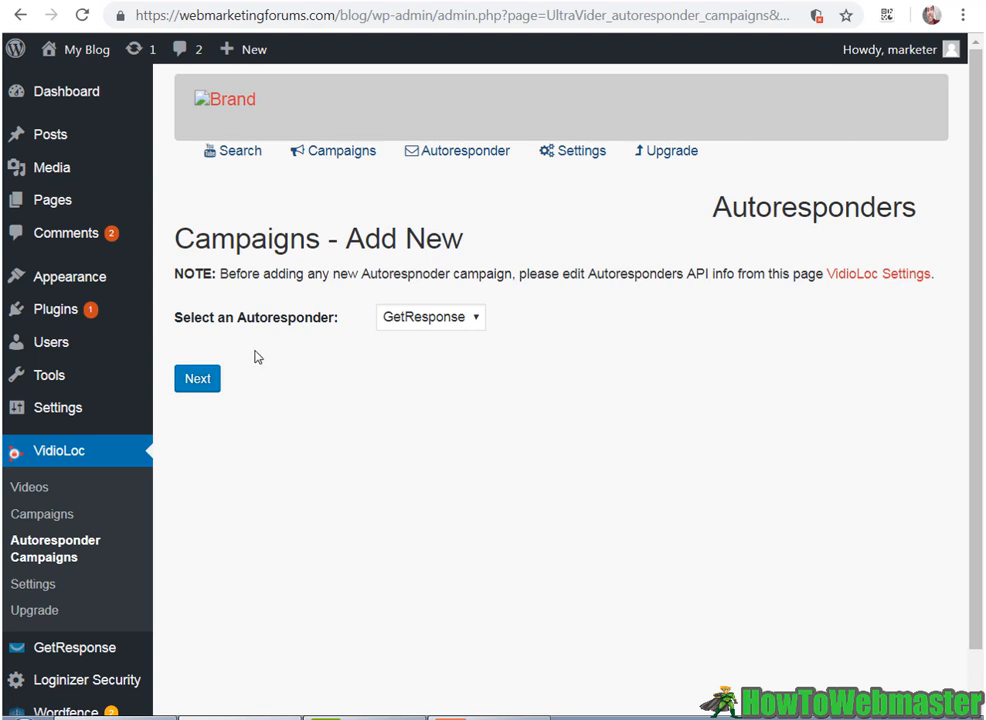
mouse_move(212, 358)
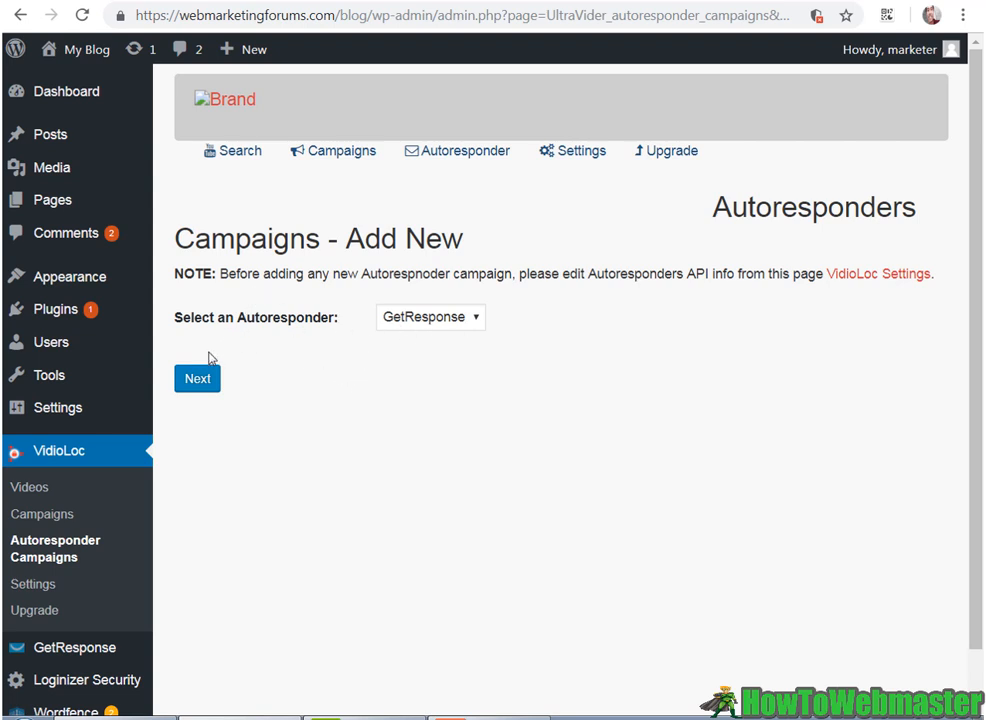
click(196, 378)
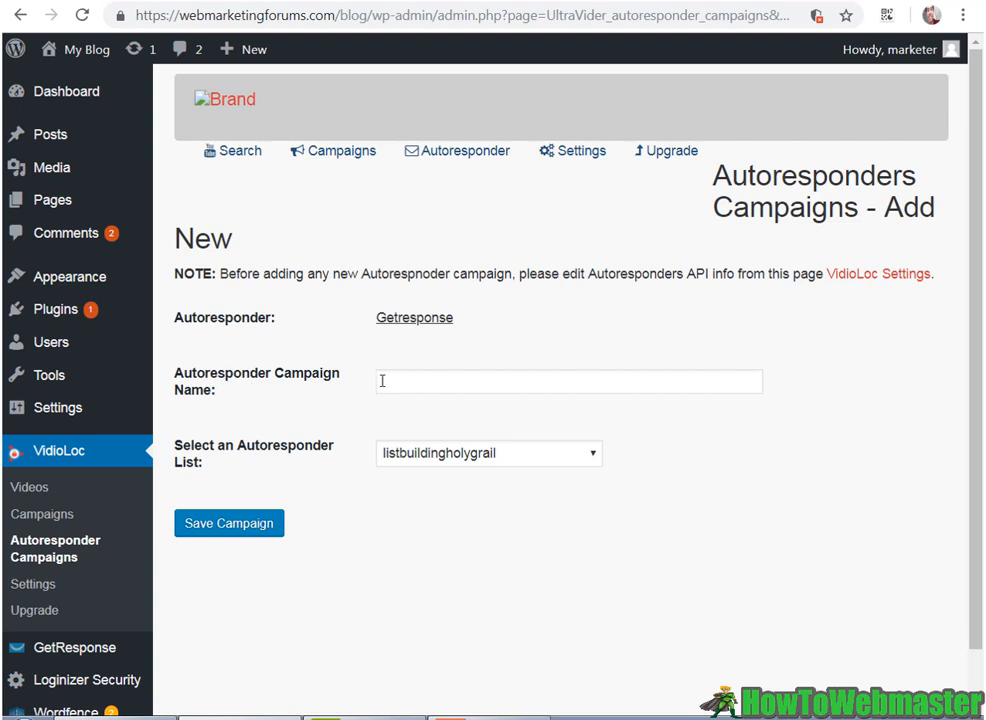
mouse_move(466, 380)
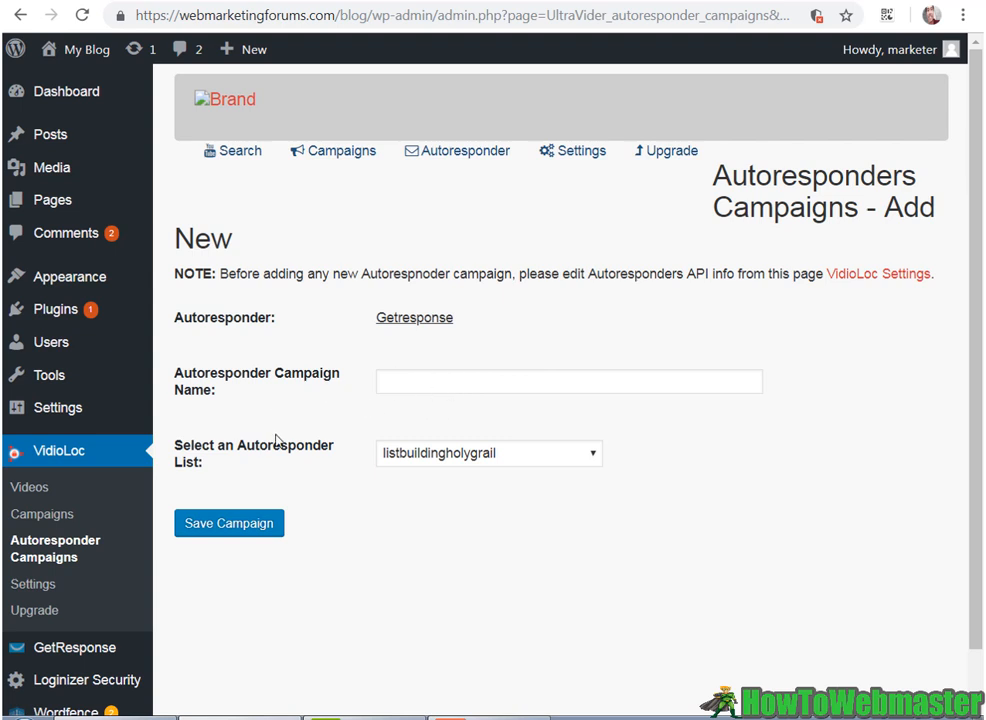
mouse_move(490, 452)
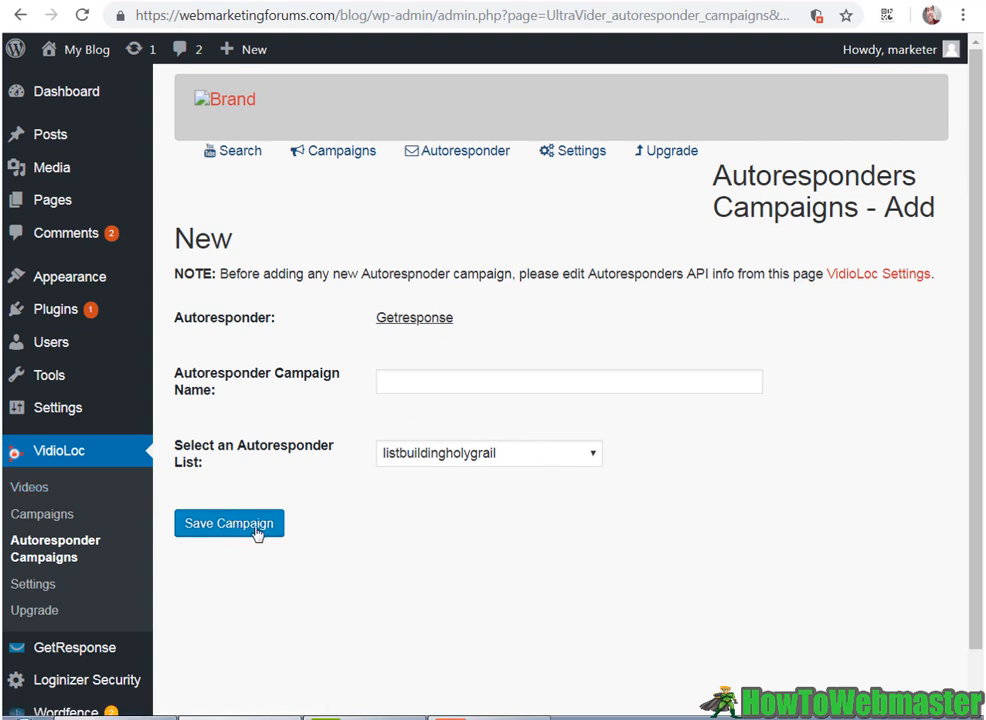
click(228, 524)
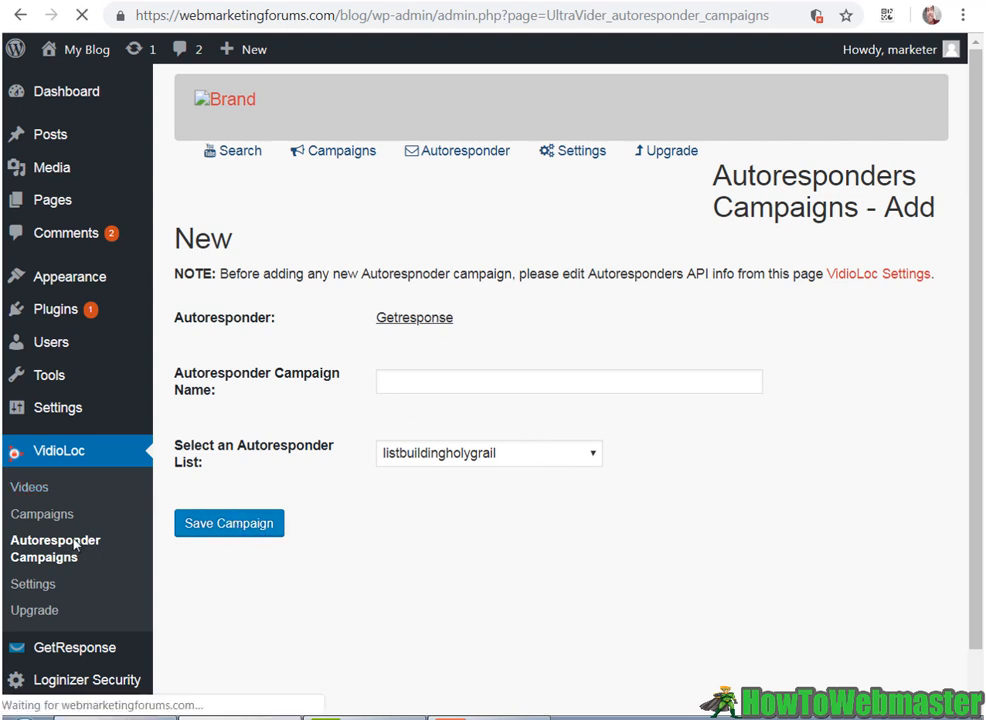
click(228, 524)
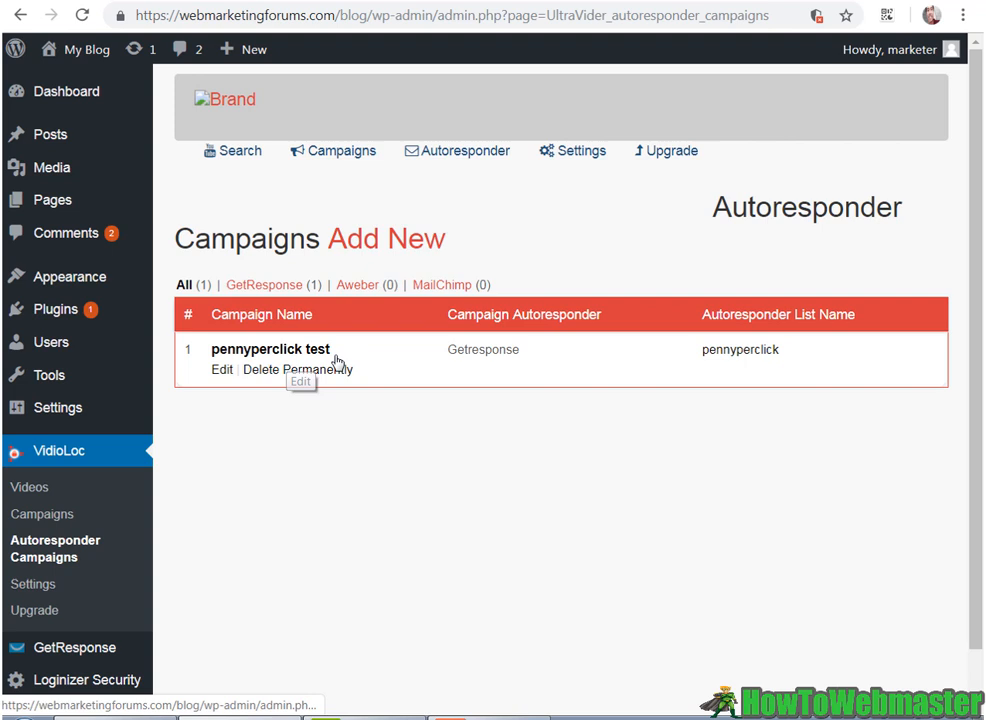
mouse_move(494, 368)
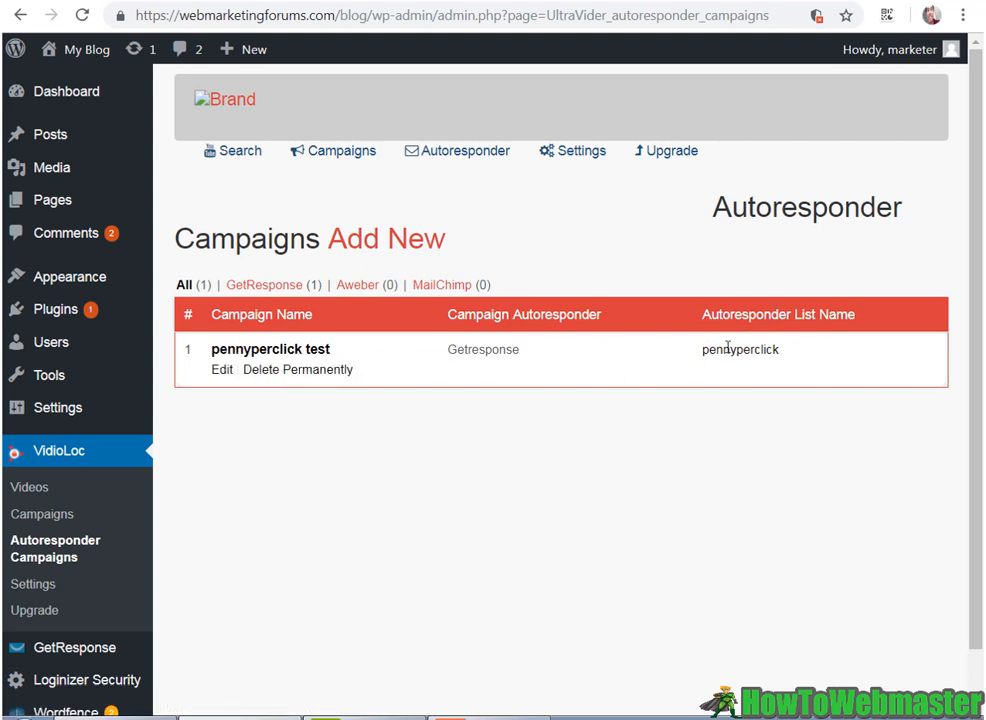
mouse_move(724, 306)
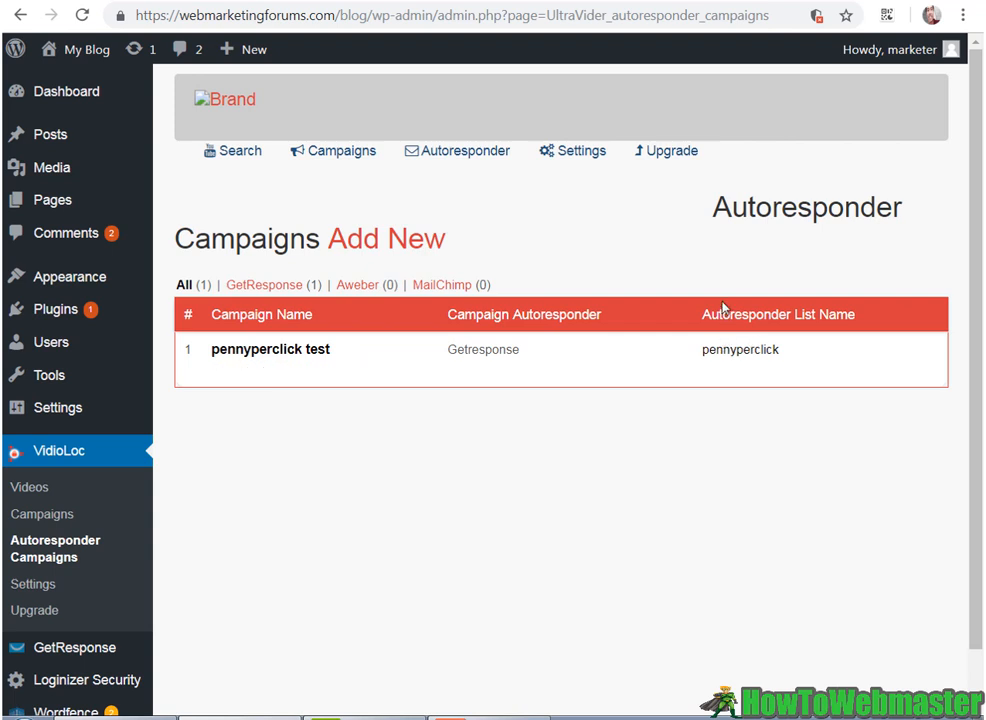
mouse_move(420, 496)
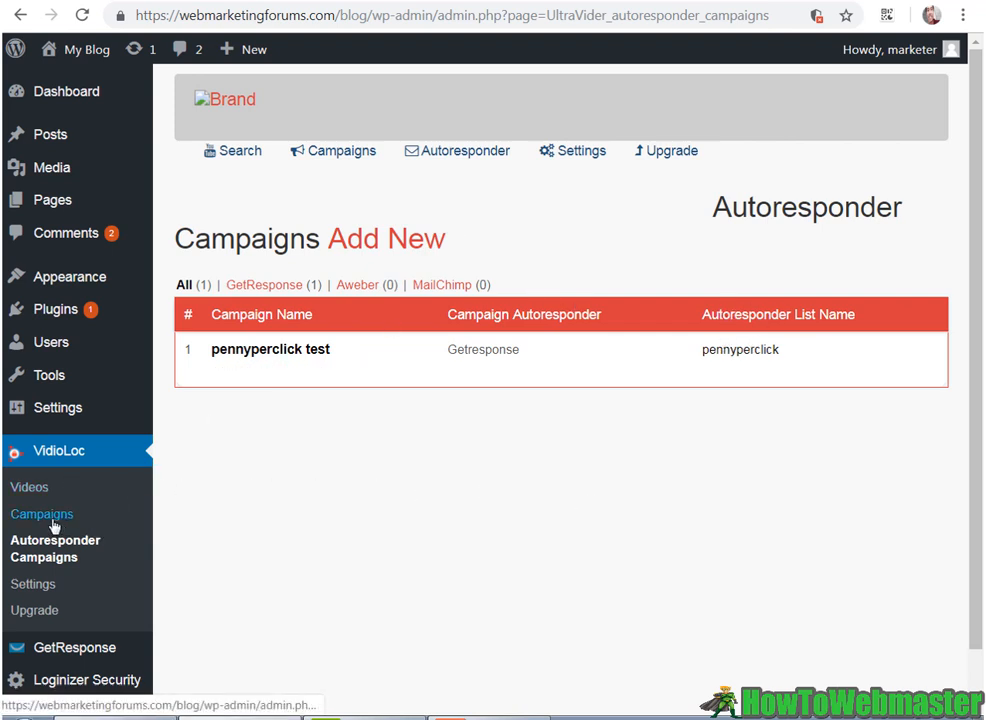
View the Campaigns overview down to the table of four PPC campaigns with shortcodes
click(44, 512)
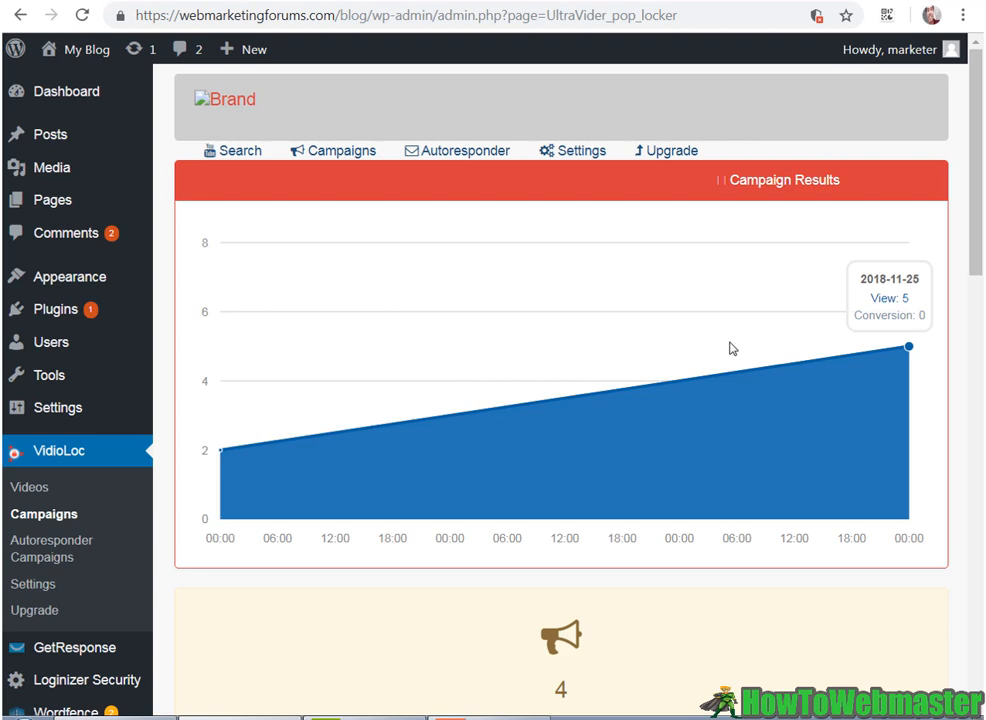
scroll(down, 3)
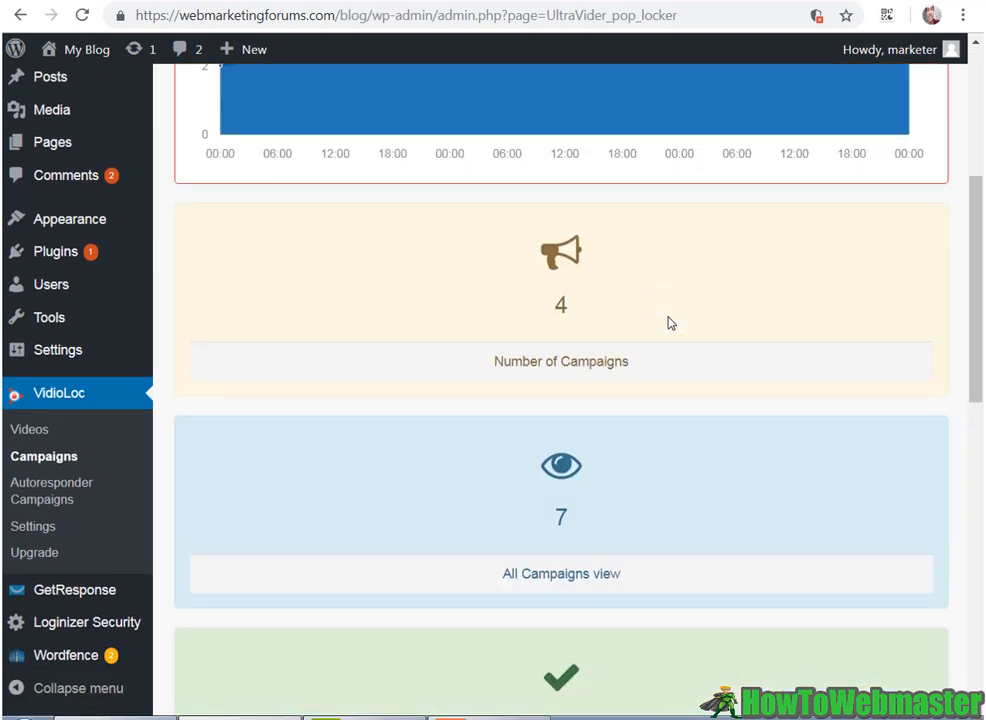
scroll(down, 3)
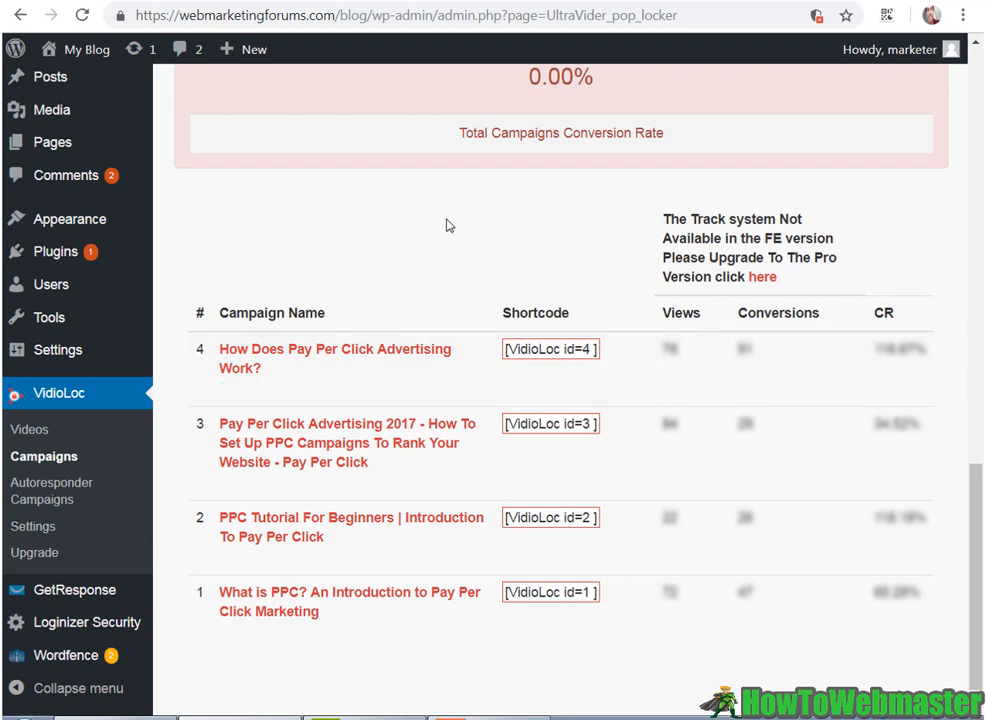
mouse_move(852, 322)
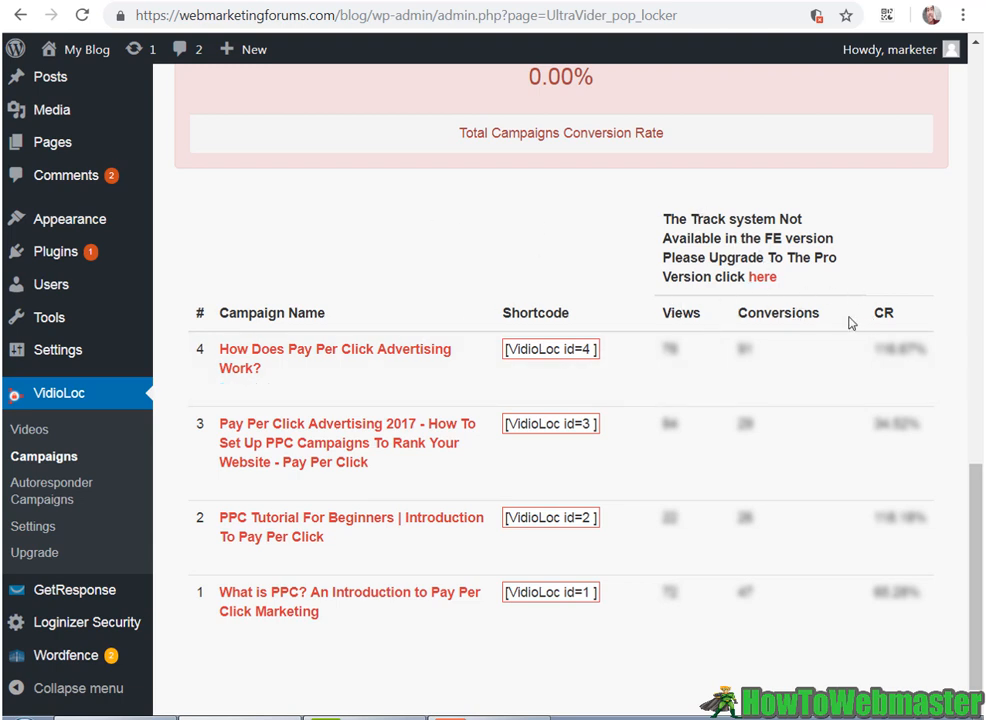
mouse_move(336, 358)
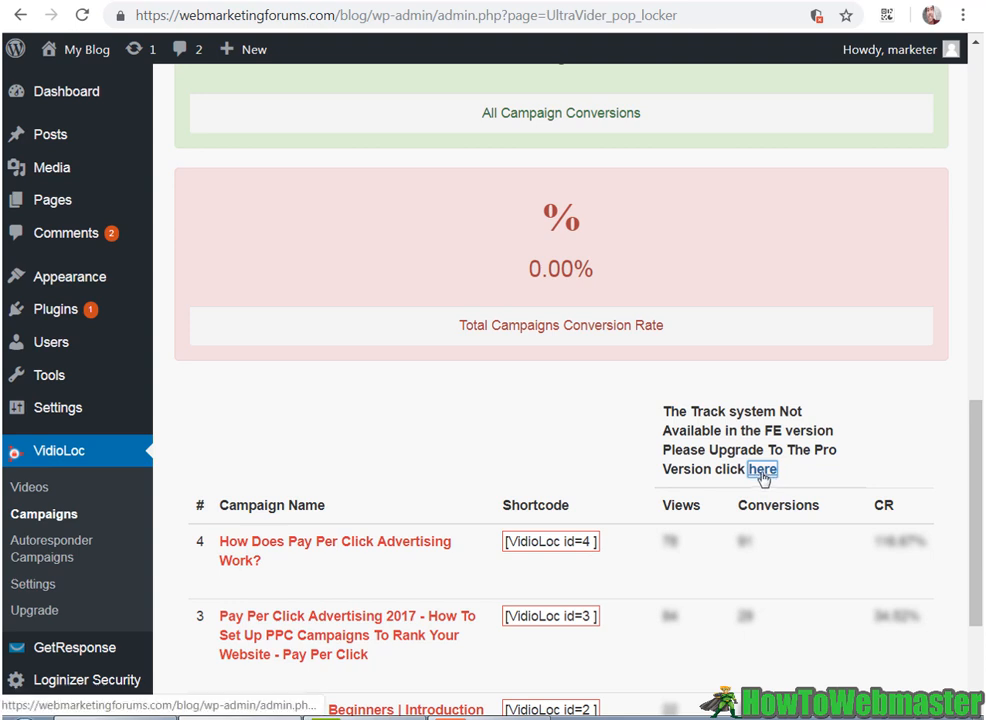
Follow the upgrade notice to the UltraVid Pro purchase offer and look through its features
click(764, 470)
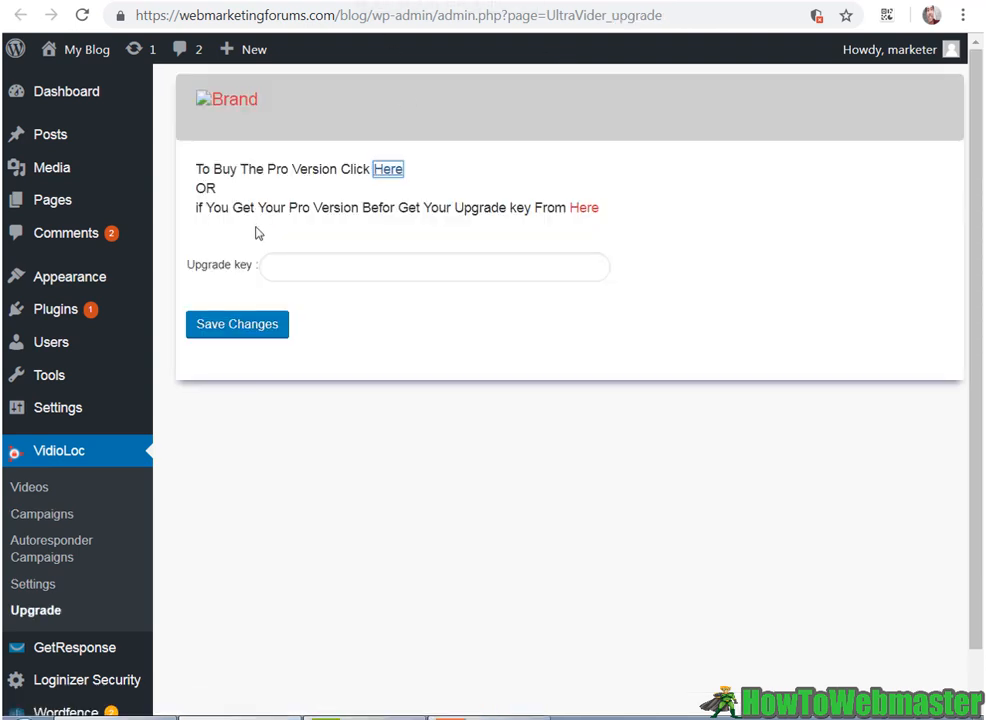
click(388, 168)
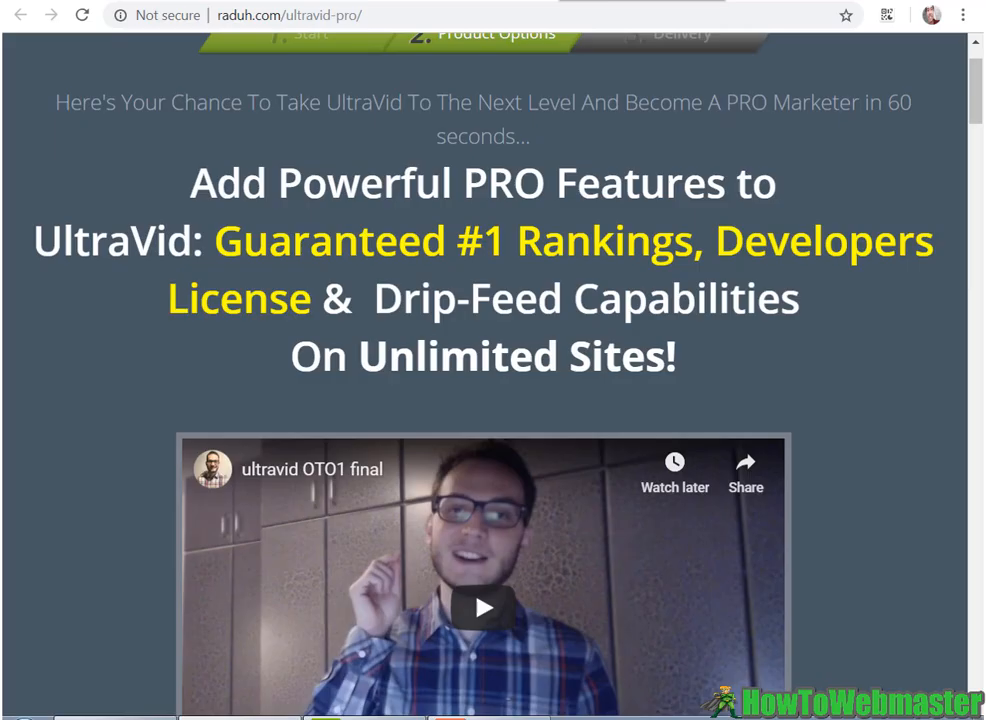
scroll(down, 3)
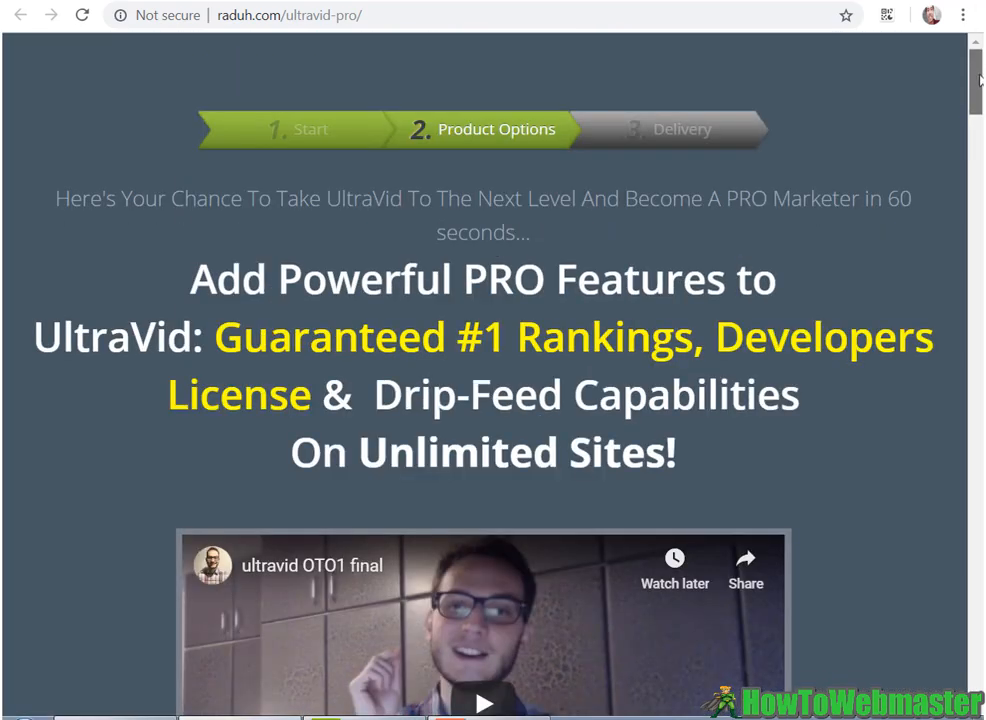
scroll(down, 3)
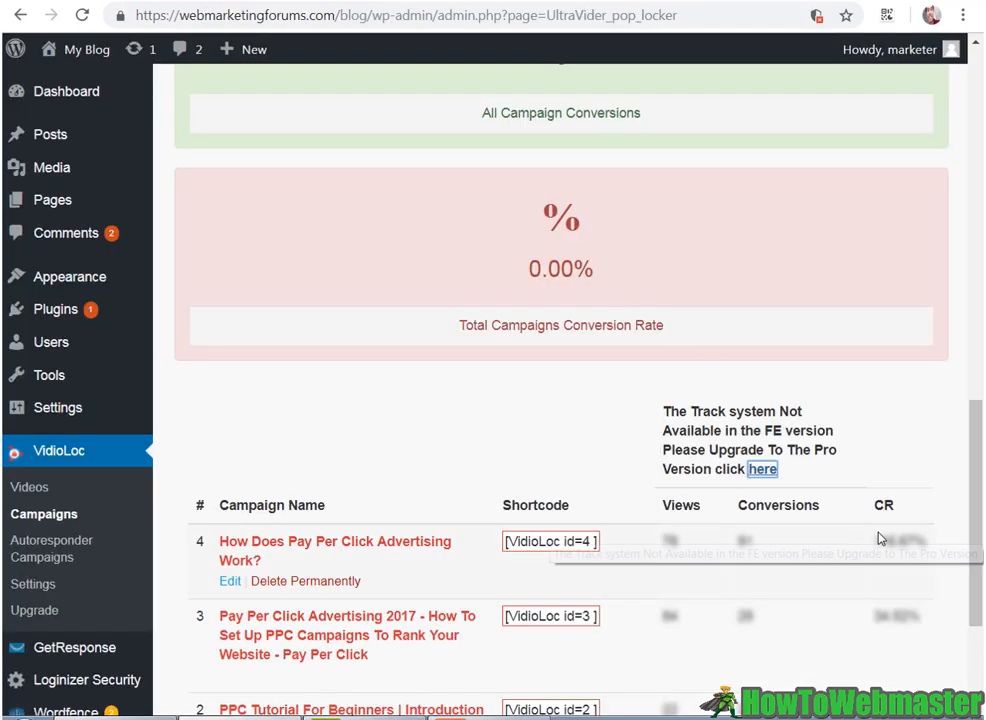
mouse_move(864, 518)
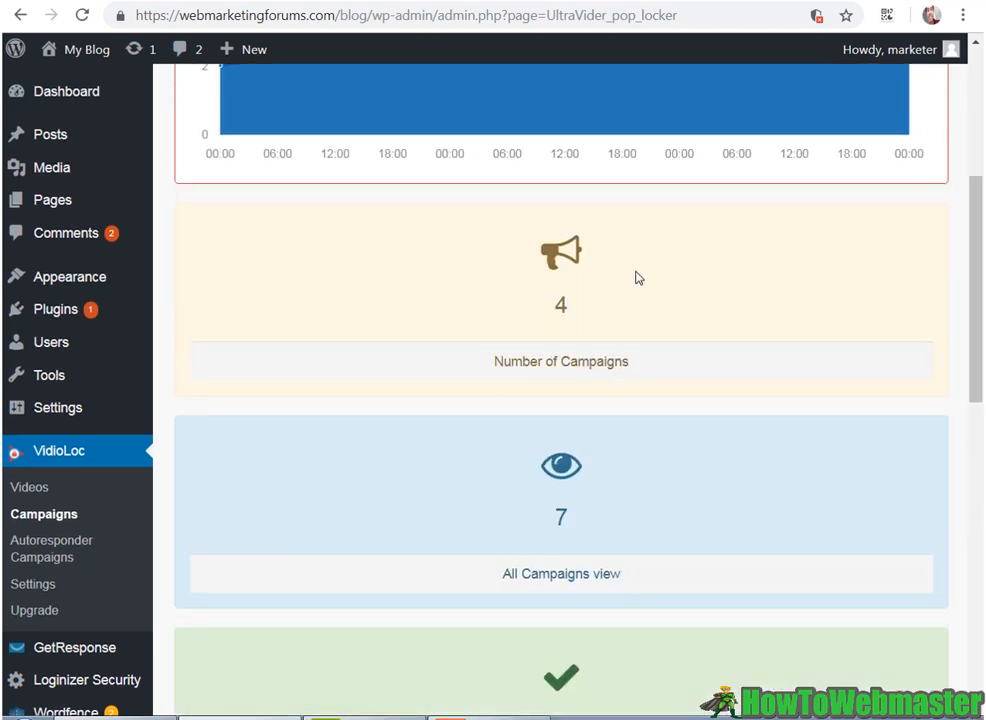
Scroll past the totals of 4 campaigns, 7 views and 0 conversions to the PPC campaign list
scroll(down, 3)
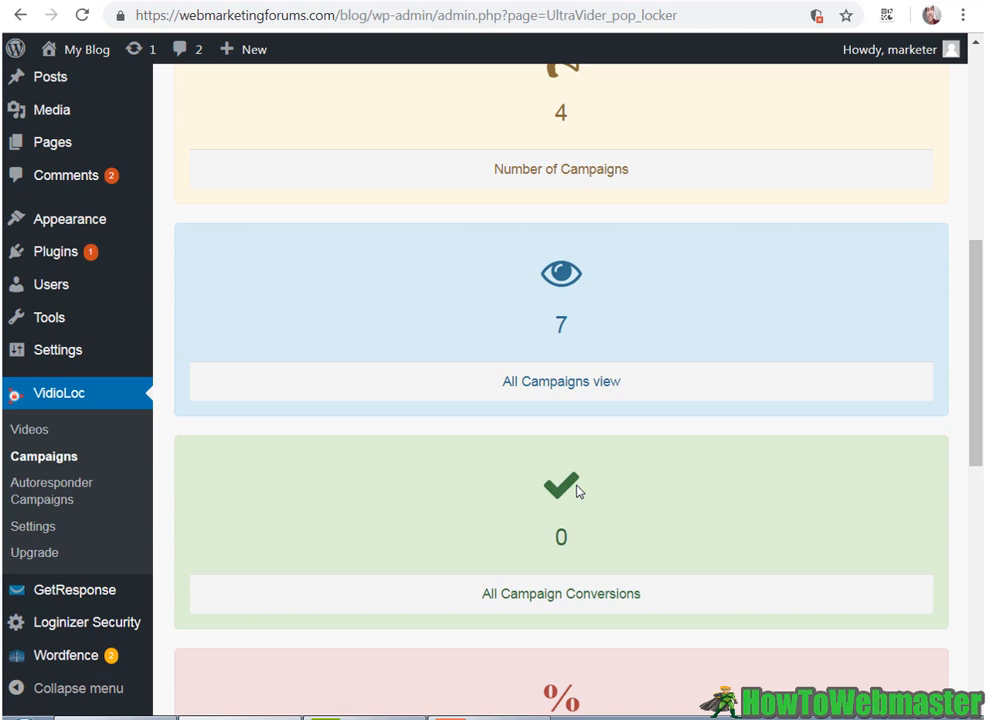
scroll(down, 3)
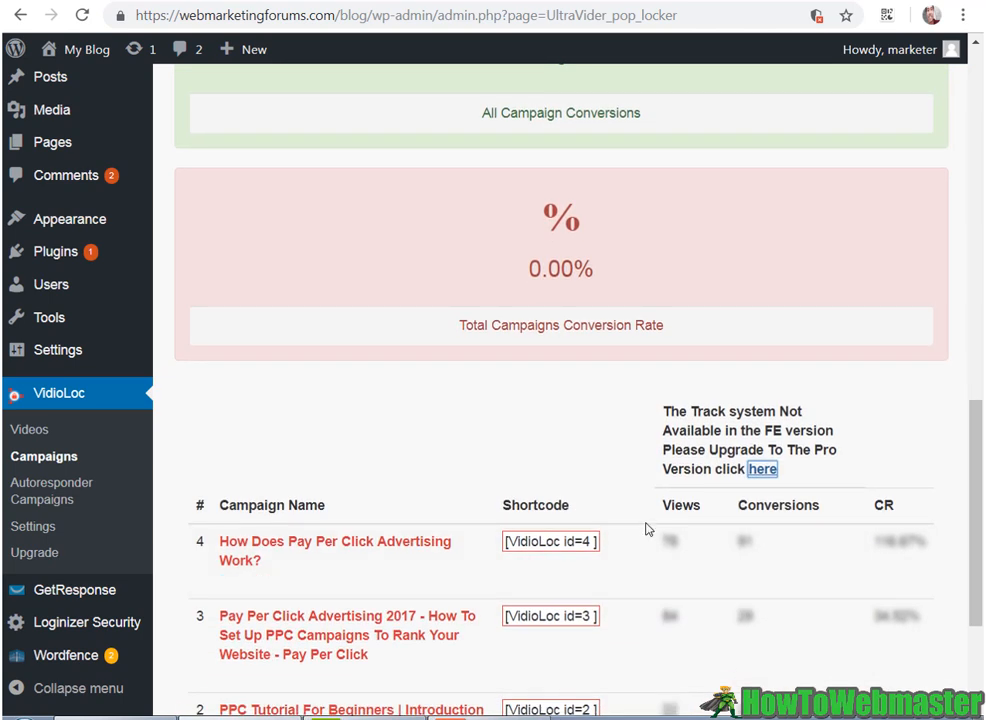
scroll(down, 3)
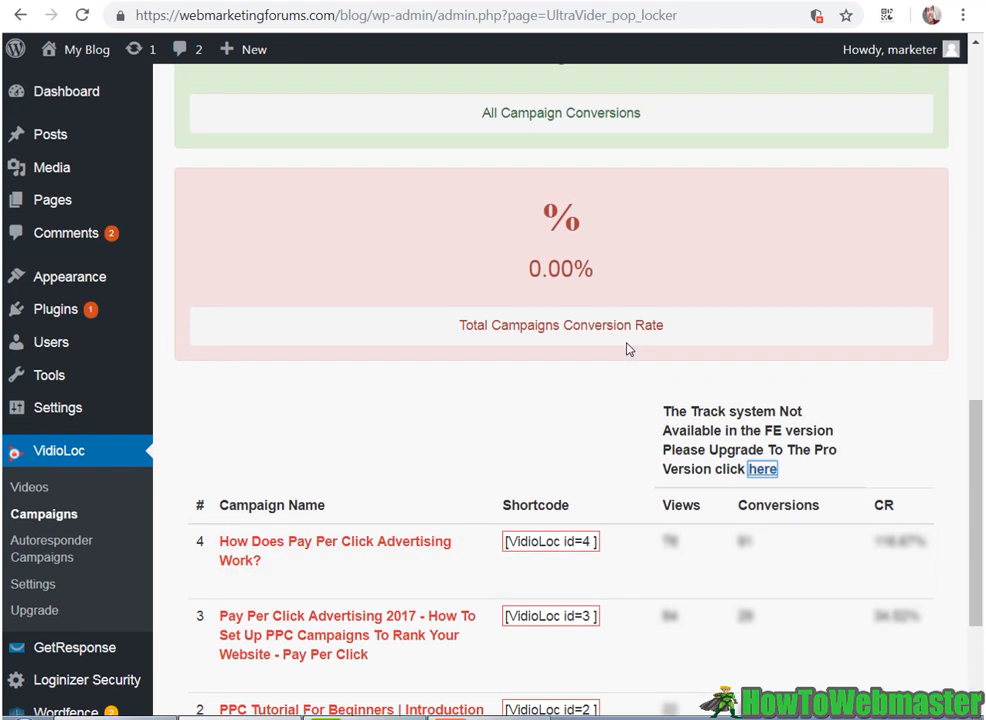
mouse_move(632, 342)
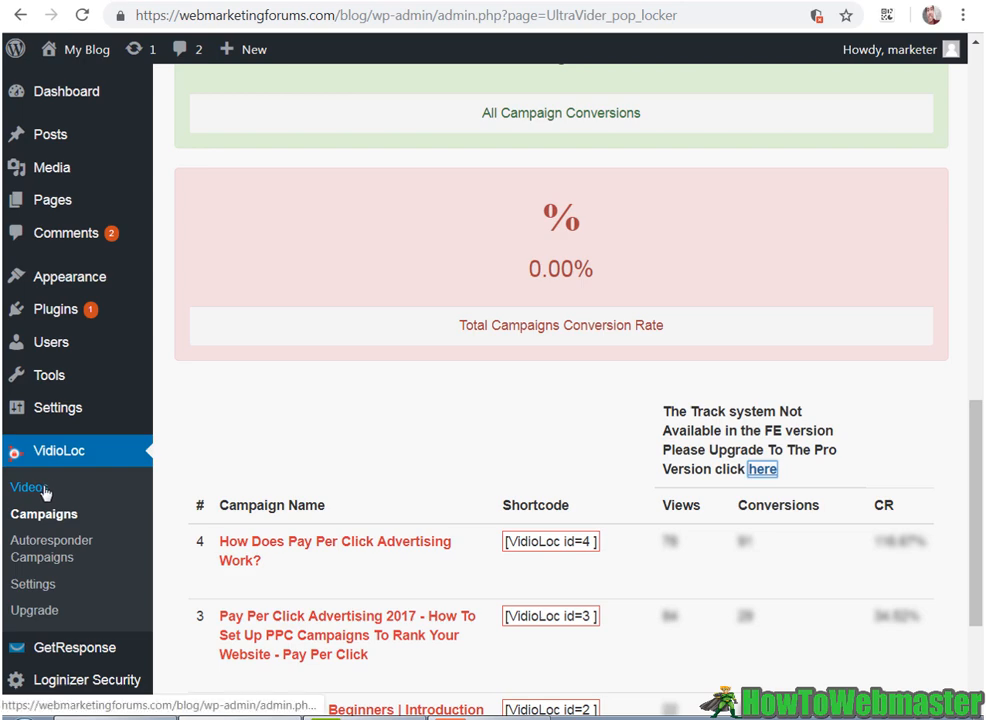
Browse the red dead redemption video results and tick the Visiting a Stranger video for posting
click(30, 486)
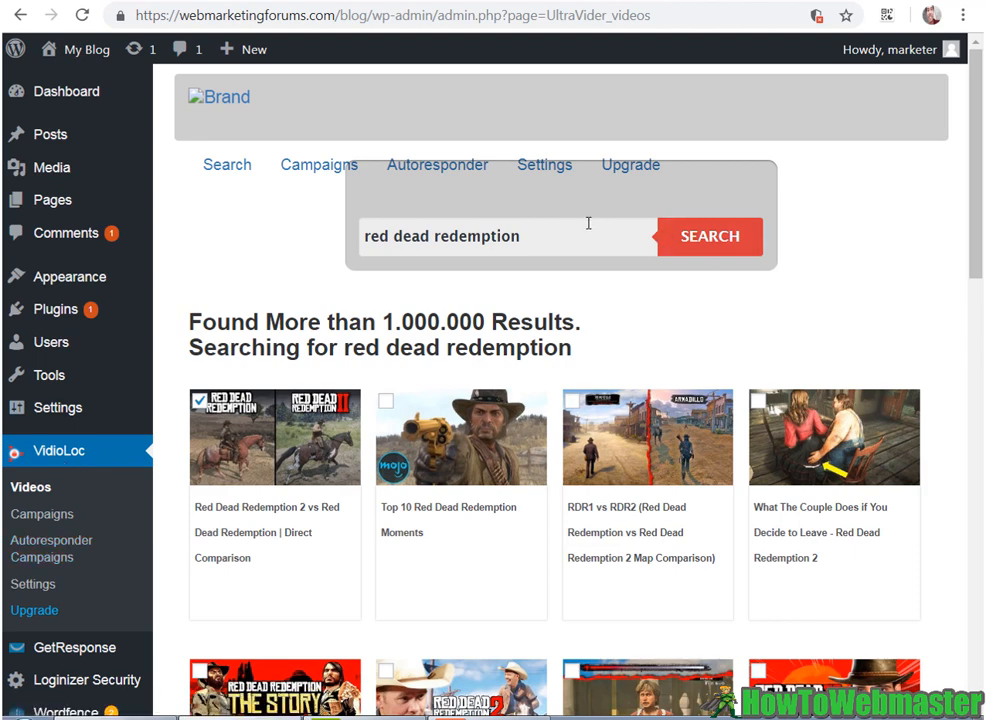
mouse_move(480, 244)
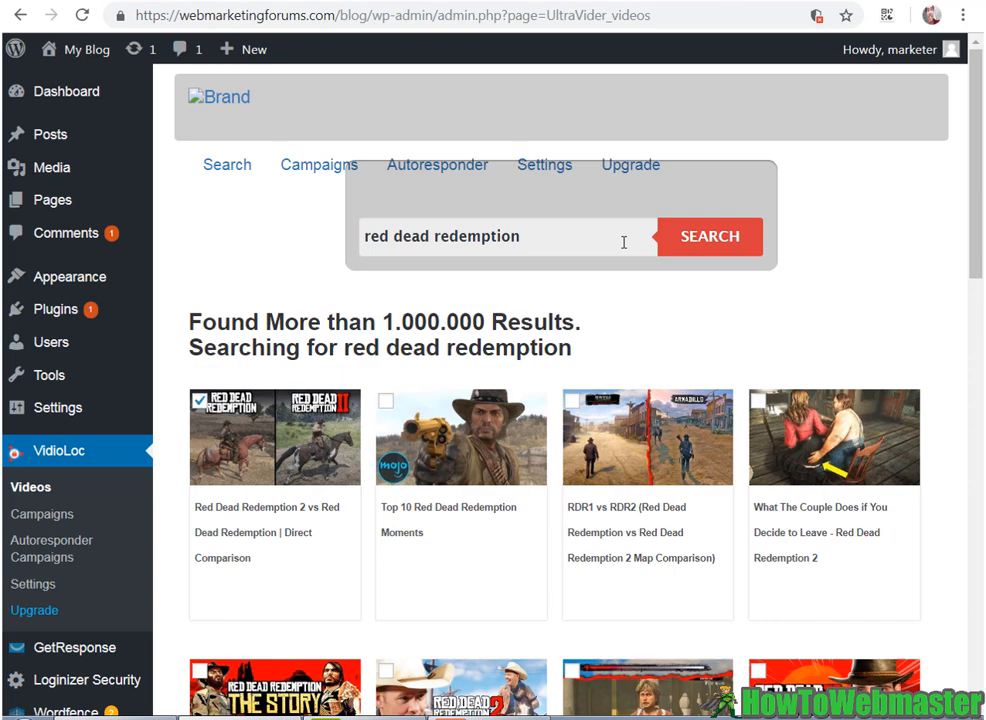
scroll(down, 3)
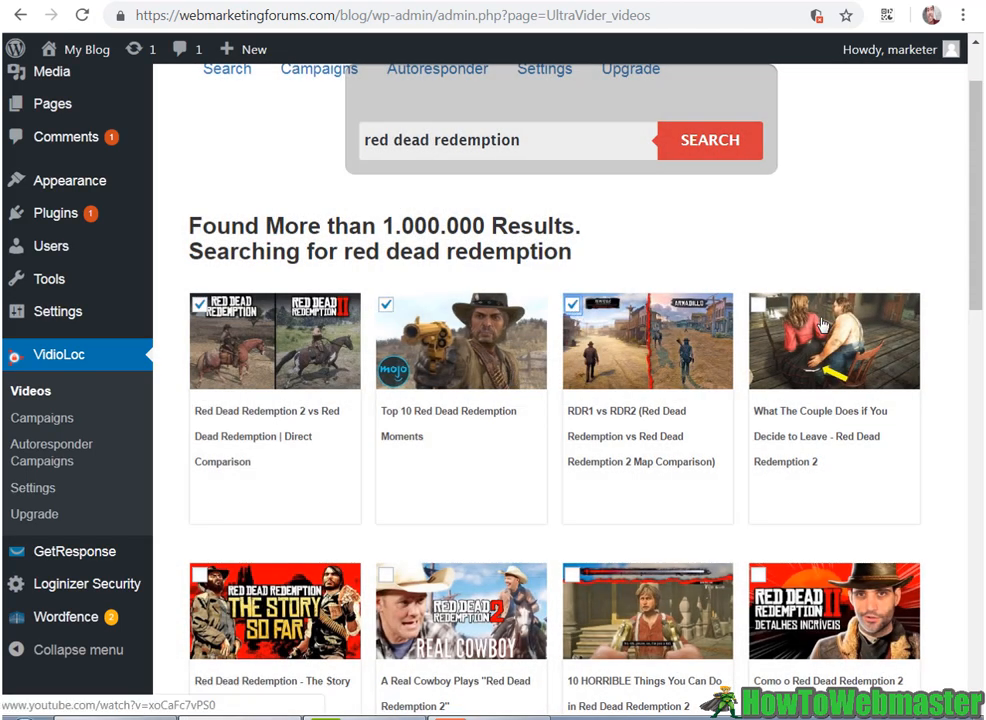
scroll(down, 3)
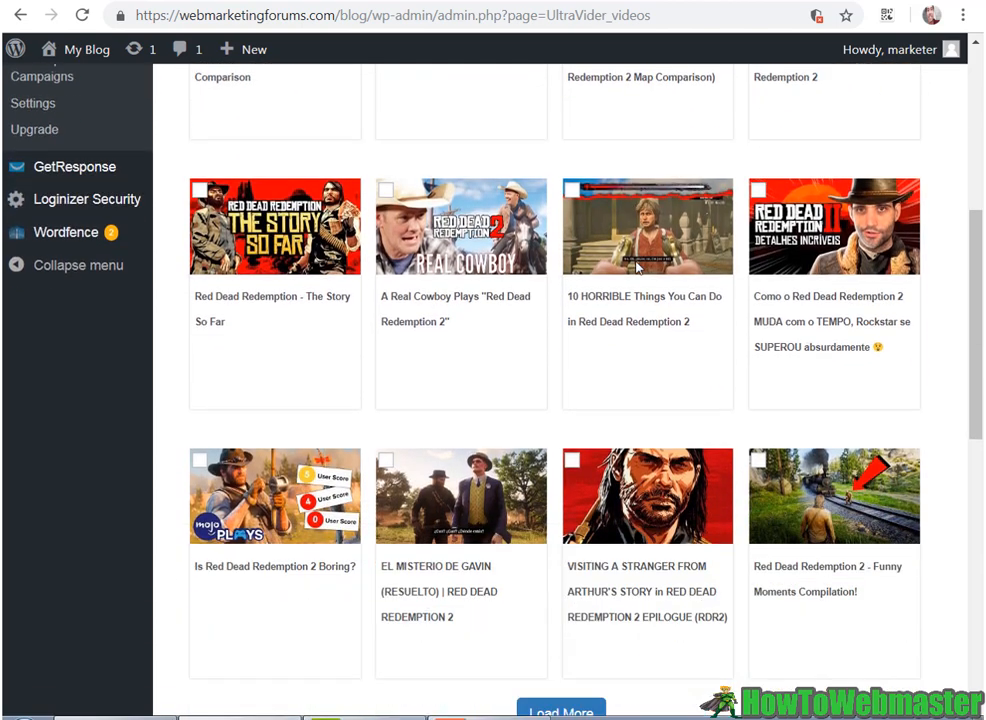
click(572, 460)
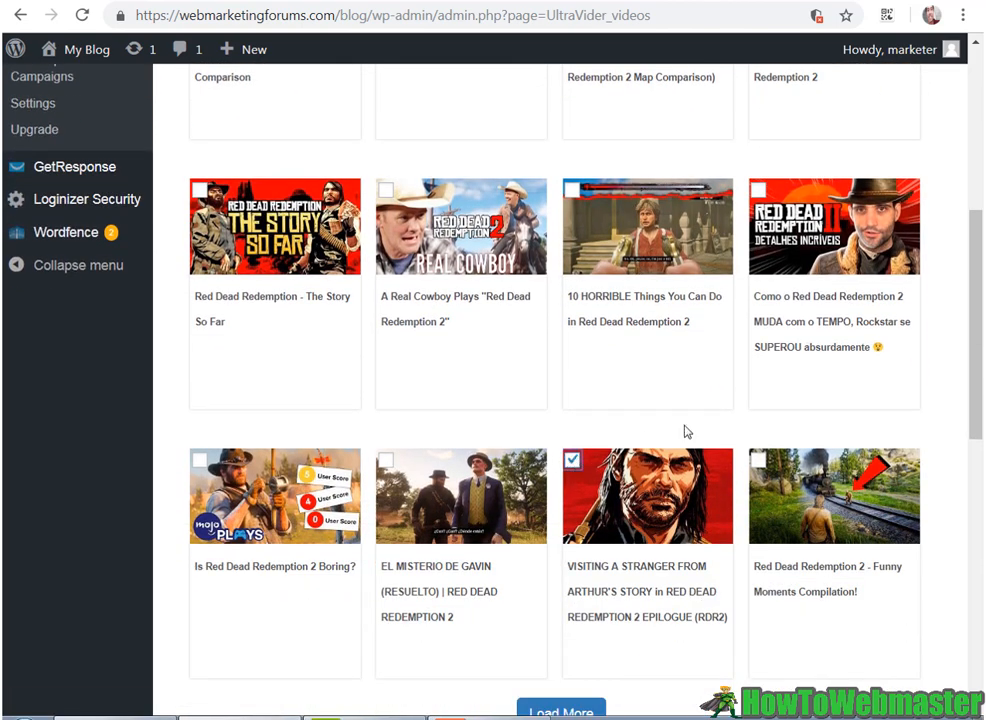
scroll(down, 3)
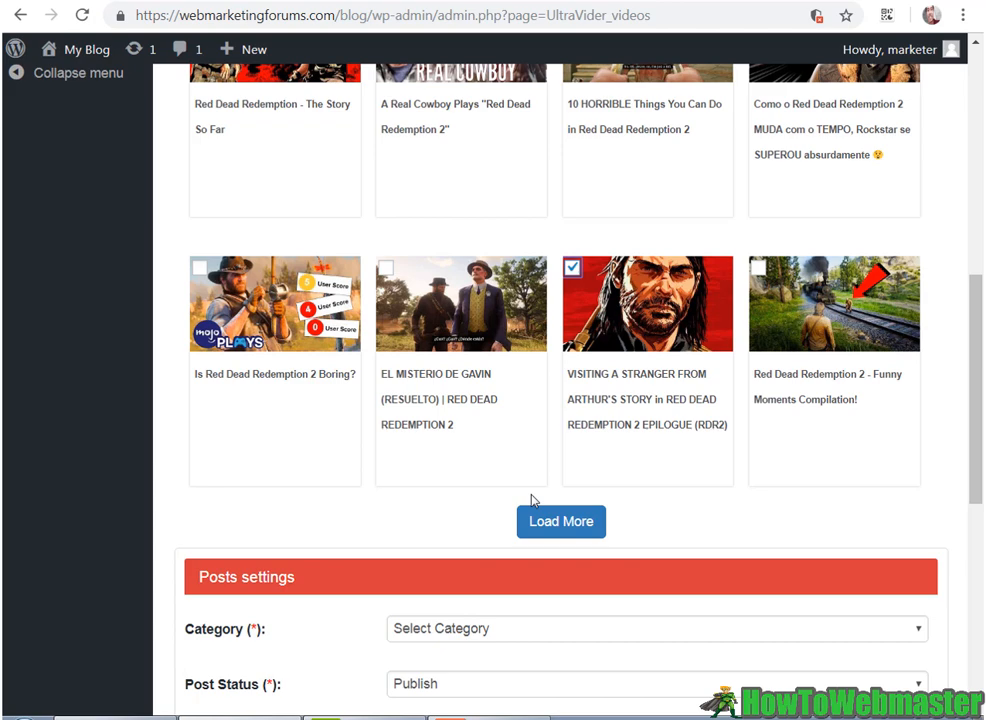
Load more red dead redemption results and scroll toward the post settings
click(560, 520)
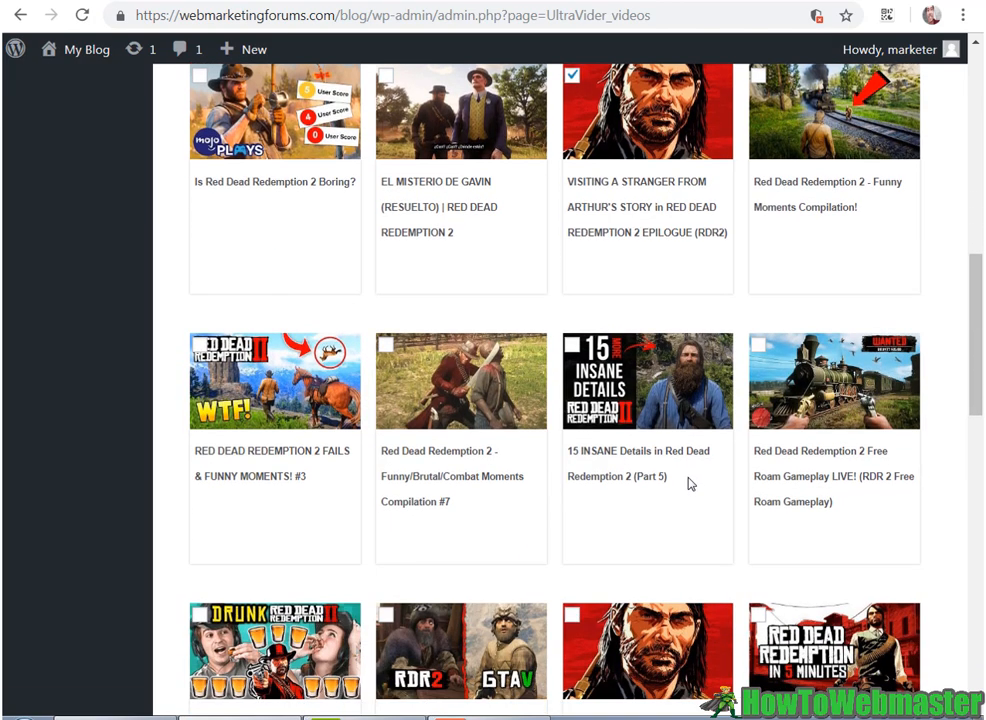
scroll(down, 3)
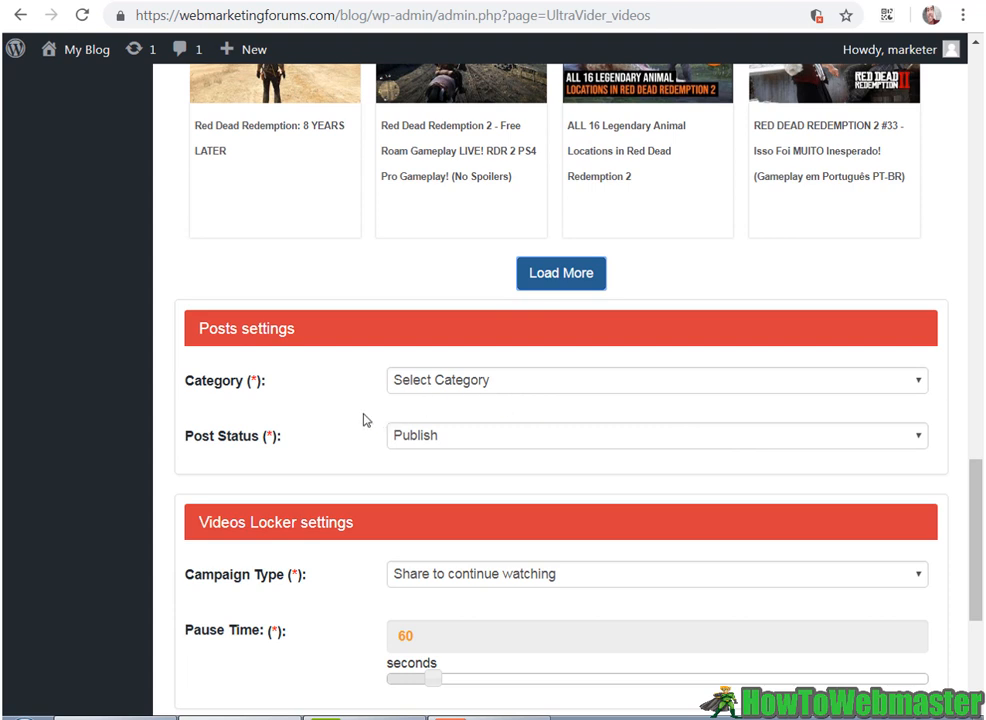
click(656, 380)
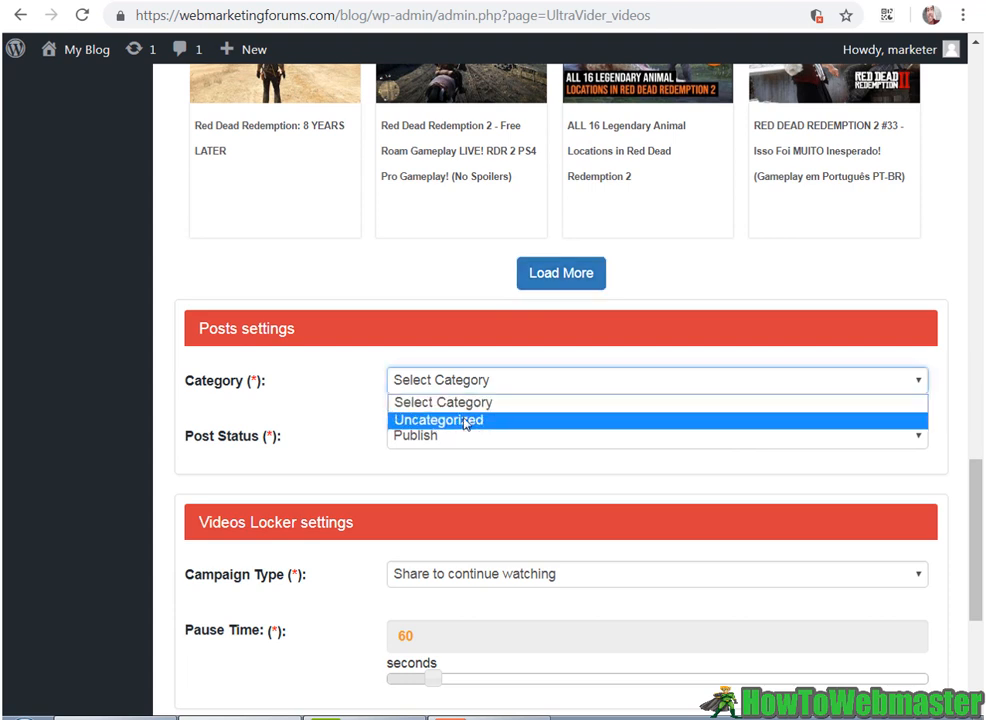
click(438, 420)
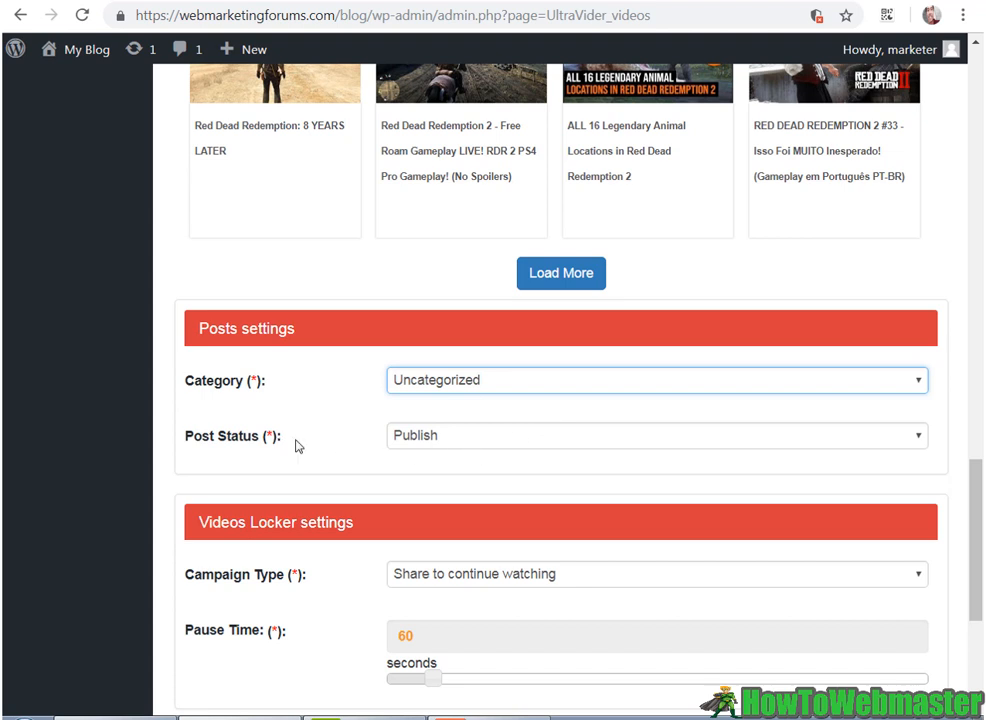
click(656, 436)
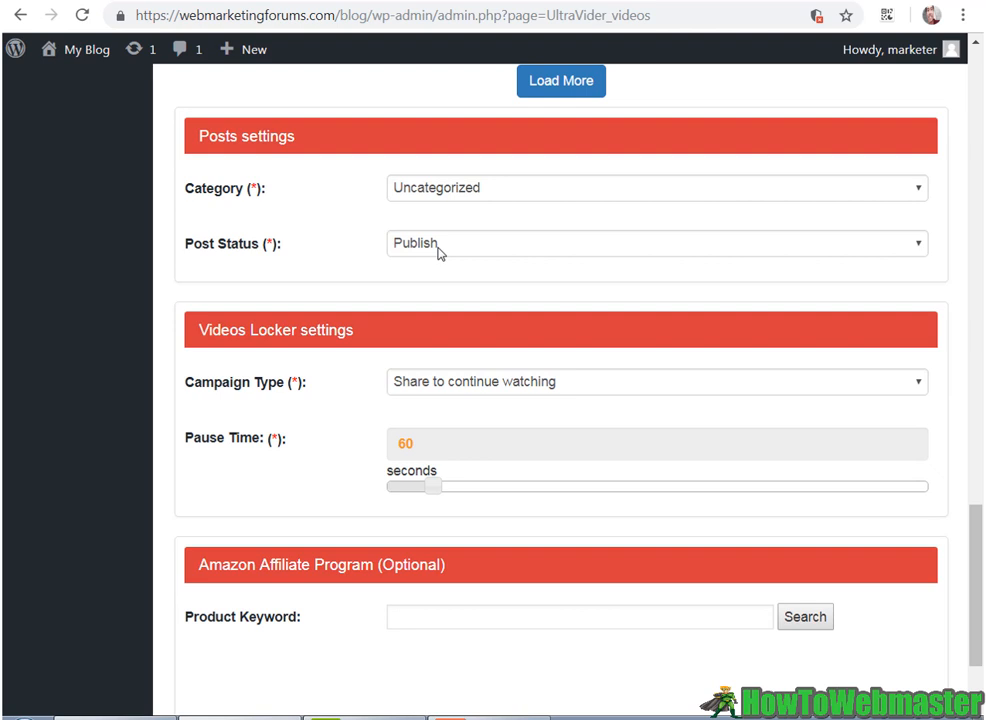
mouse_move(540, 392)
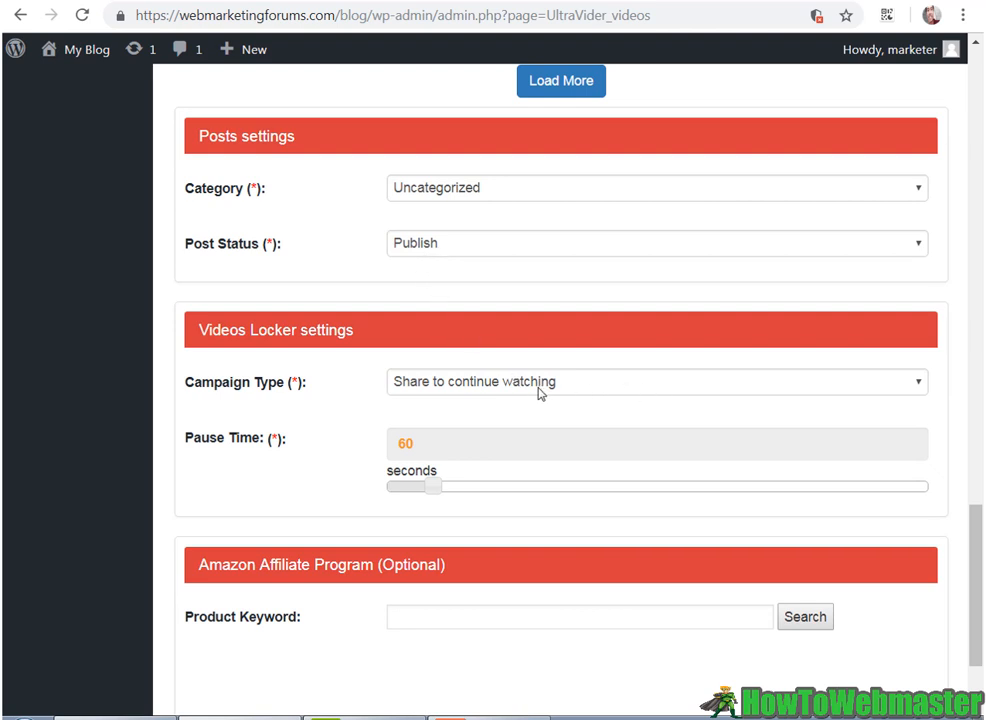
mouse_move(584, 374)
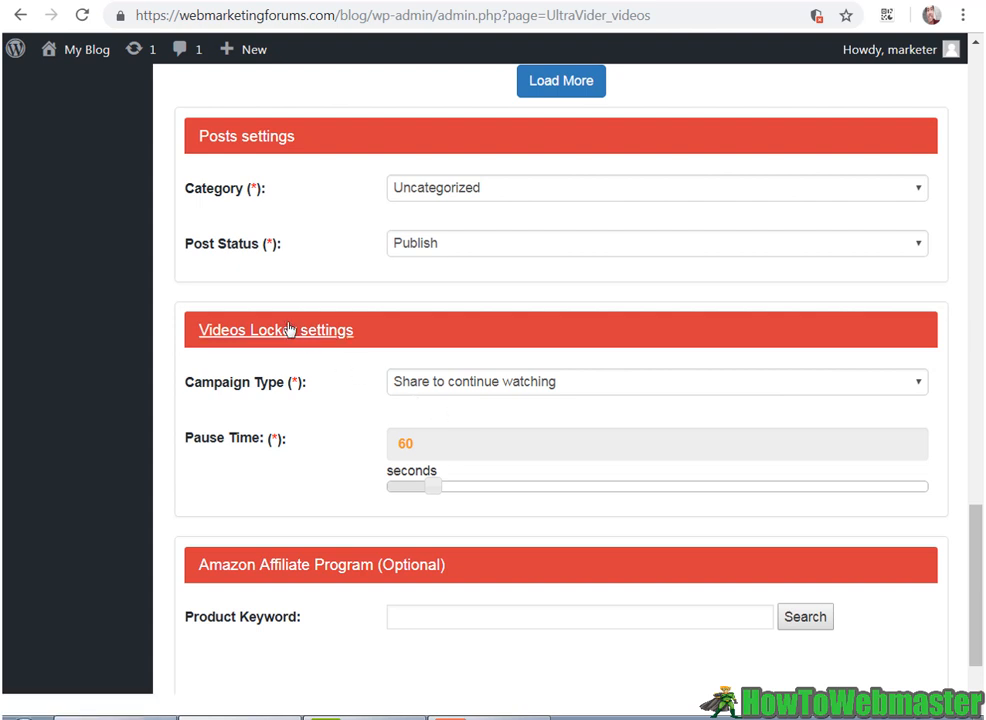
mouse_move(384, 270)
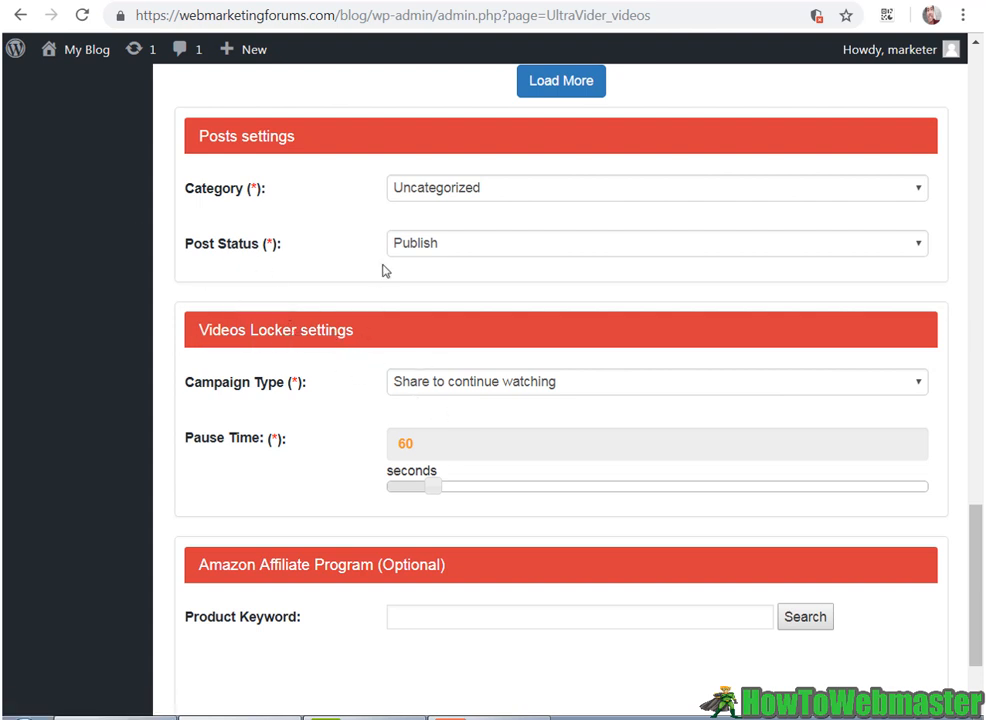
Keep 'Share to continue watching' as campaign type and lower the pause time from 60 to 5 seconds
click(656, 380)
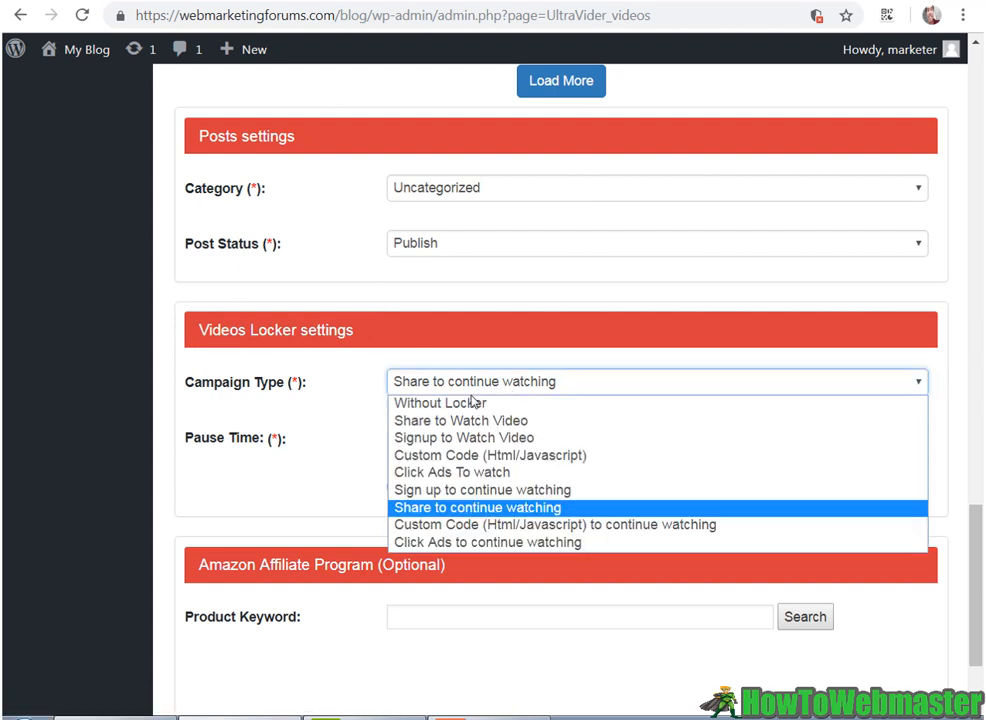
mouse_move(440, 402)
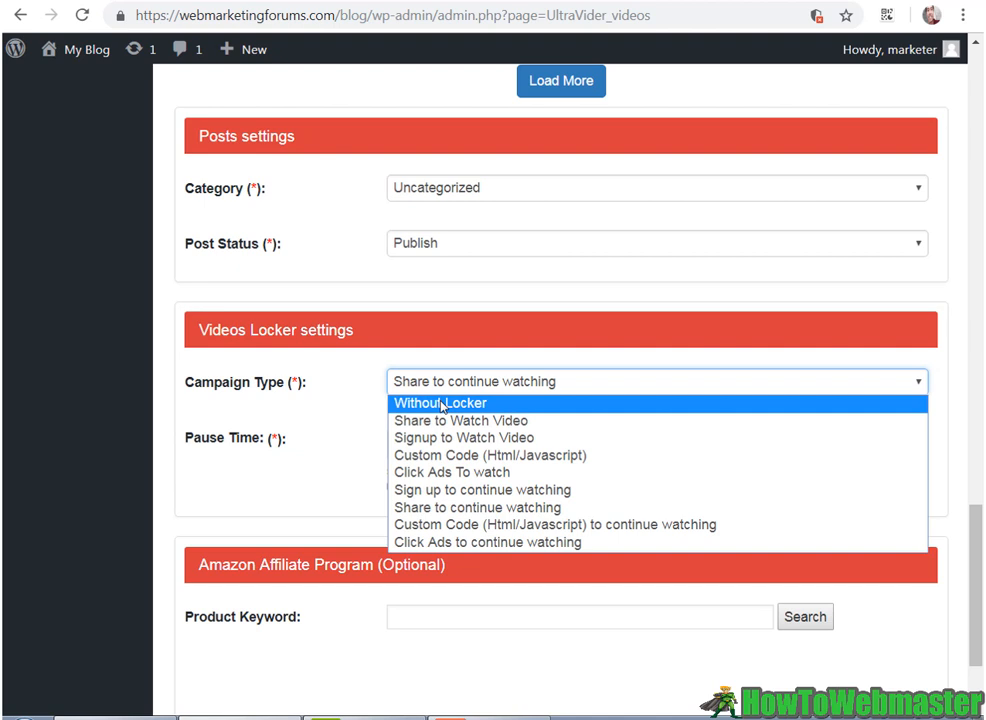
mouse_move(492, 436)
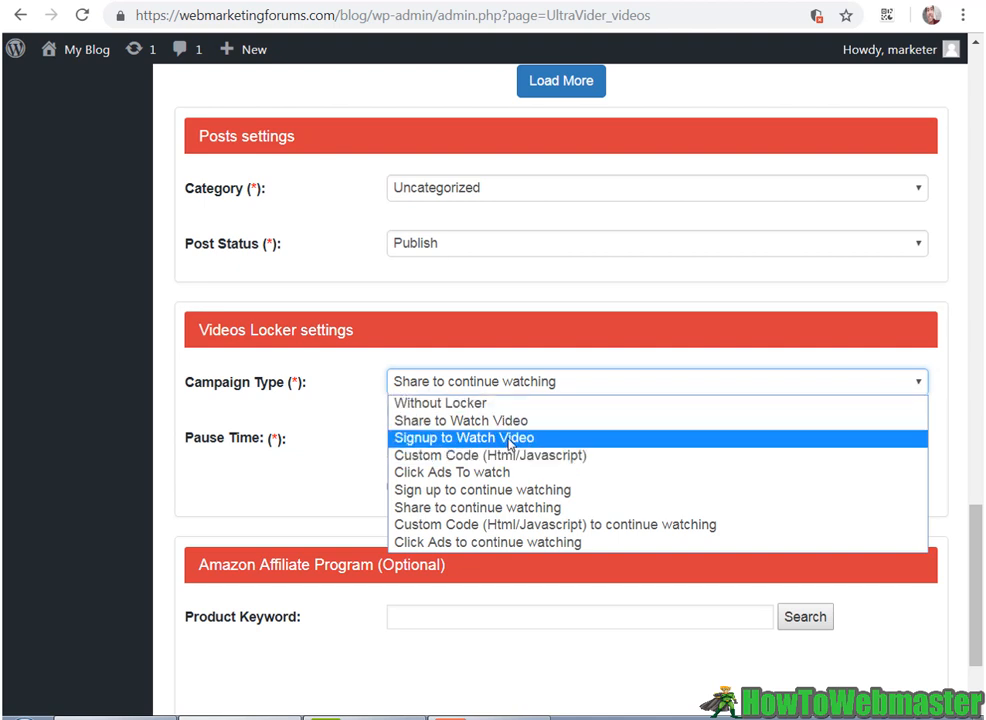
mouse_move(460, 420)
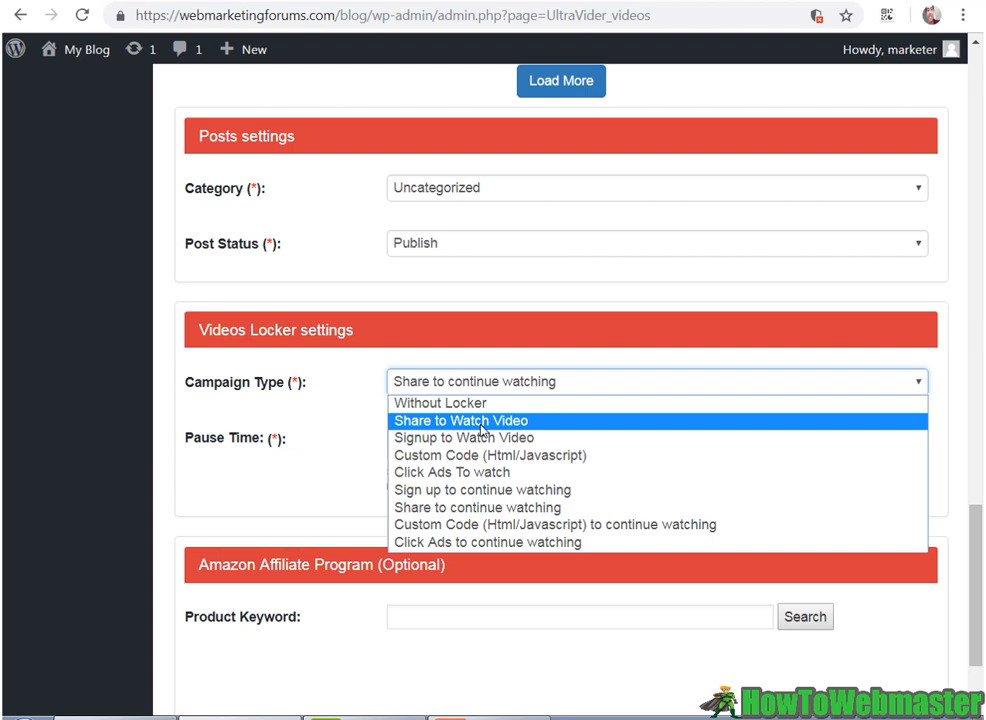
mouse_move(464, 436)
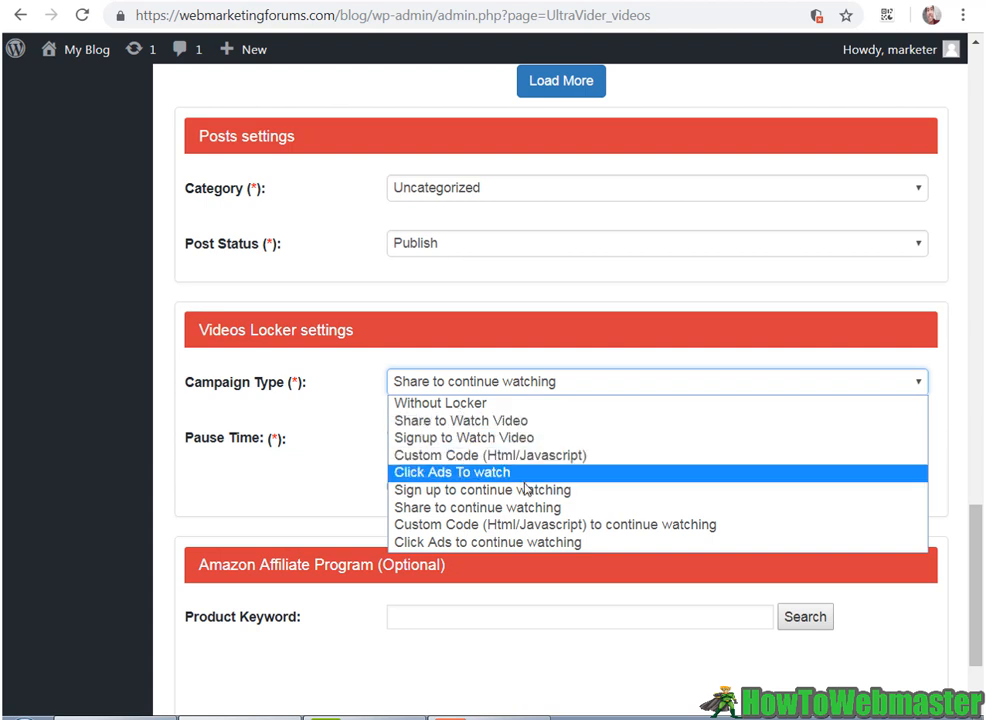
mouse_move(490, 456)
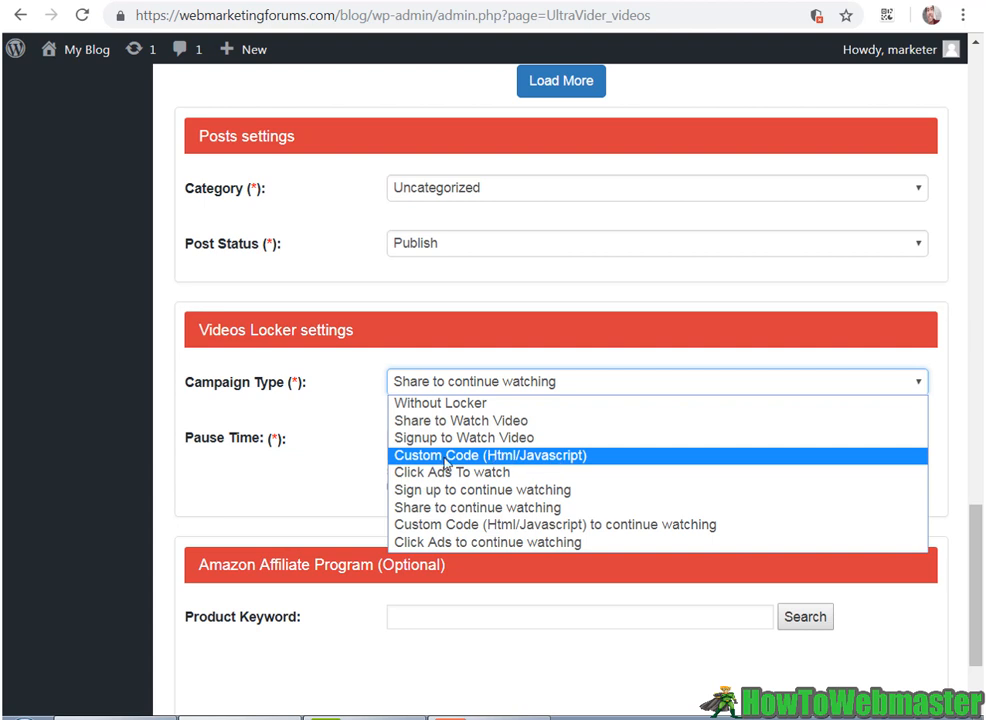
mouse_move(452, 472)
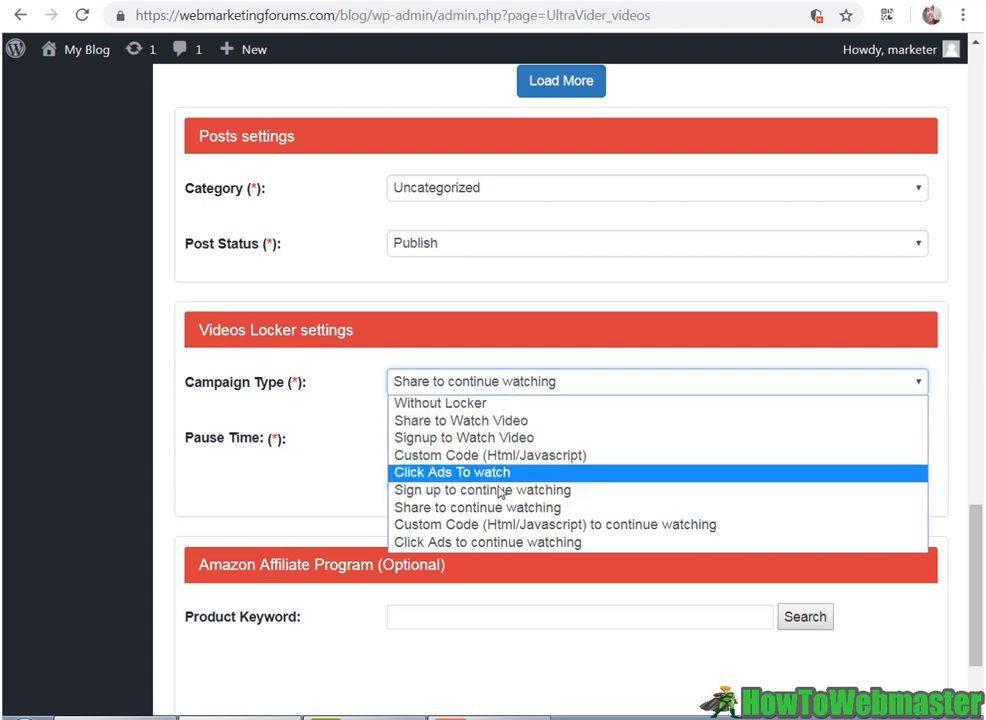
mouse_move(464, 436)
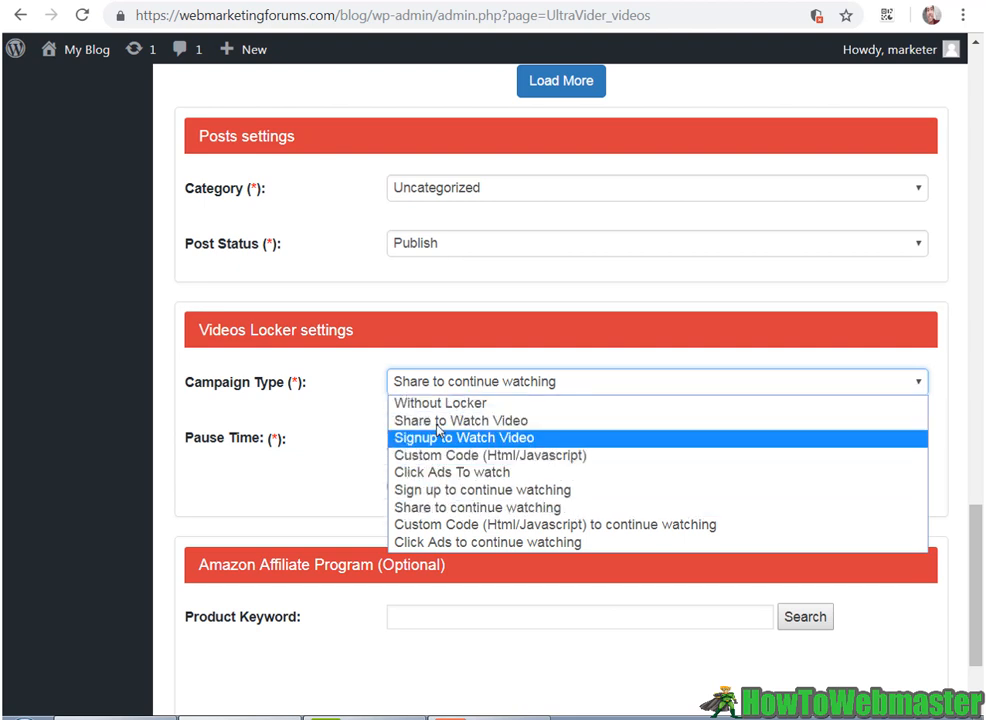
mouse_move(476, 508)
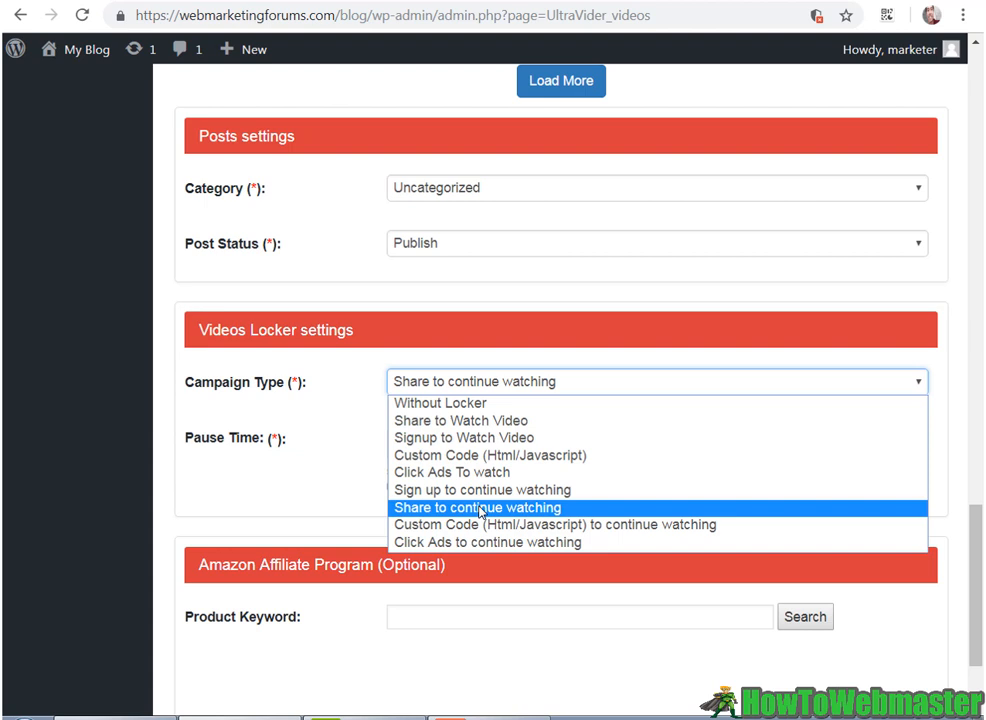
click(478, 508)
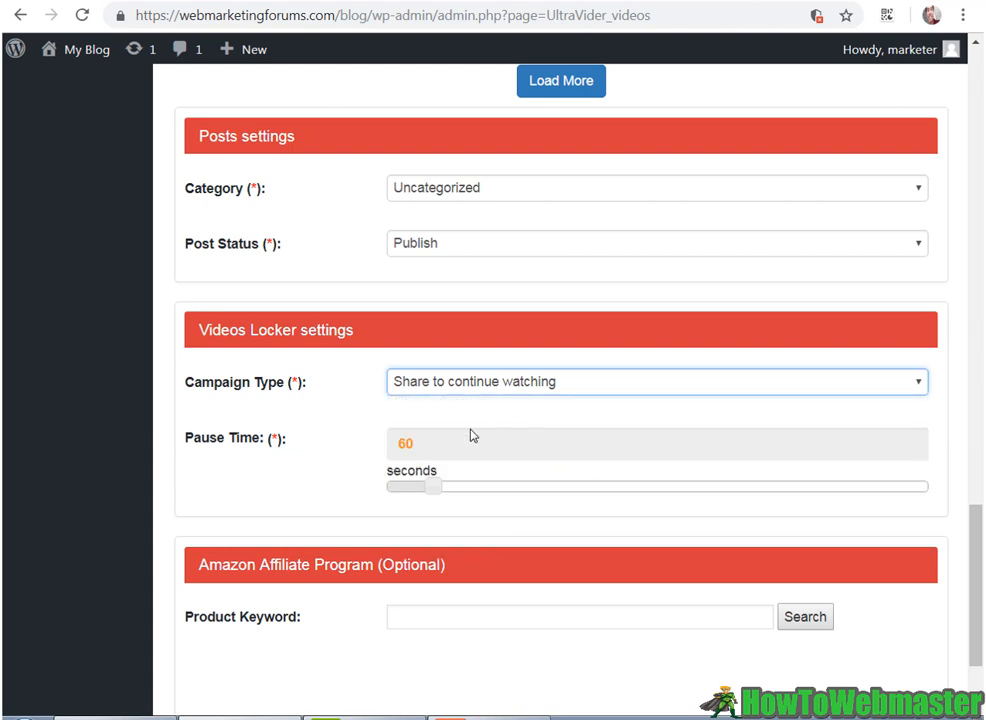
mouse_move(272, 380)
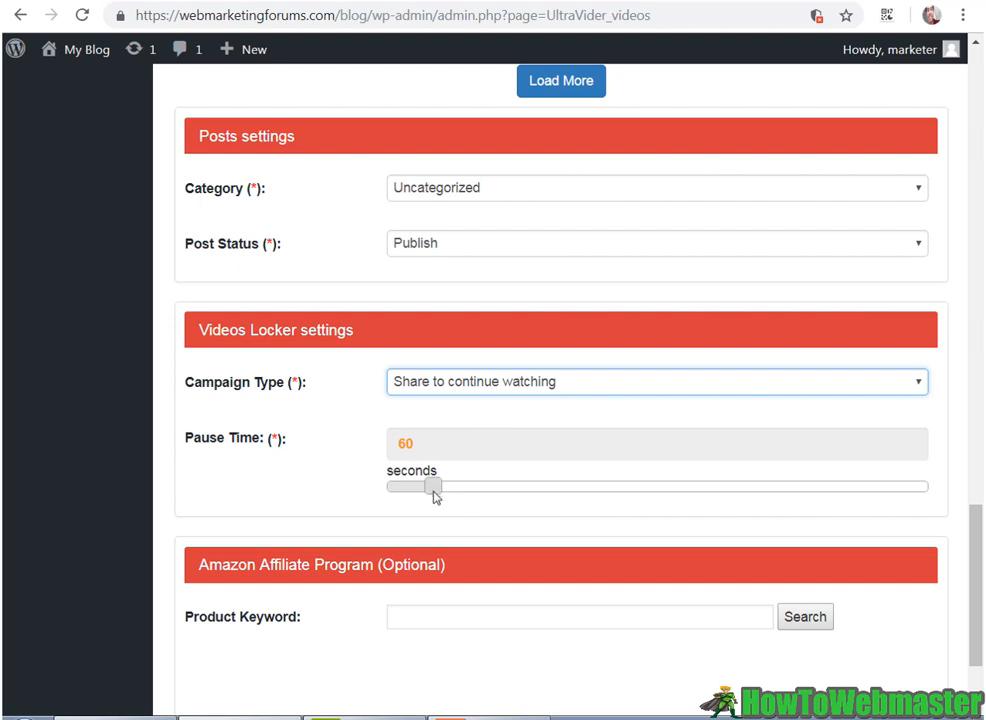
drag(432, 486, 440, 486)
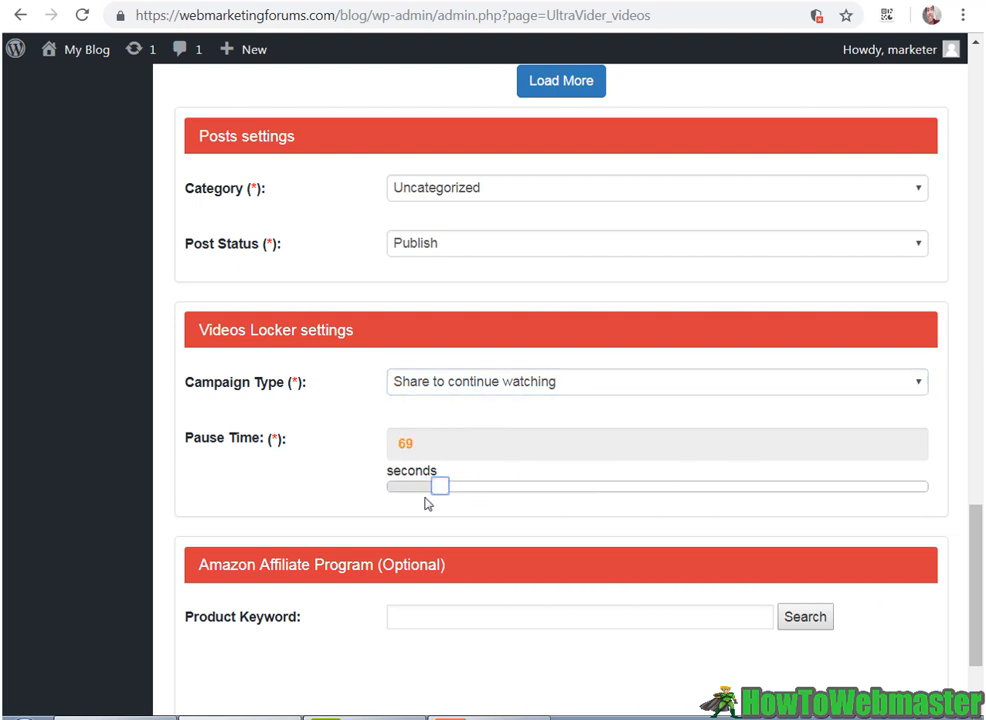
drag(440, 486, 392, 486)
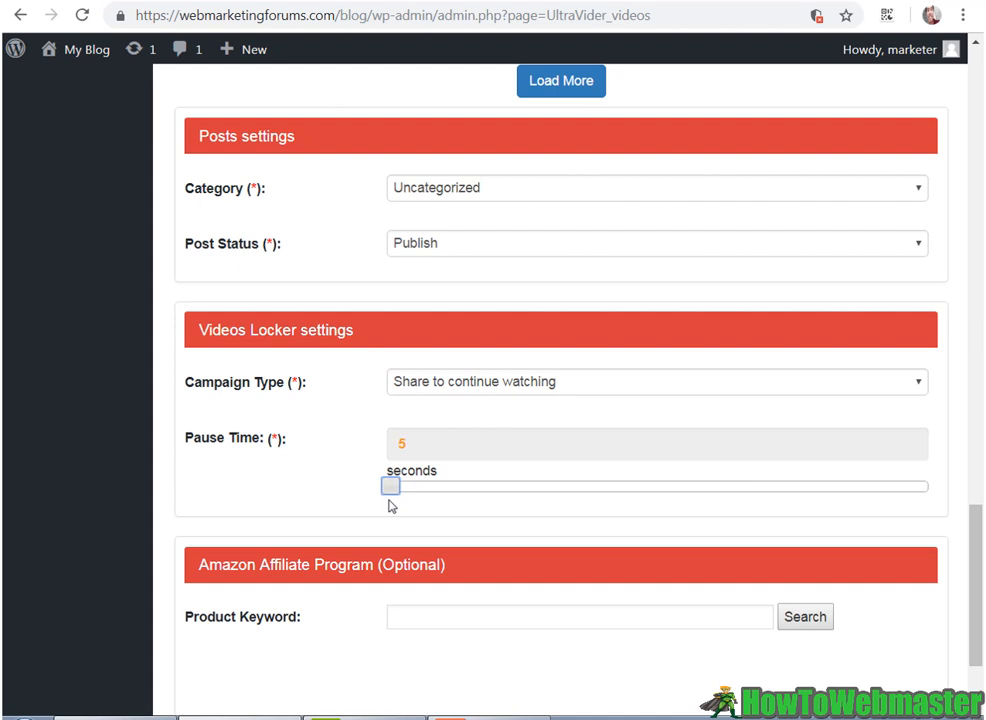
mouse_move(288, 424)
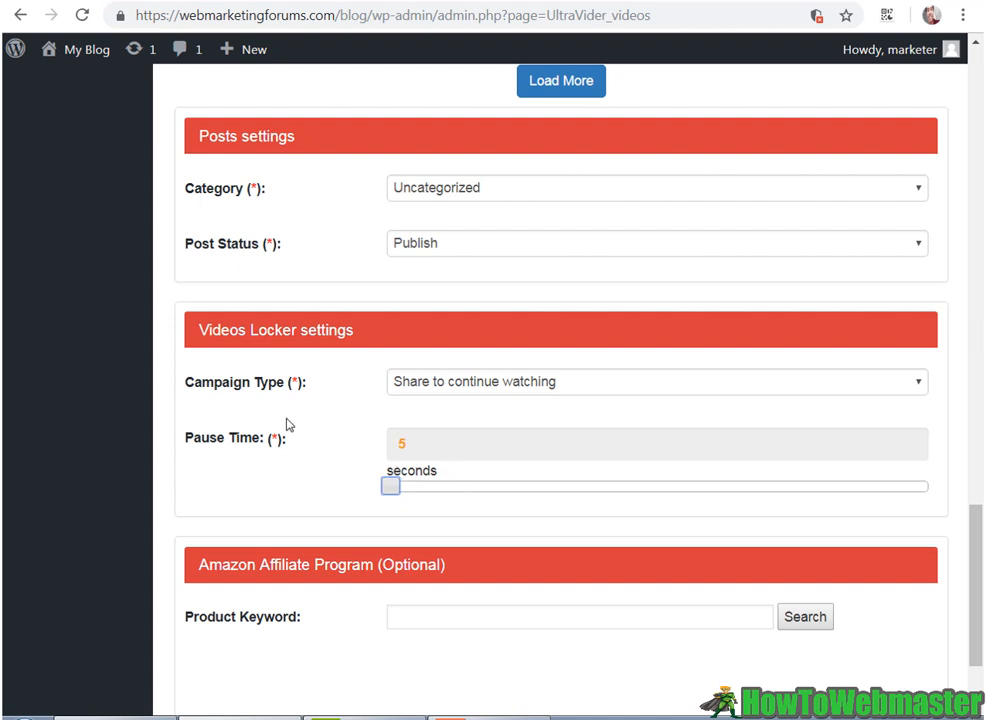
mouse_move(518, 396)
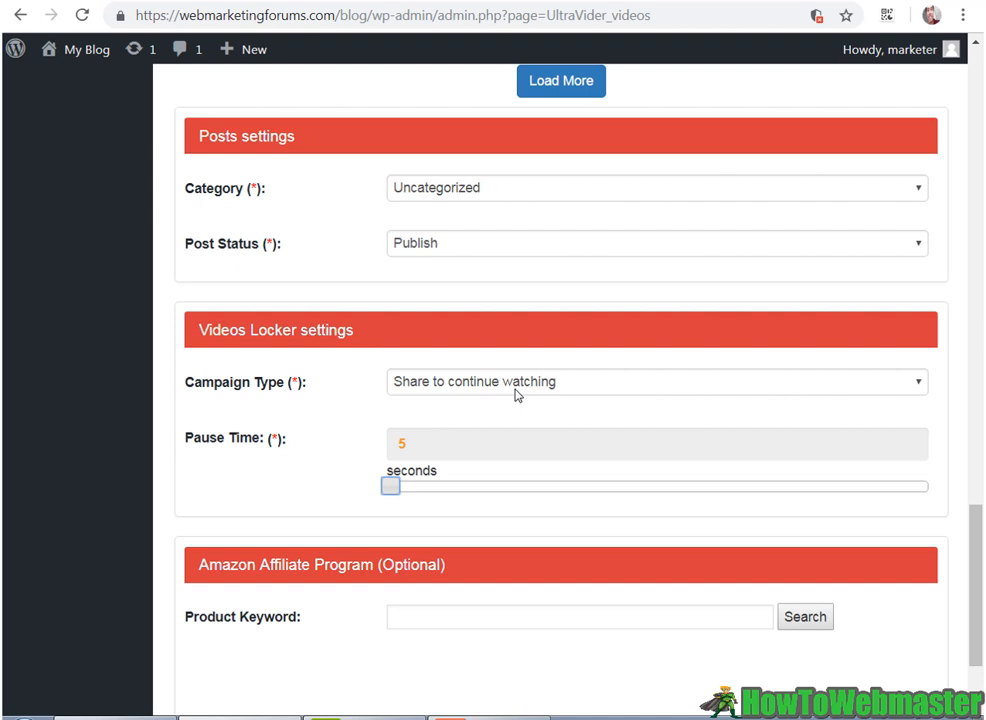
mouse_move(672, 418)
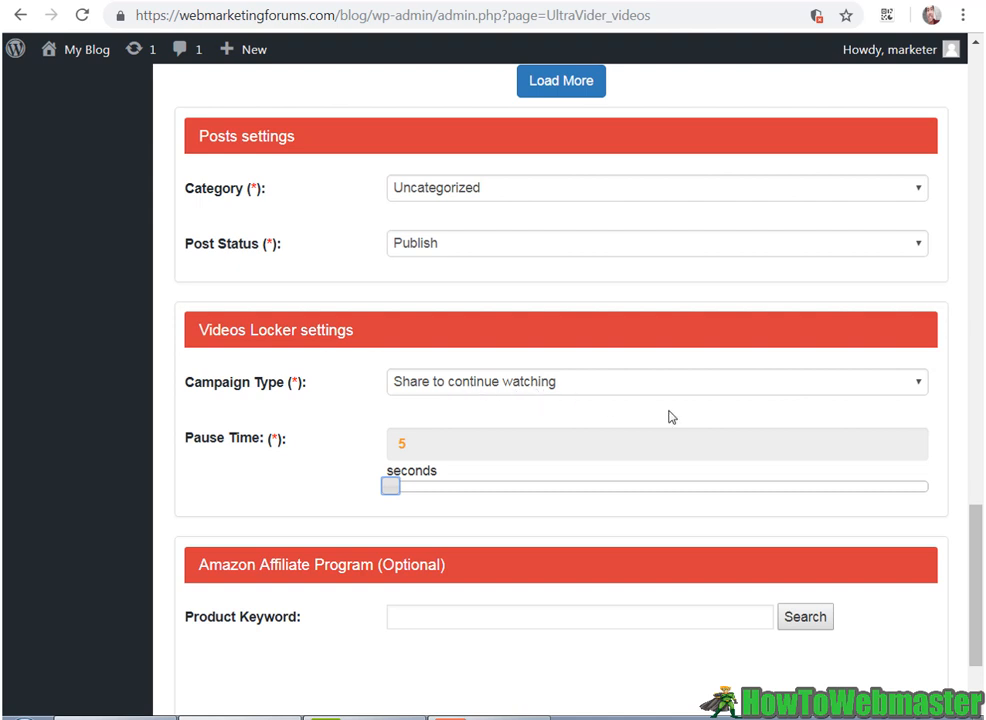
mouse_move(604, 468)
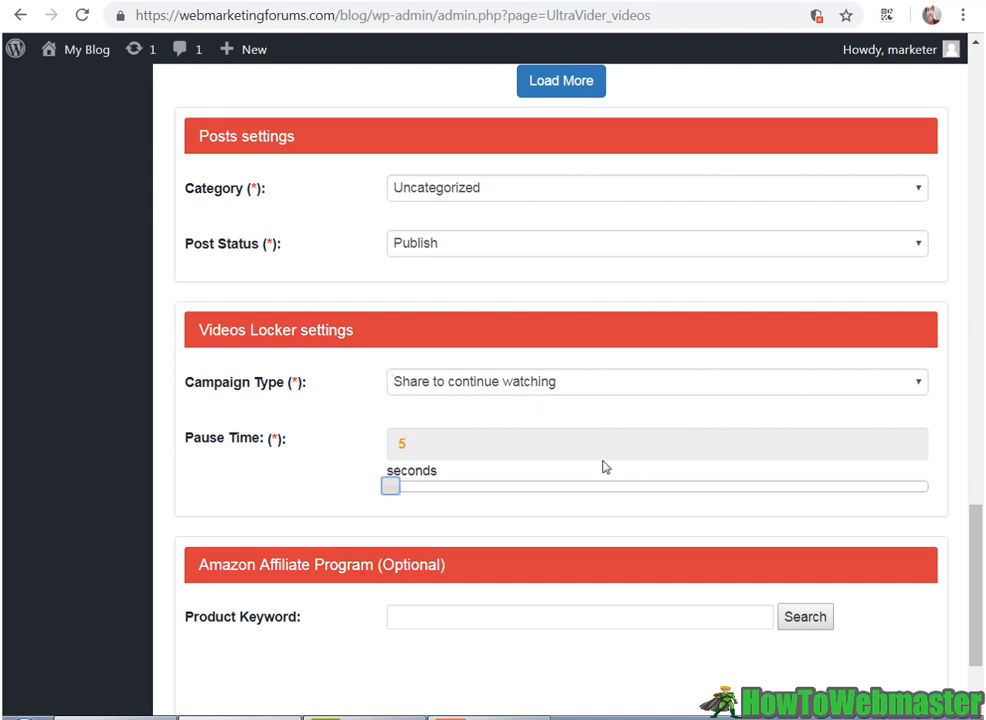
scroll(down, 3)
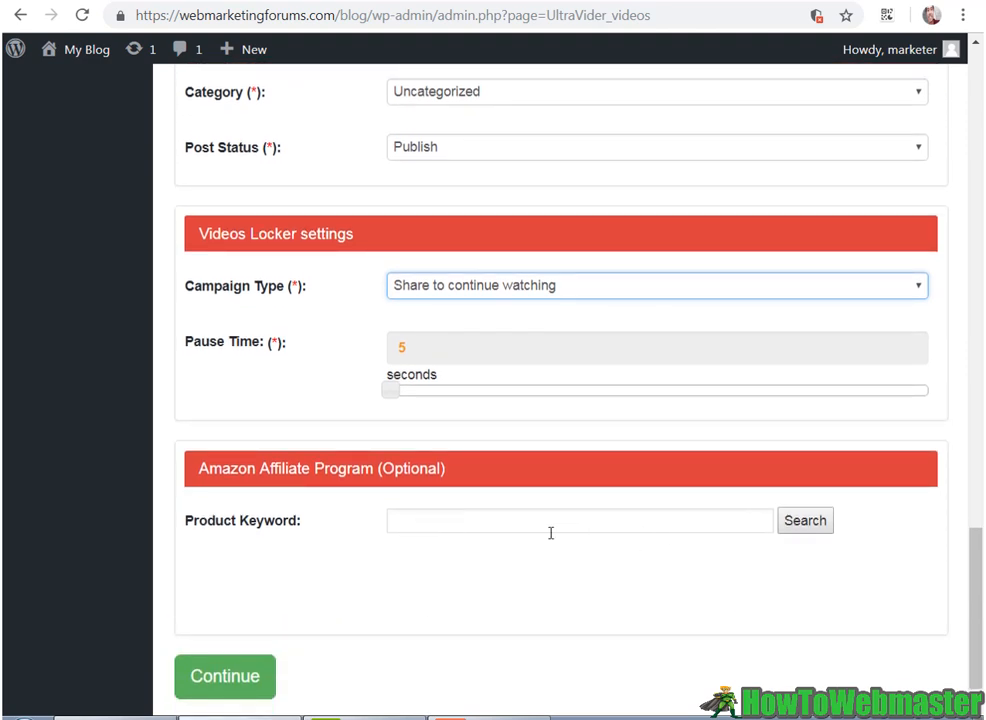
mouse_move(204, 676)
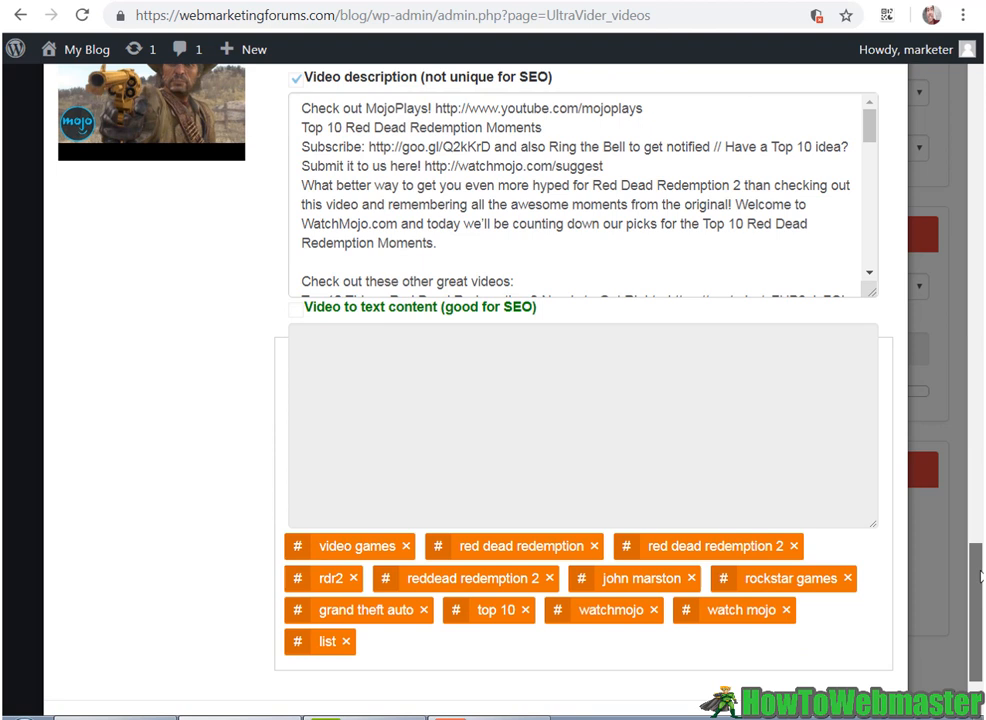
Post All chosen videos as blog posts and acknowledge the 'videos posted check your blog' alert
scroll(down, 3)
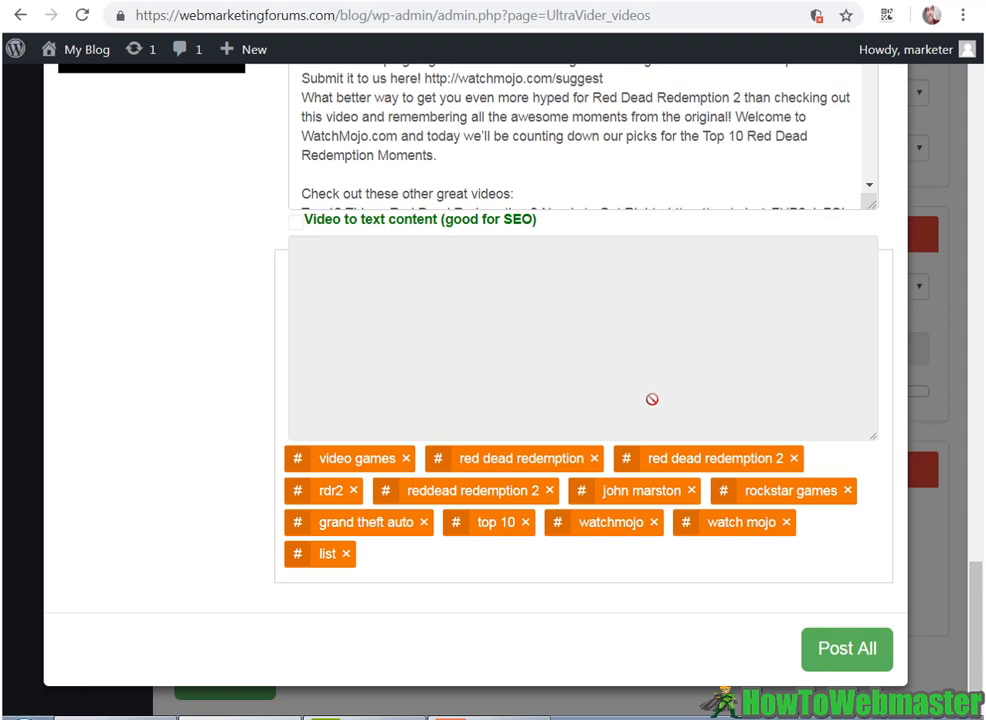
click(846, 648)
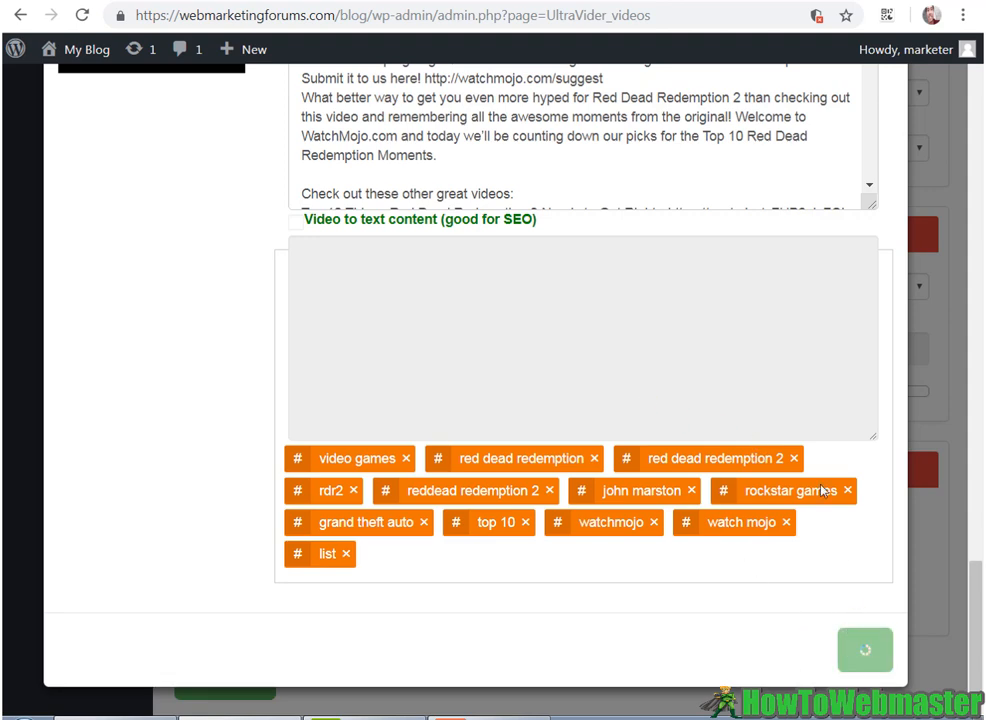
click(864, 650)
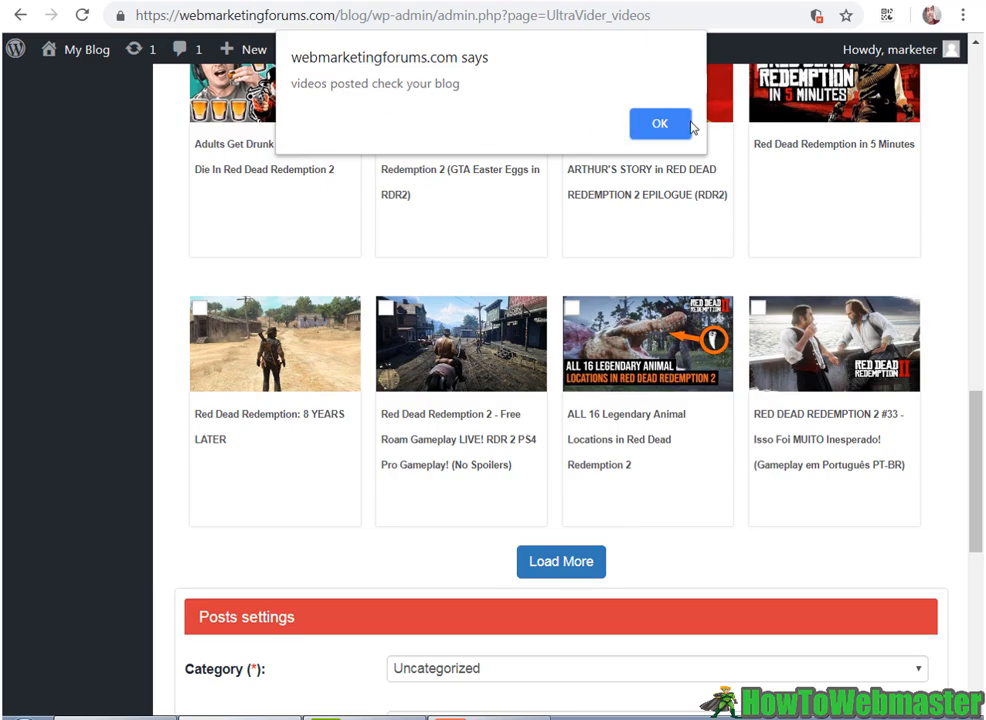
click(660, 124)
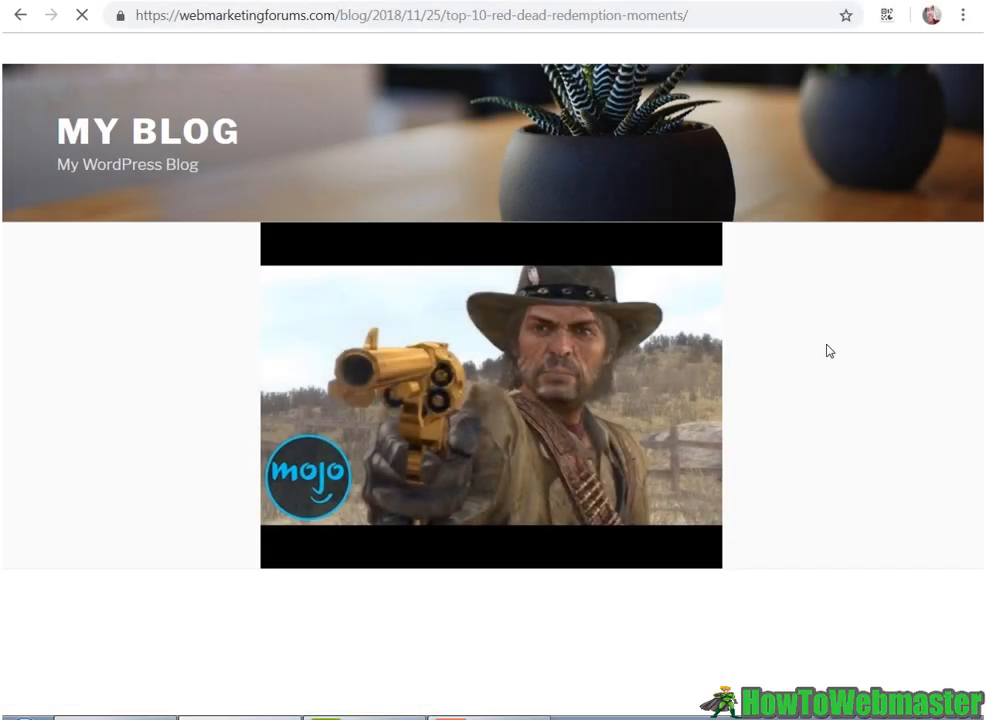
Scroll the Red Dead Redemption post to its video until the 'Please Share This Video To Continue!' overlay appears
scroll(down, 3)
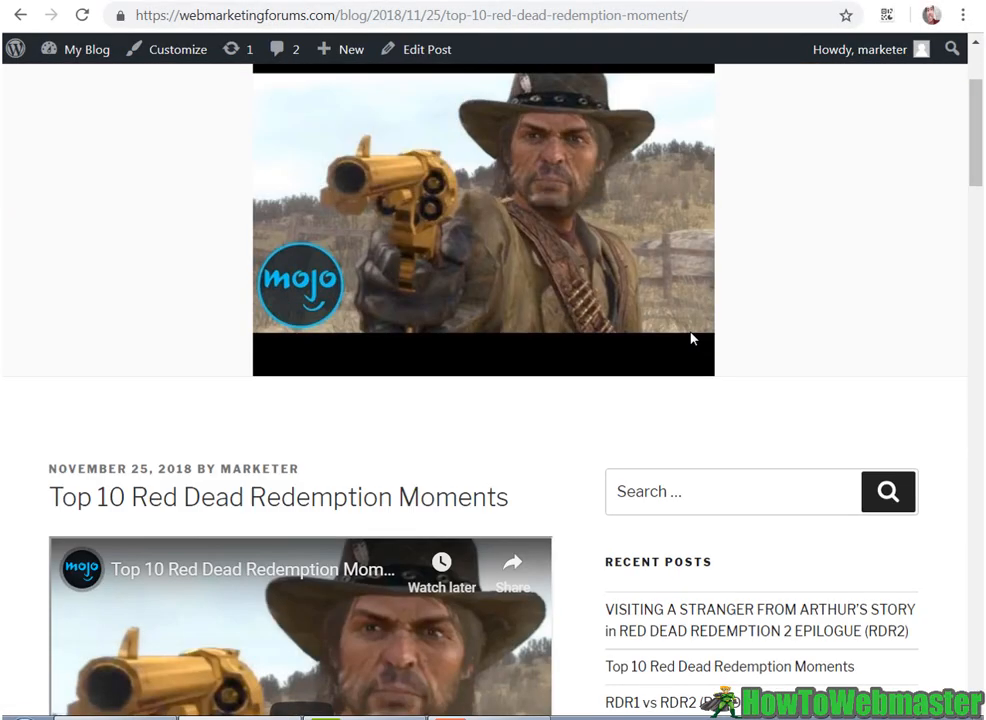
scroll(down, 3)
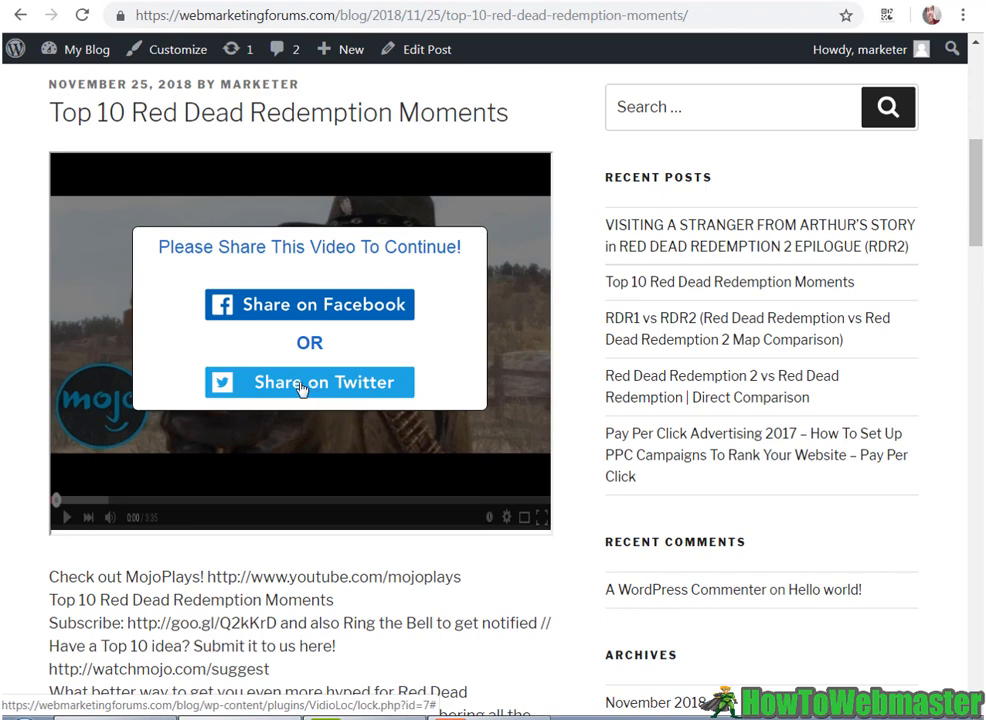
mouse_move(350, 388)
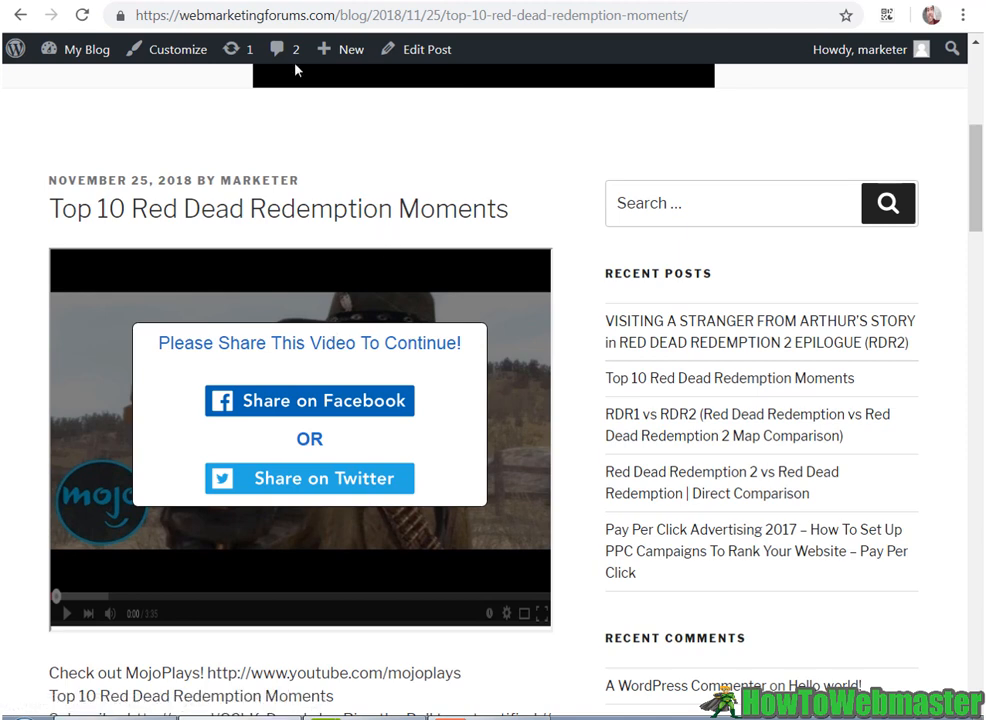
scroll(down, 3)
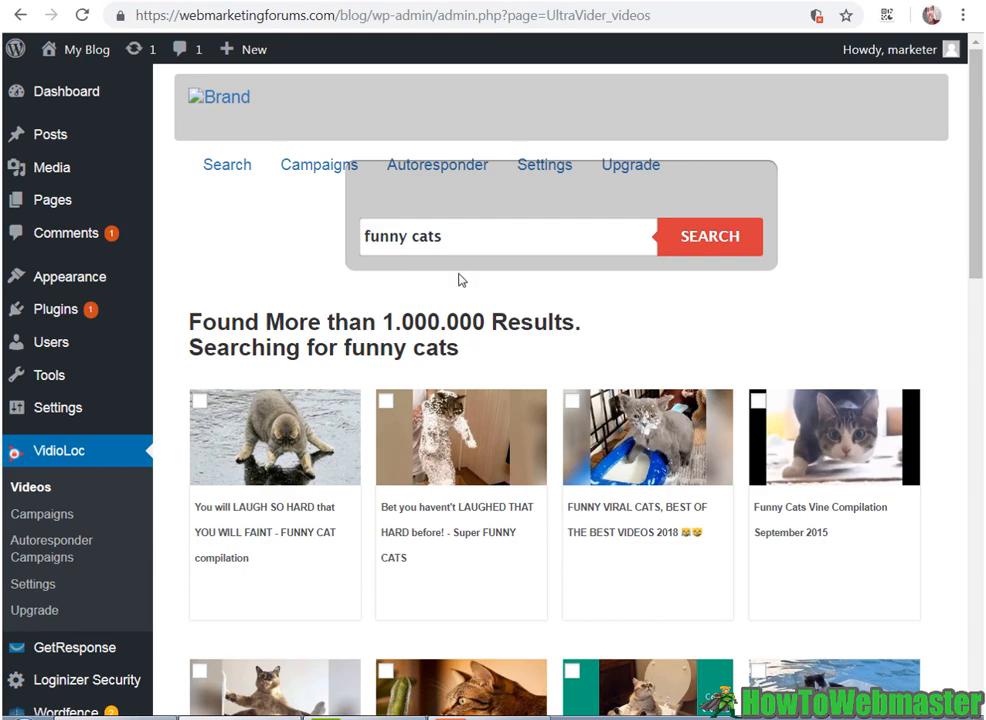
Set the funny cats campaign to 'Sign up to continue watching' with headline 'Sign Up For New Cat Videos'
scroll(down, 3)
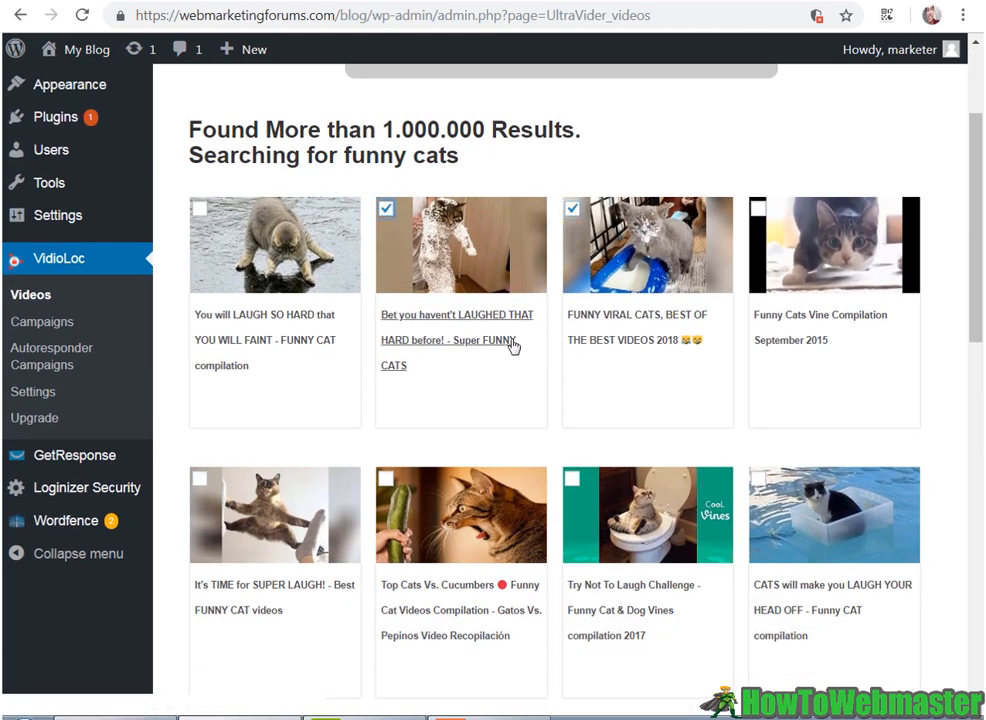
scroll(down, 3)
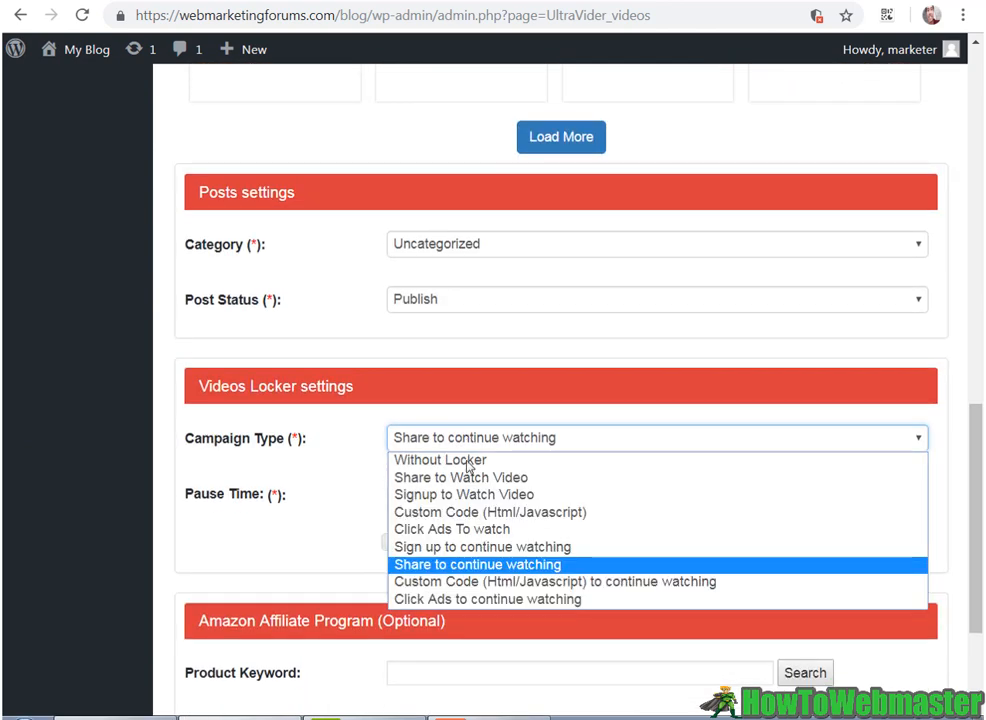
mouse_move(480, 548)
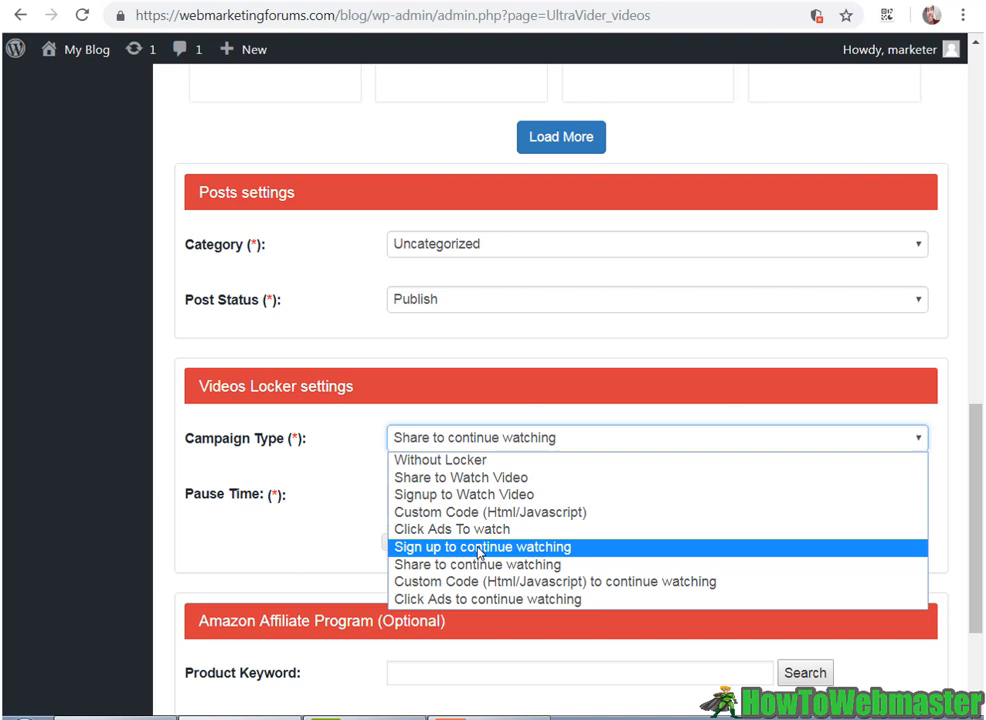
click(484, 548)
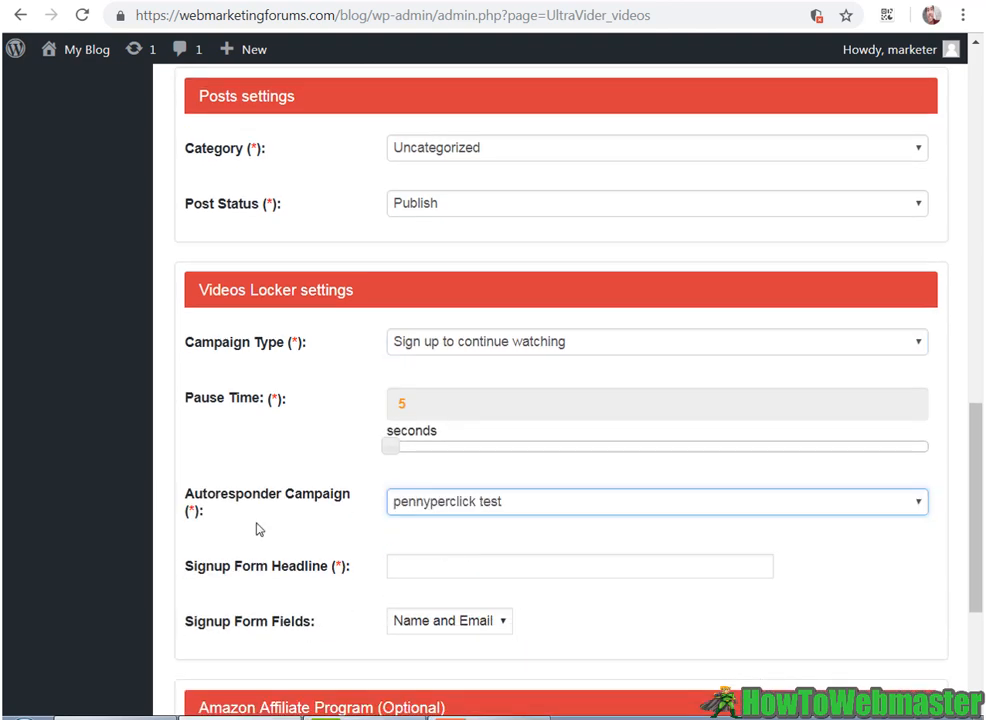
scroll(down, 3)
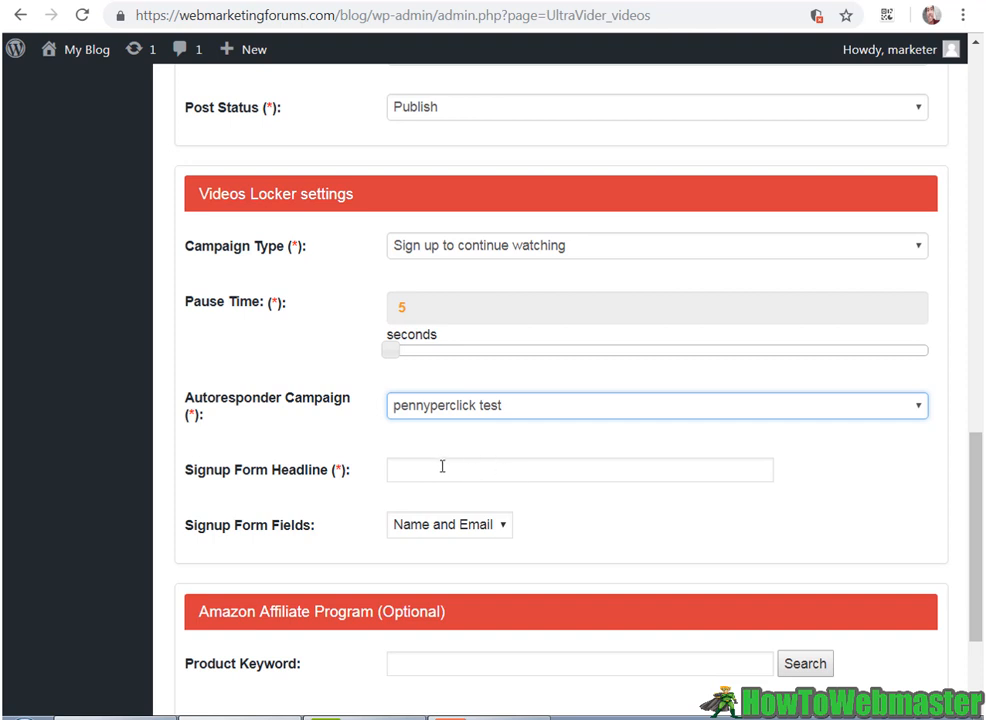
text(Sign Up For New Cat Videos)
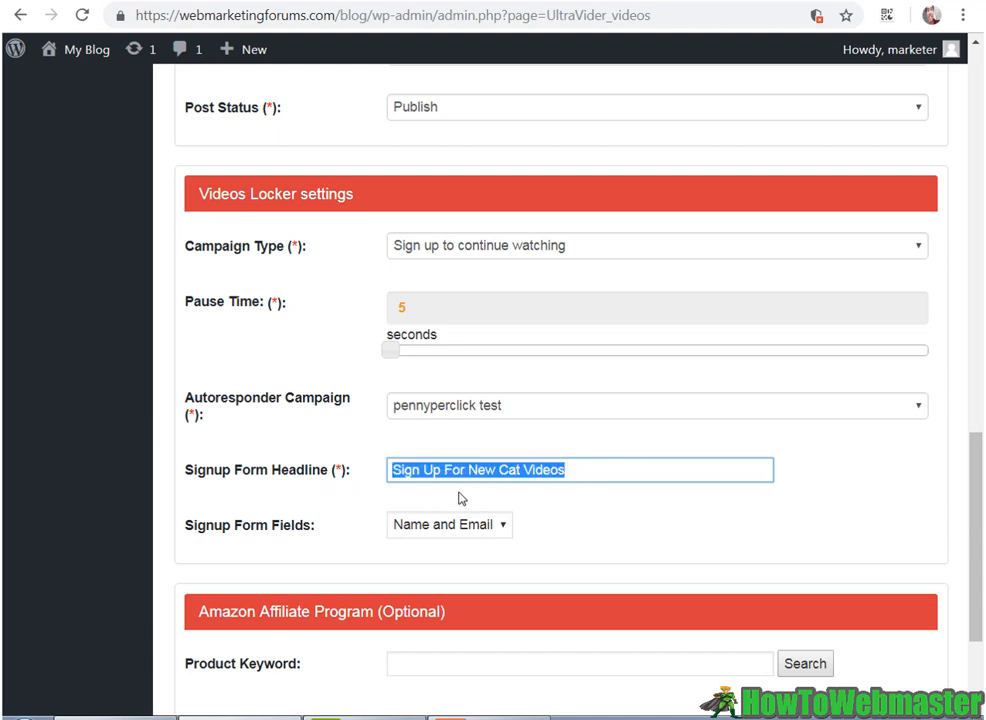
Adjust the signup form fields between email-only and Name and Email, then review the post settings
click(448, 524)
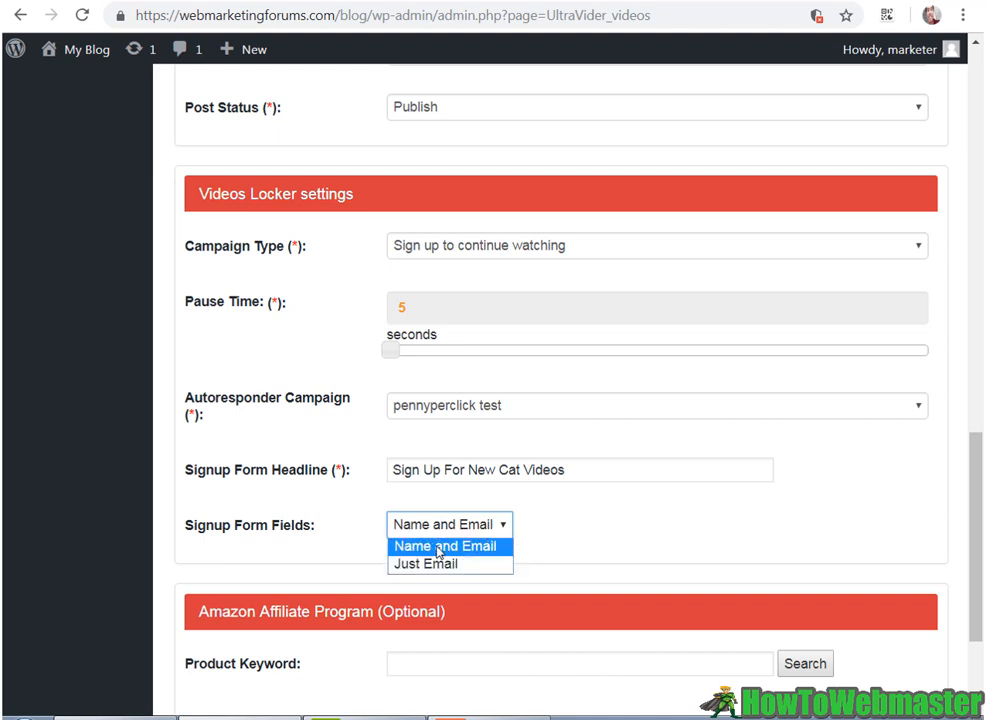
click(424, 564)
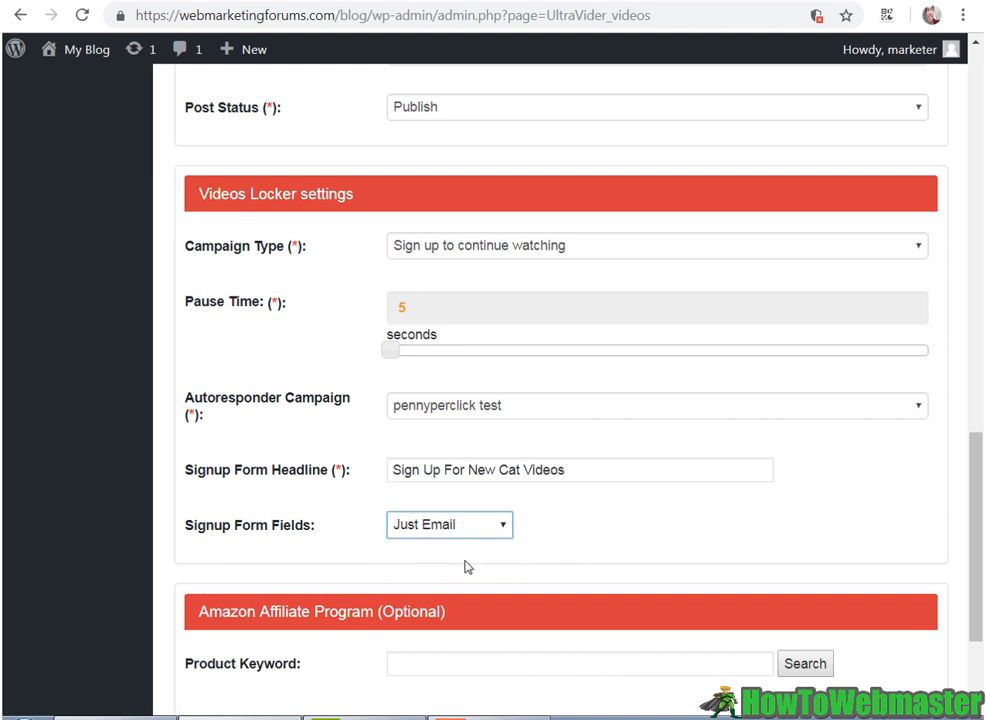
click(448, 524)
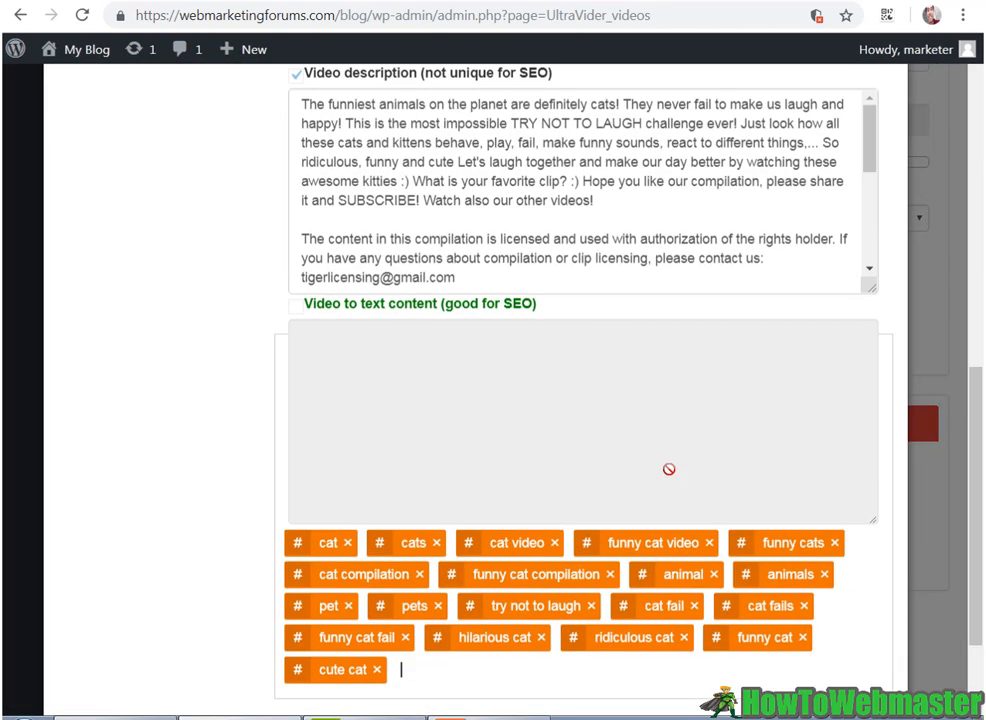
scroll(down, 3)
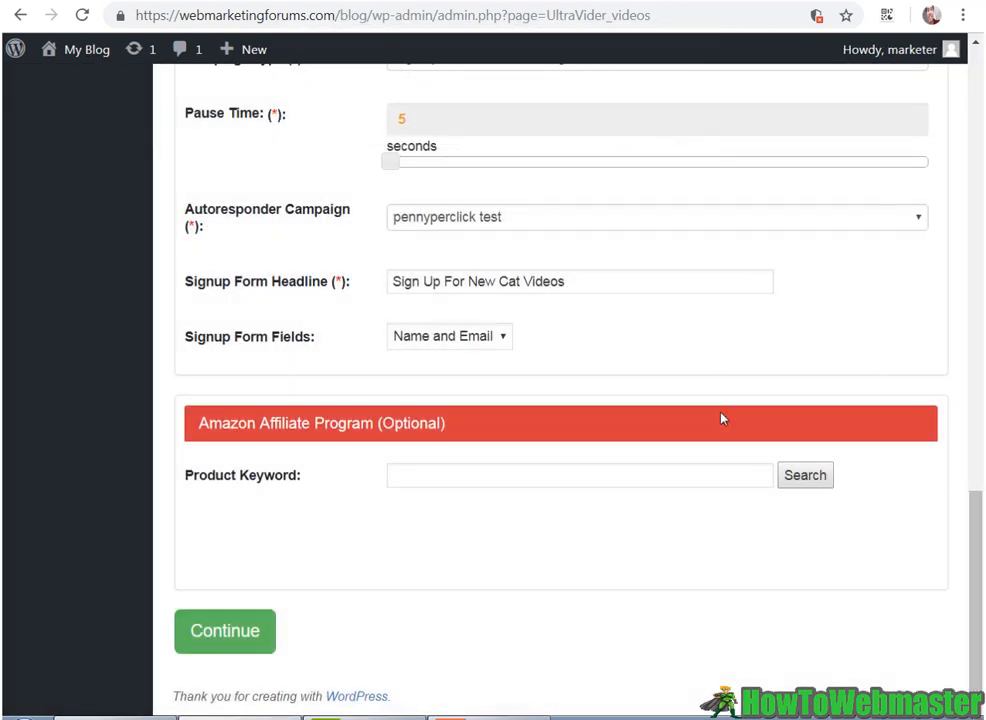
scroll(up, 3)
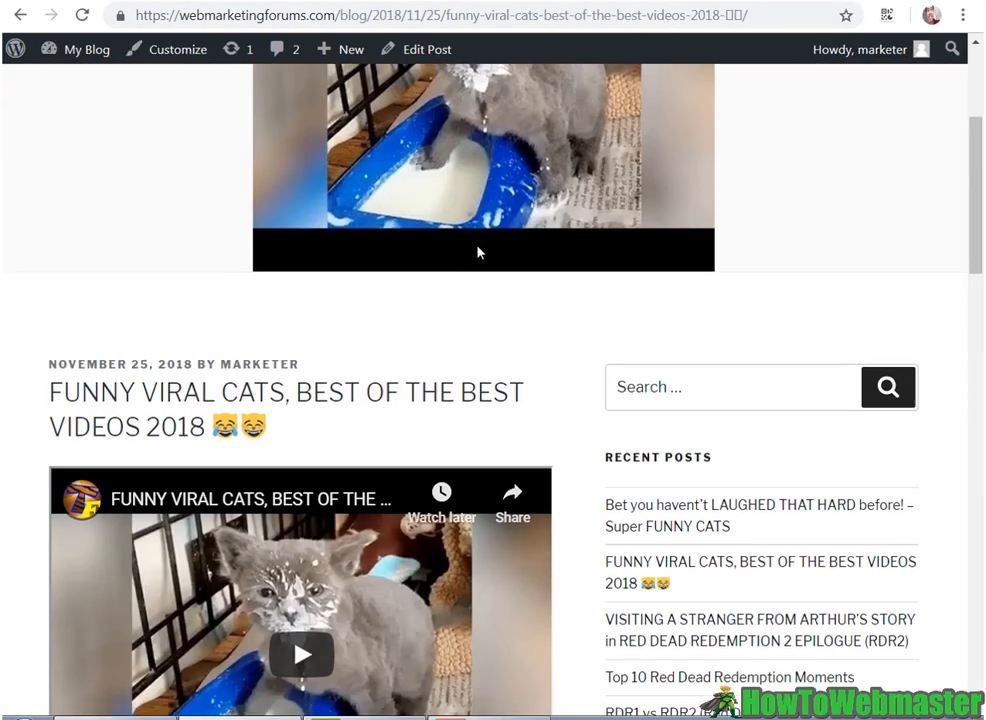
Scroll to the cat video until the 'Sign Up For New Cat Videos' overlay with Name, Email and WATCH NOW appears
scroll(down, 3)
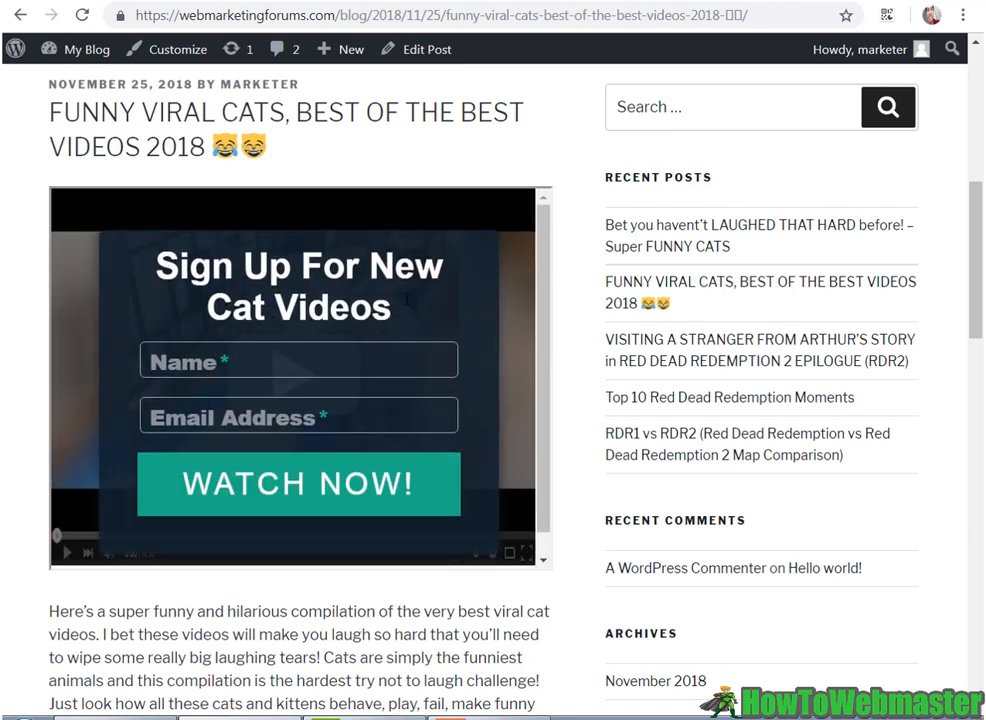
mouse_move(344, 388)
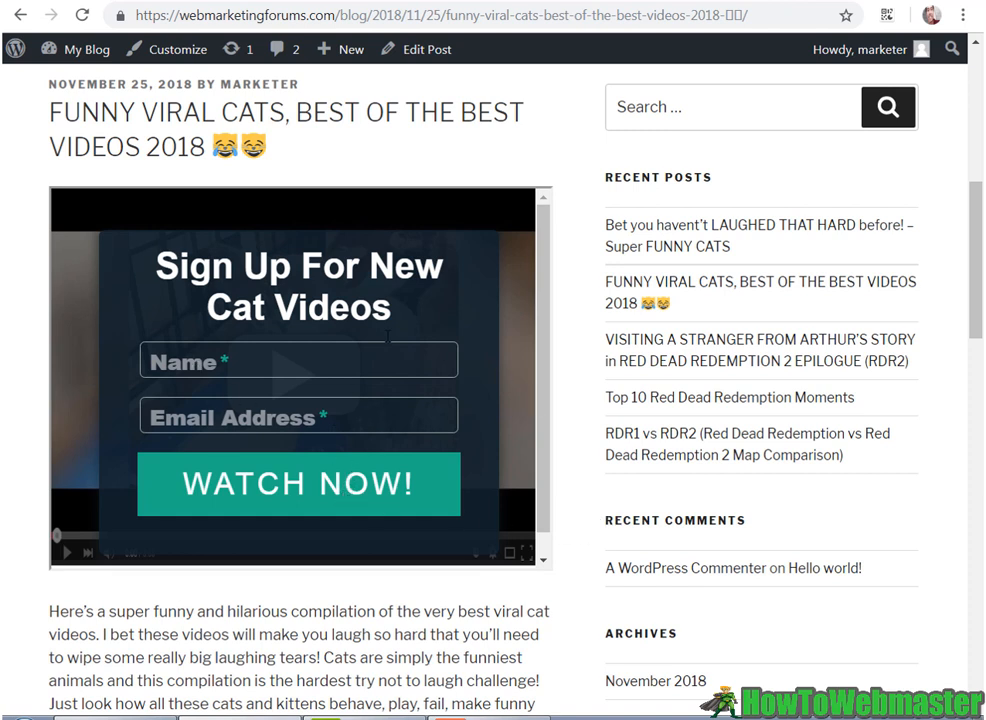
mouse_move(956, 420)
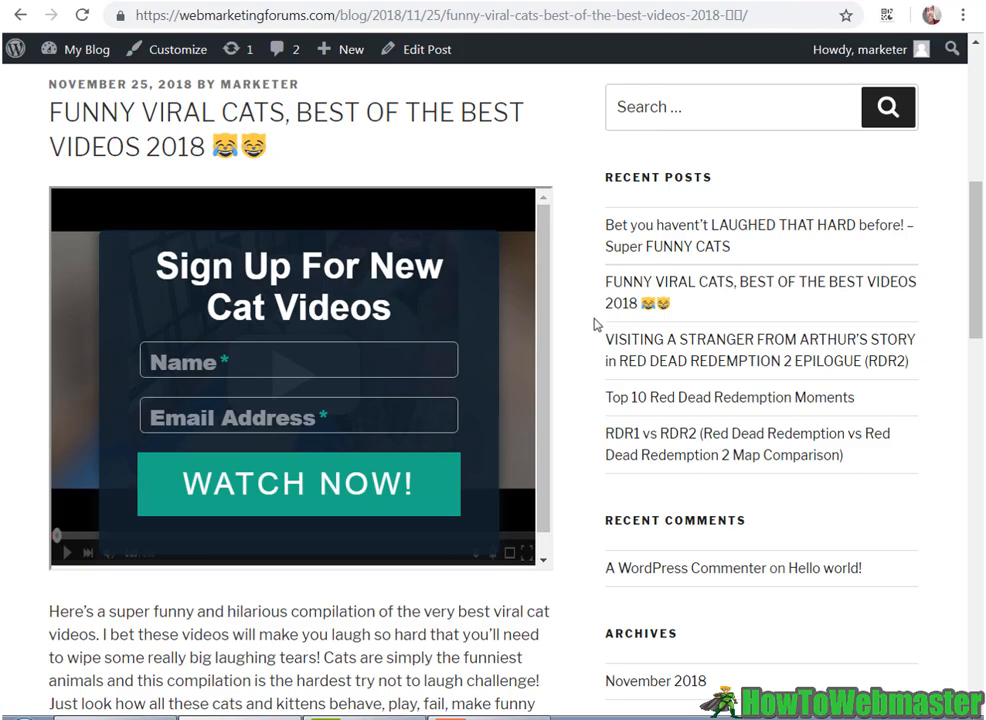
scroll(down, 3)
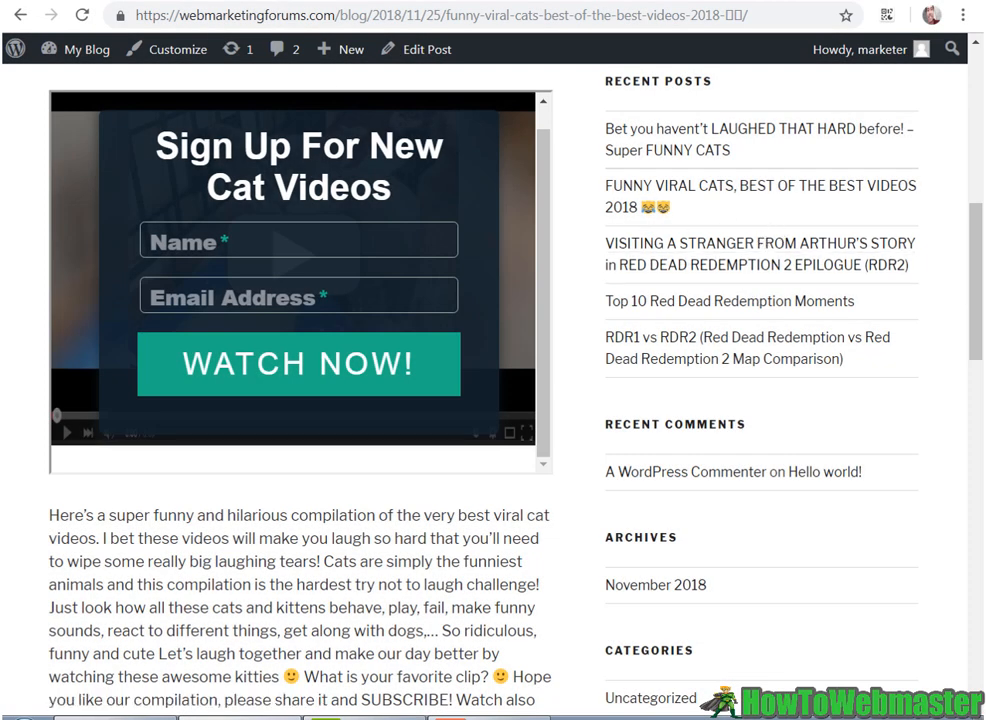
click(298, 364)
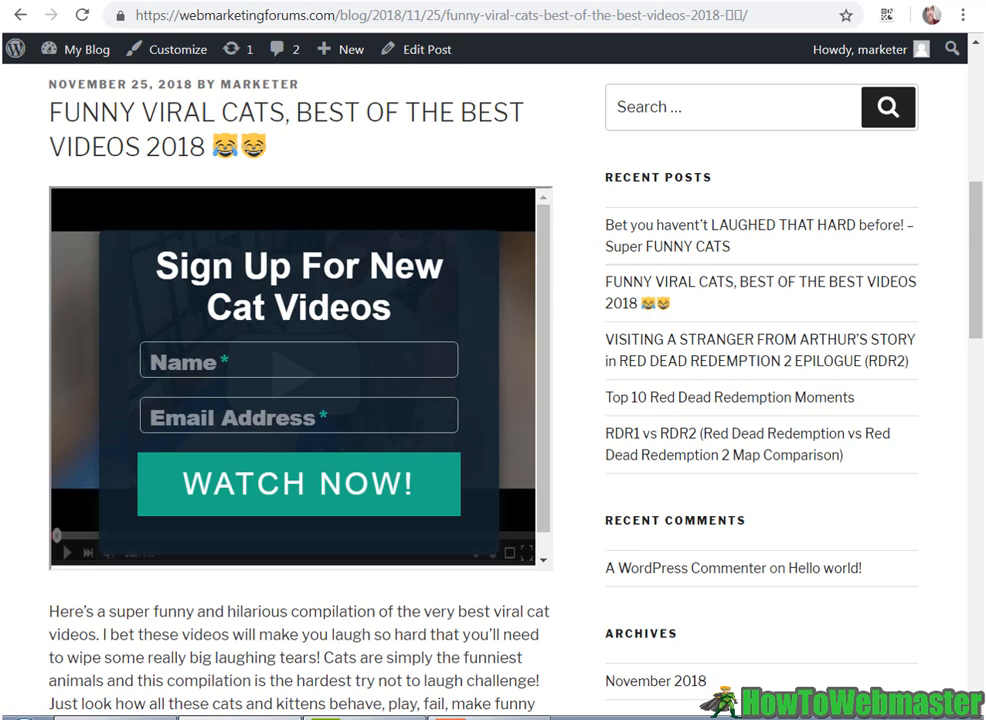
mouse_move(560, 234)
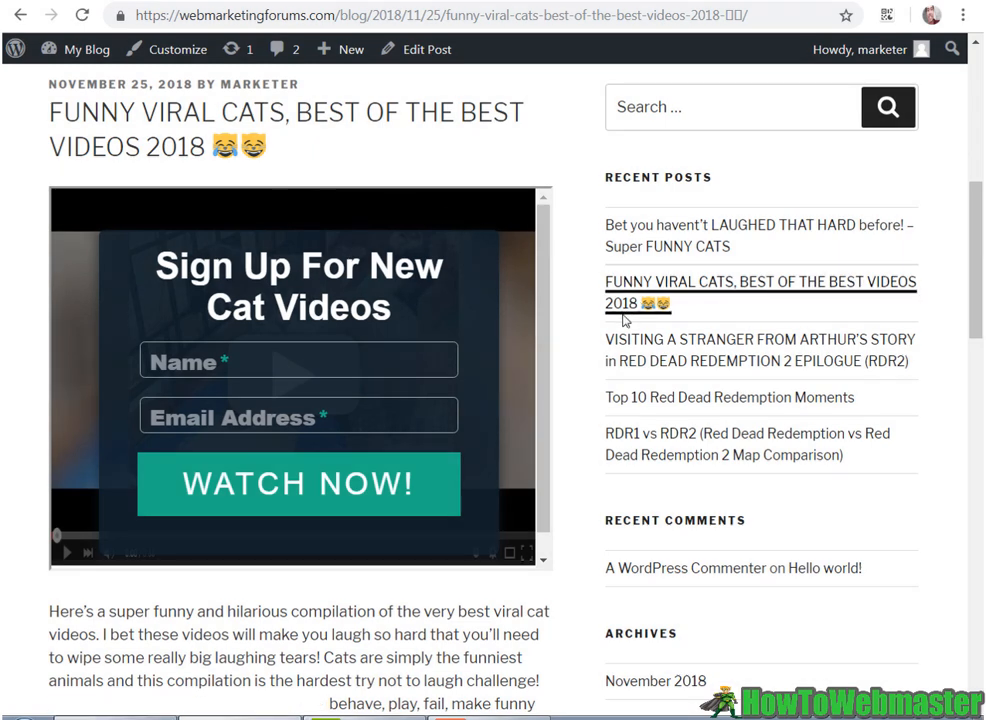
mouse_move(638, 332)
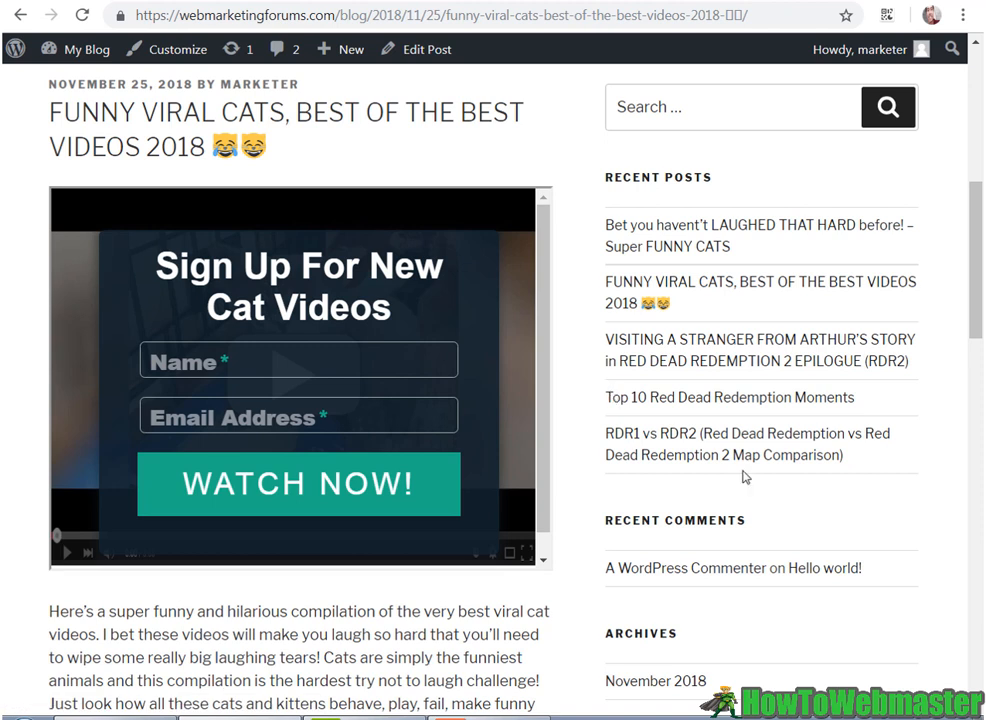
mouse_move(706, 472)
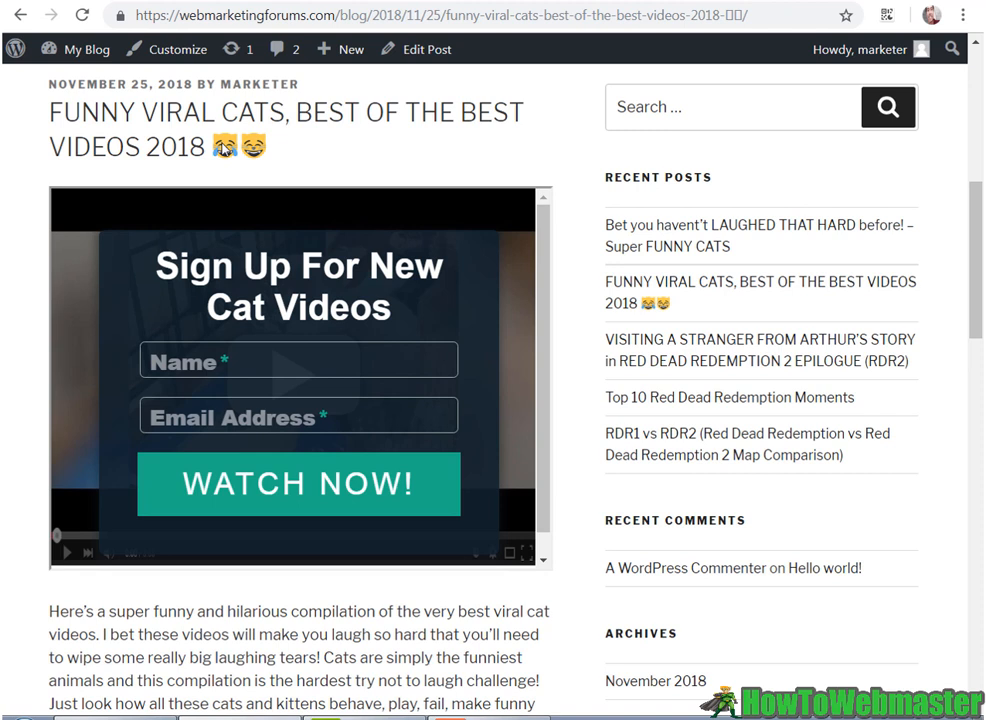
mouse_move(536, 284)
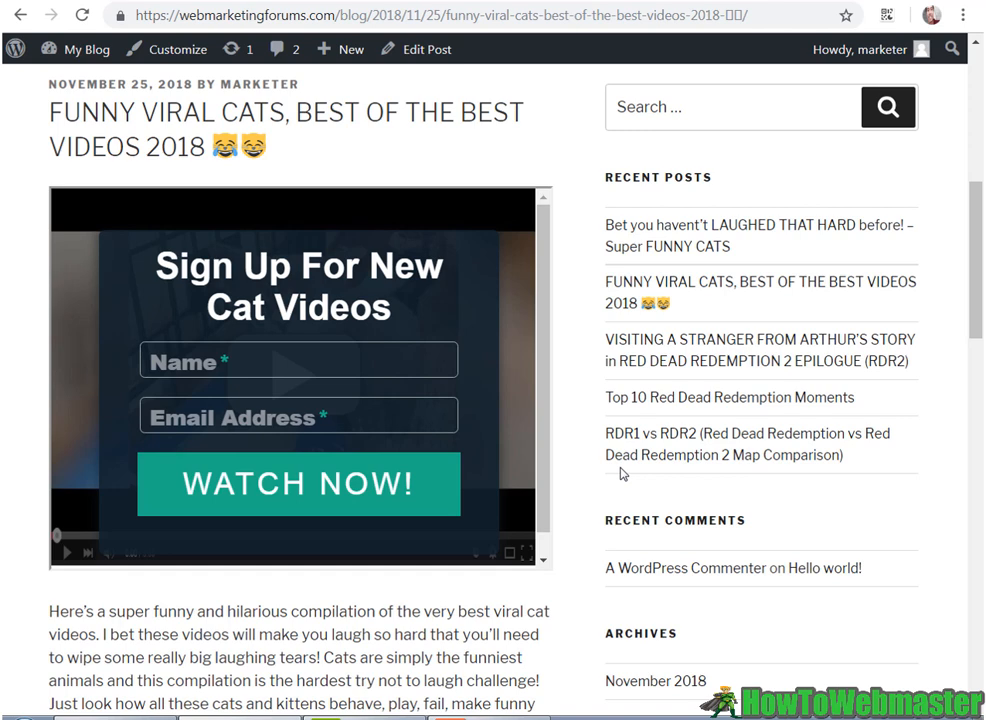
mouse_move(616, 474)
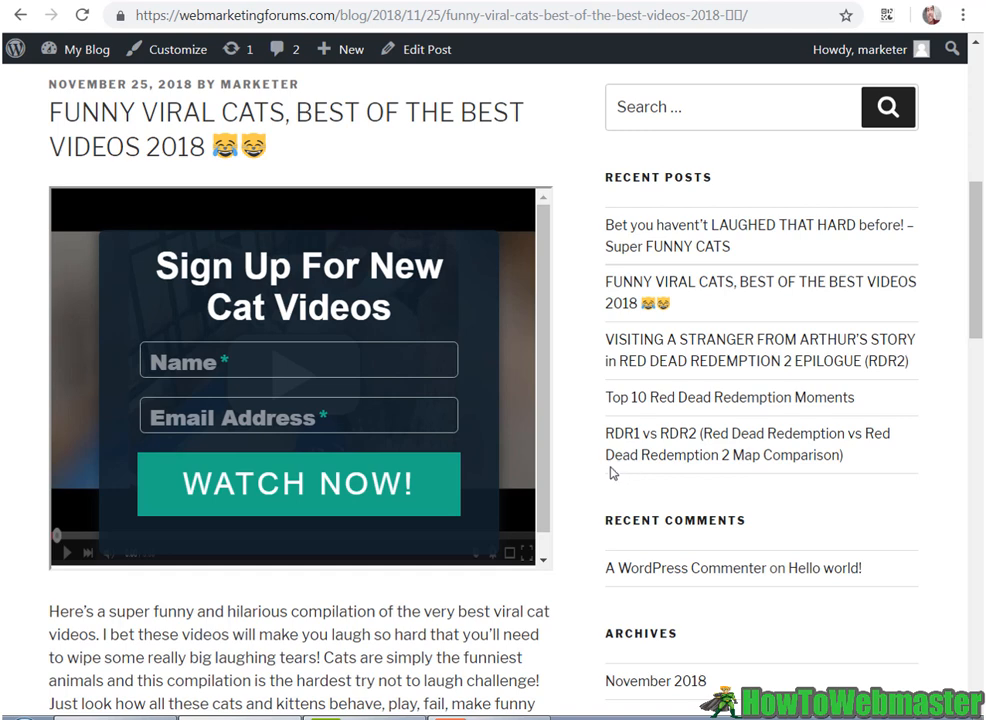